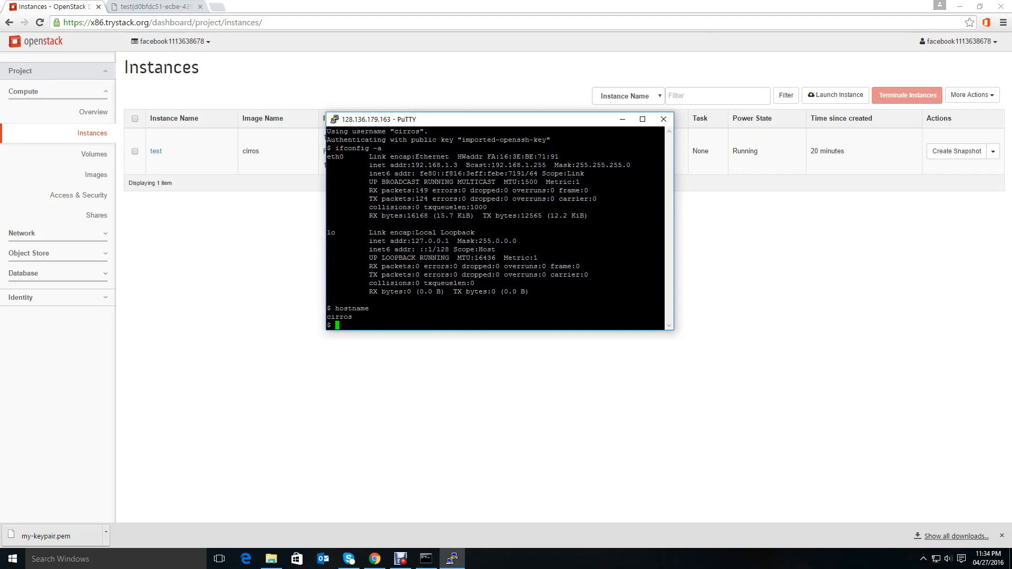
Step: End the PuTTY SSH session to the cirros instance, returning to the Instances page
left_click(662, 119)
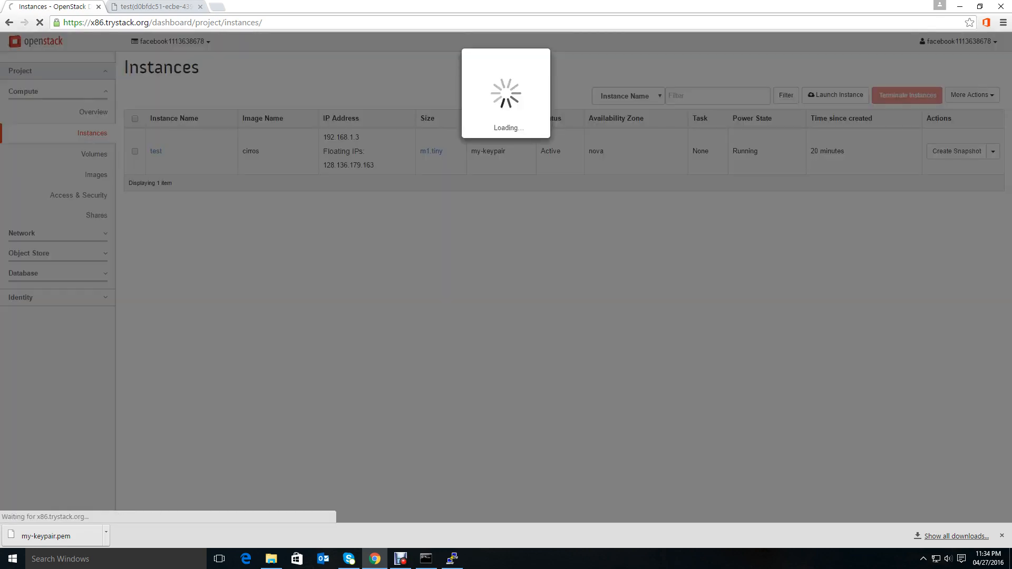
Step: Go to the empty Volumes list and start creating a new volume
left_click(93, 154)
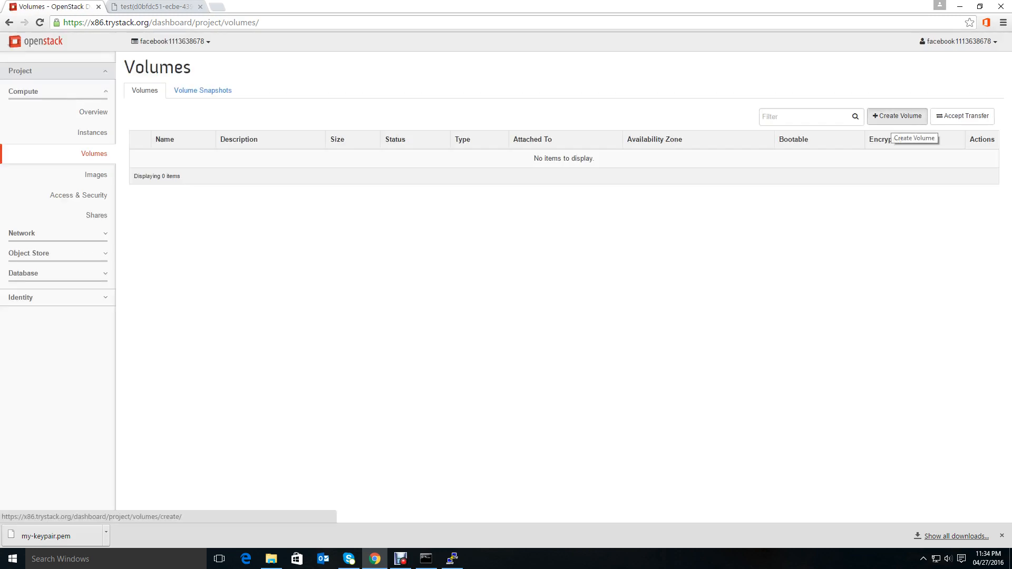
left_click(896, 116)
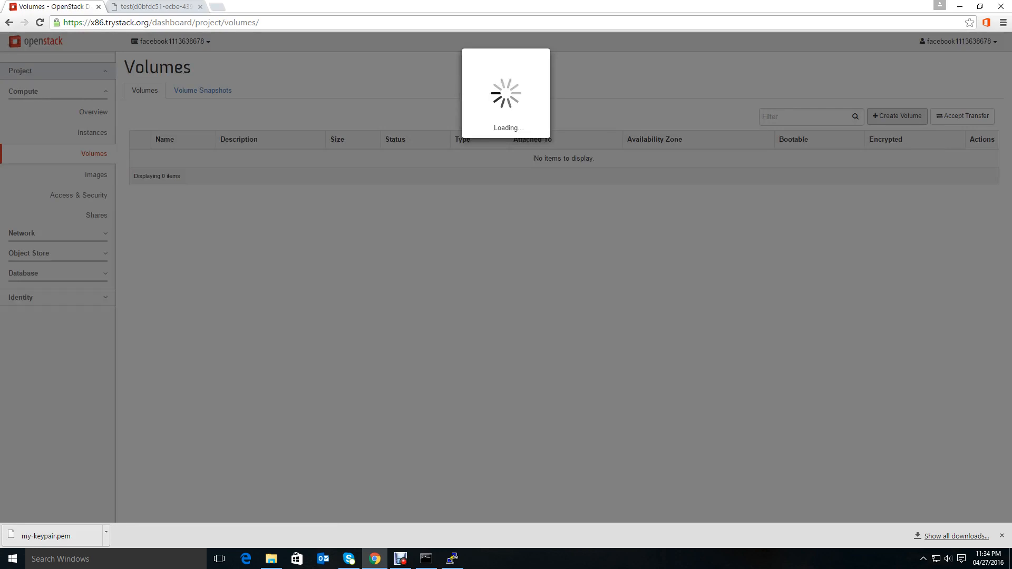
Step: Name the volume my_volume with description My First Volume
left_click(896, 117)
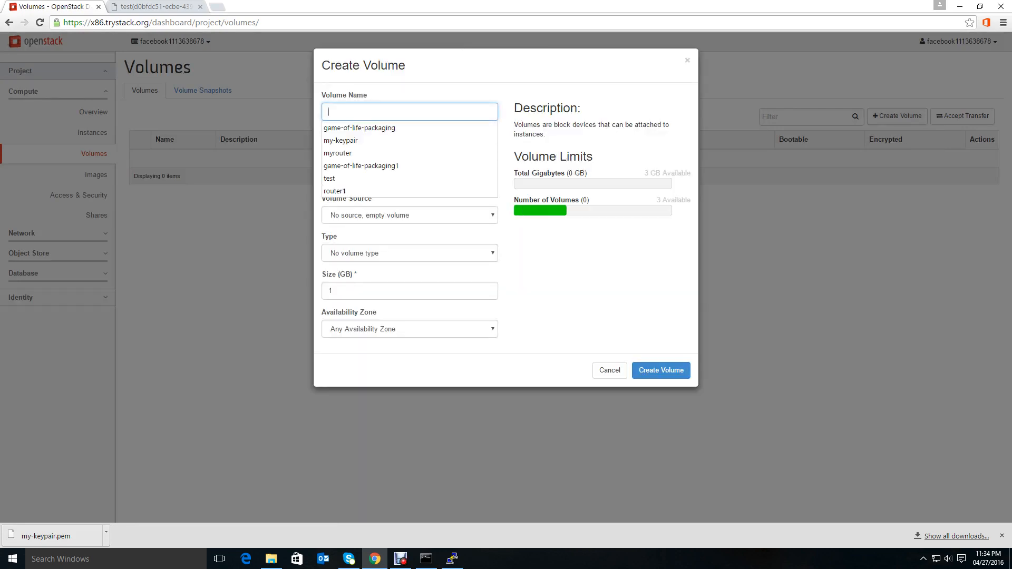
type("my_")
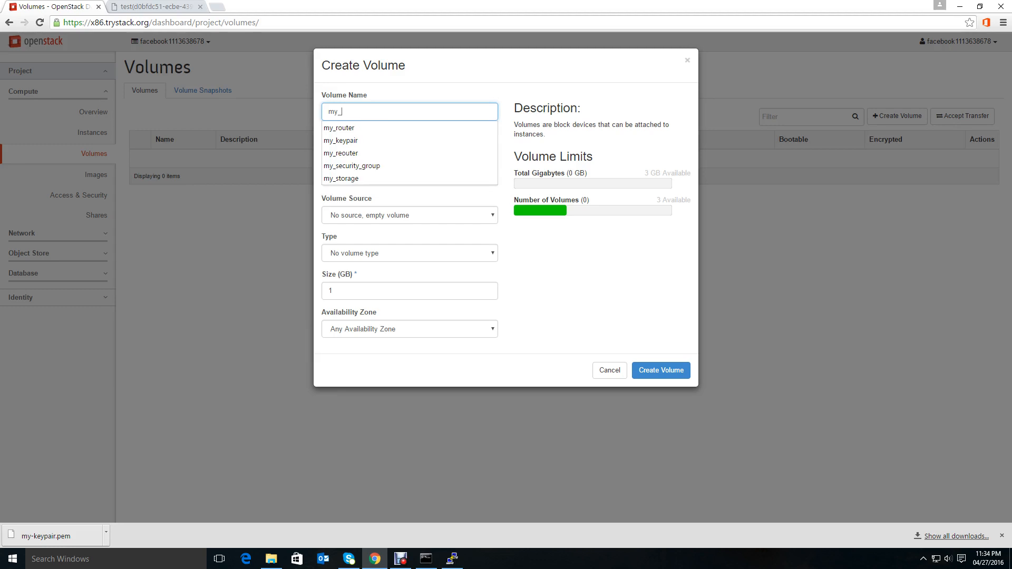
type("volume")
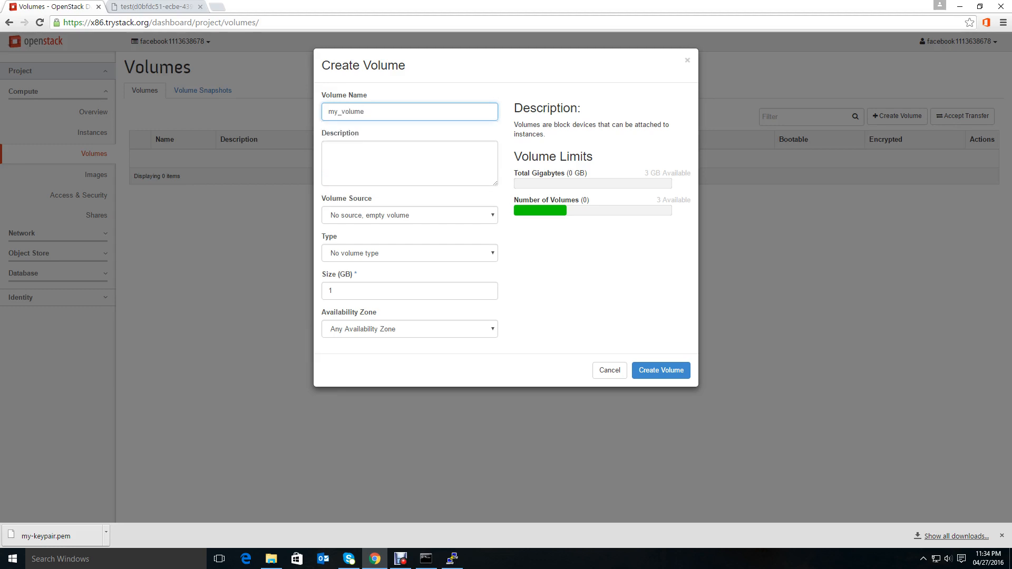
left_click(408, 162)
type("My First Vol")
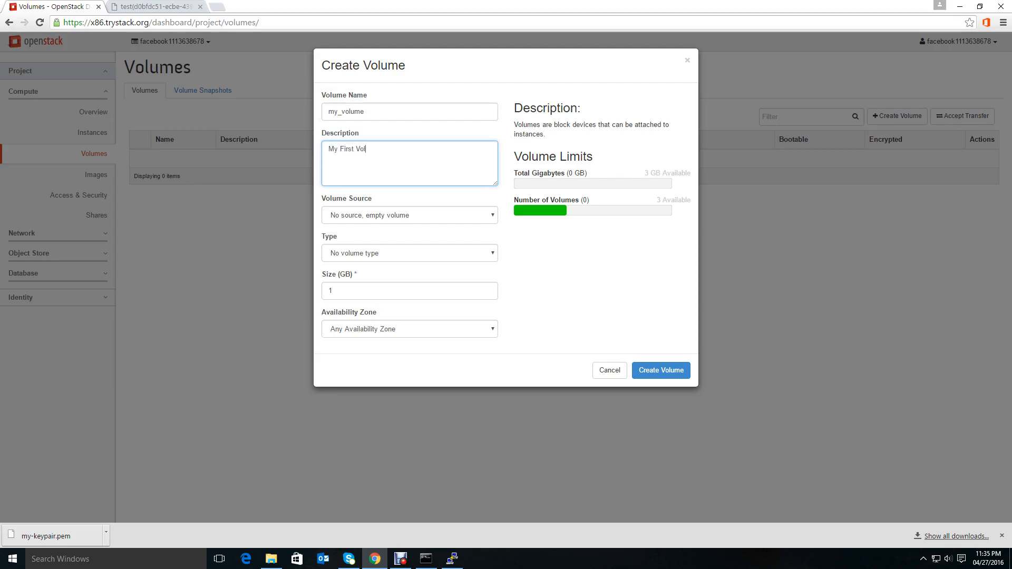
type("ume")
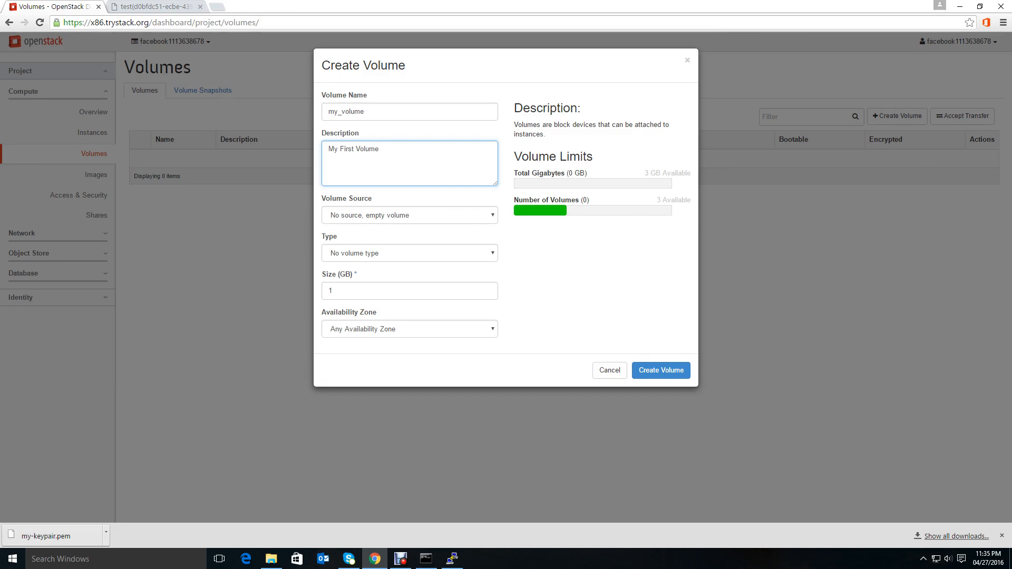
Step: Source the volume from the centos7 image with nfs type, checking the availability zone
left_click(409, 215)
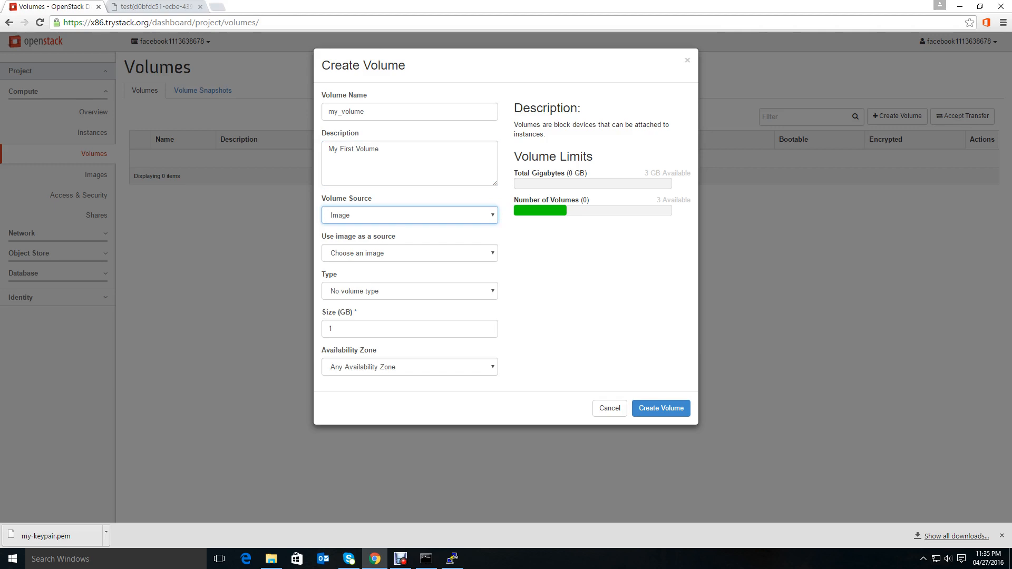
left_click(409, 252)
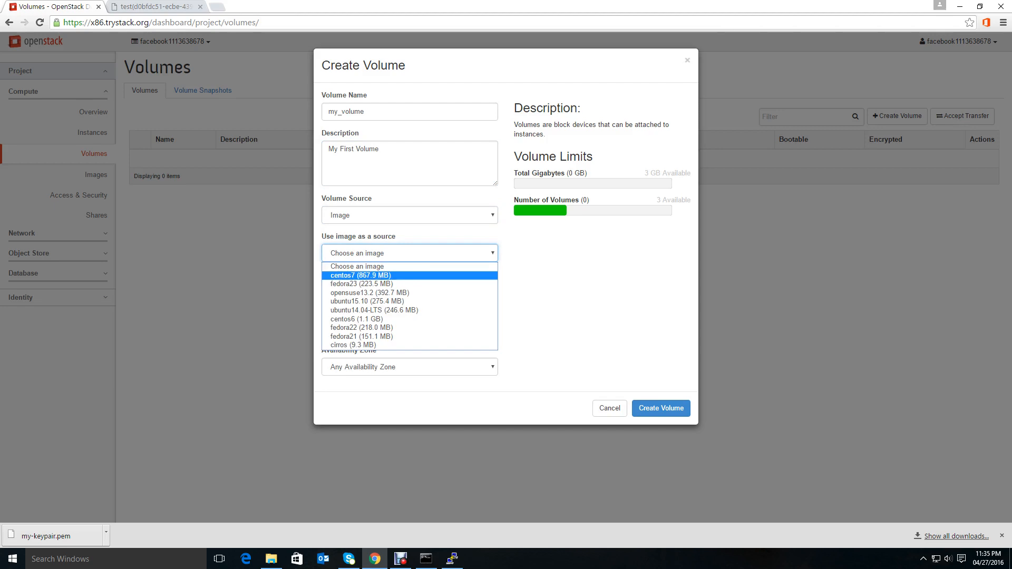
left_click(359, 275)
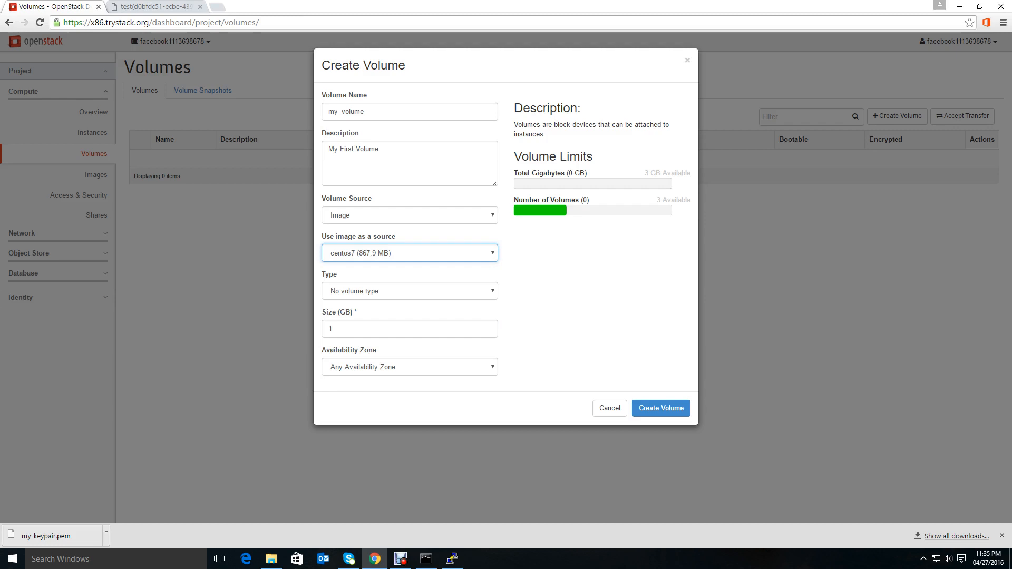
left_click(409, 291)
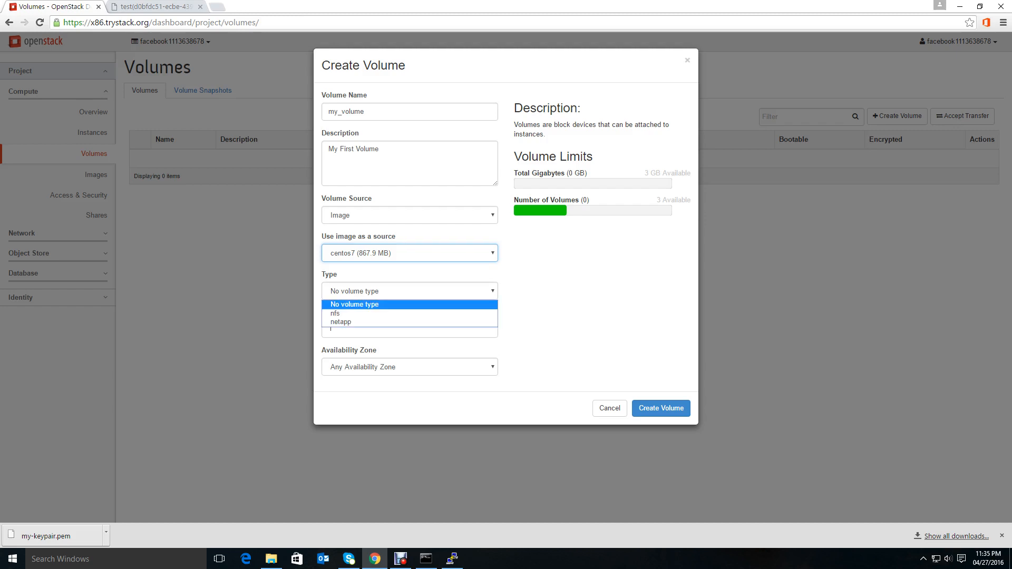
mouse_move(409, 313)
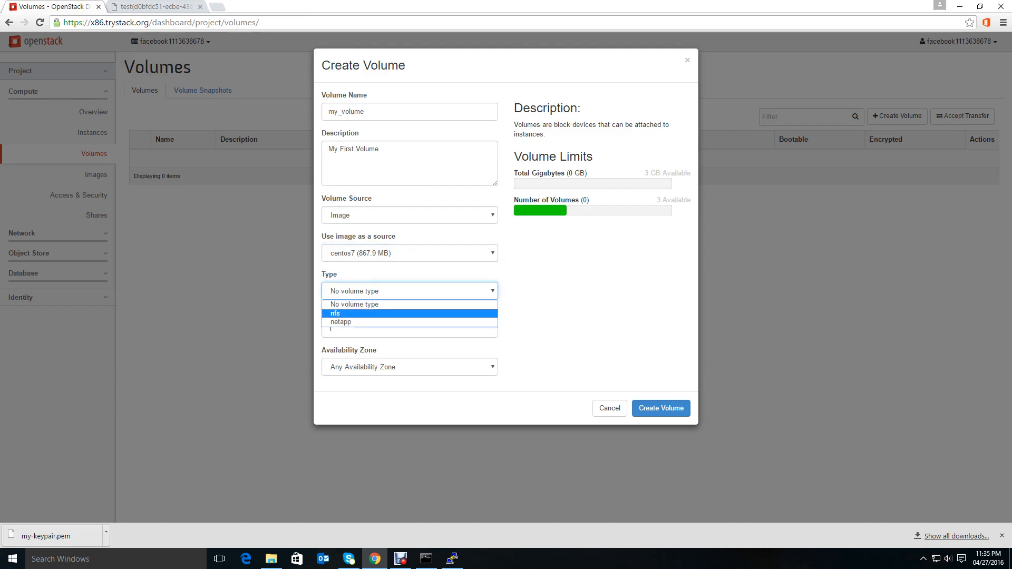
left_click(334, 313)
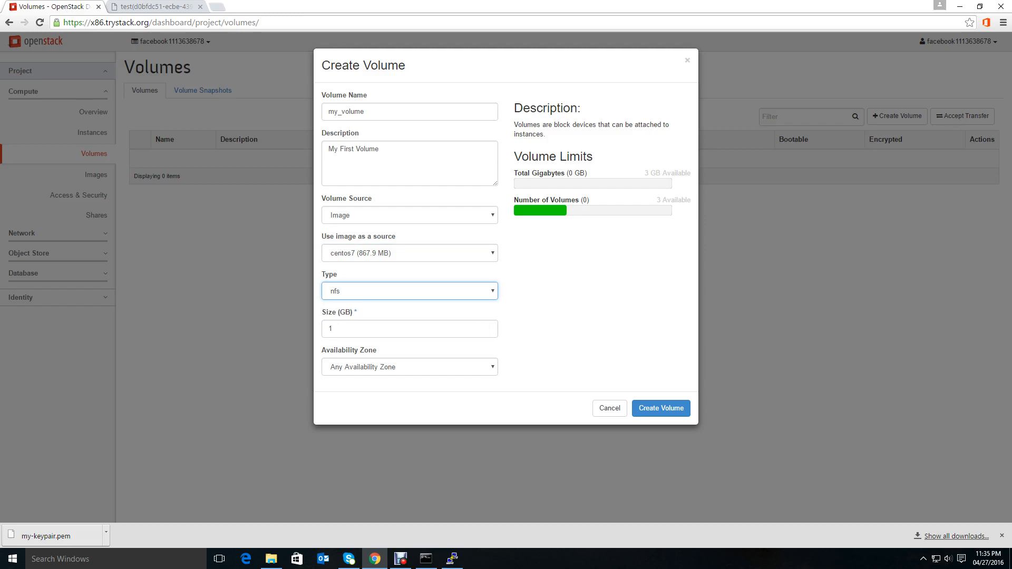
left_click(409, 367)
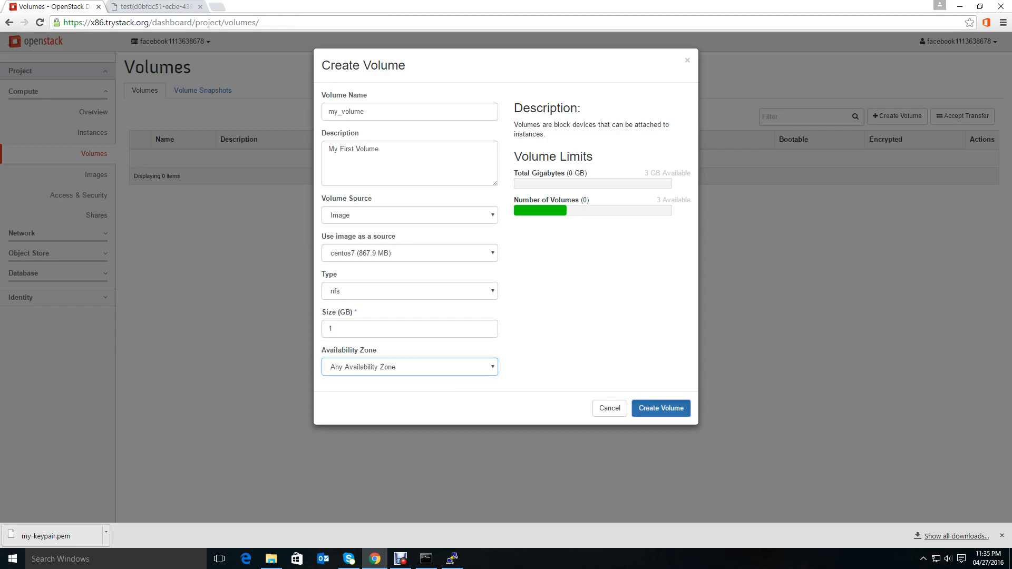
Step: Create my_volume, which ends in Error status, and view its details
left_click(660, 408)
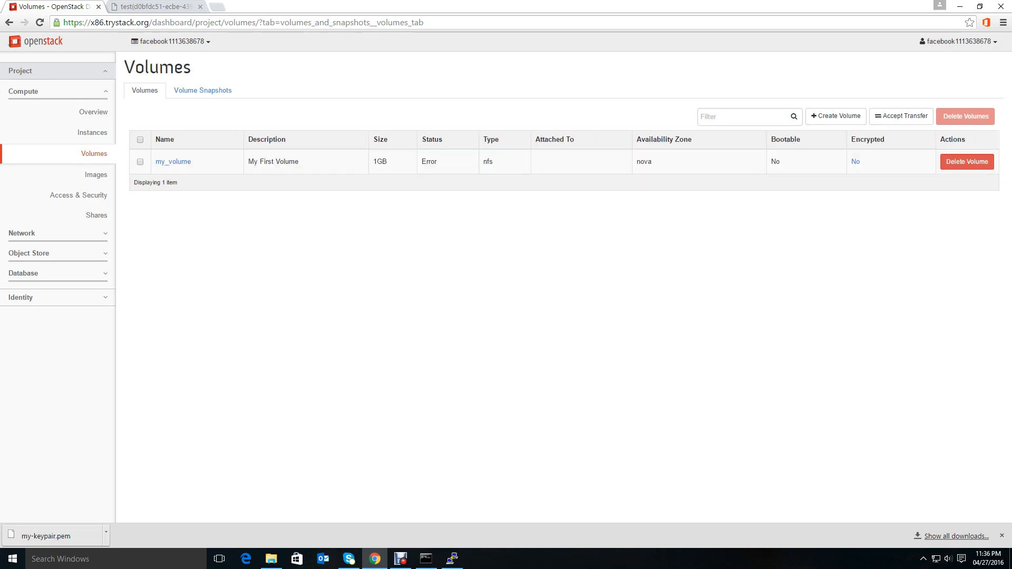
mouse_move(856, 162)
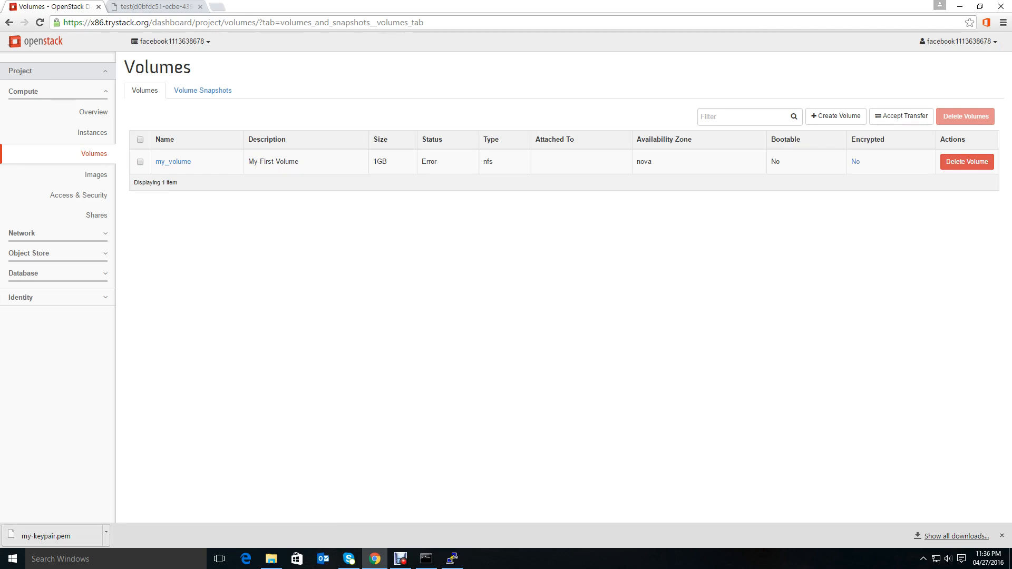
left_click(172, 162)
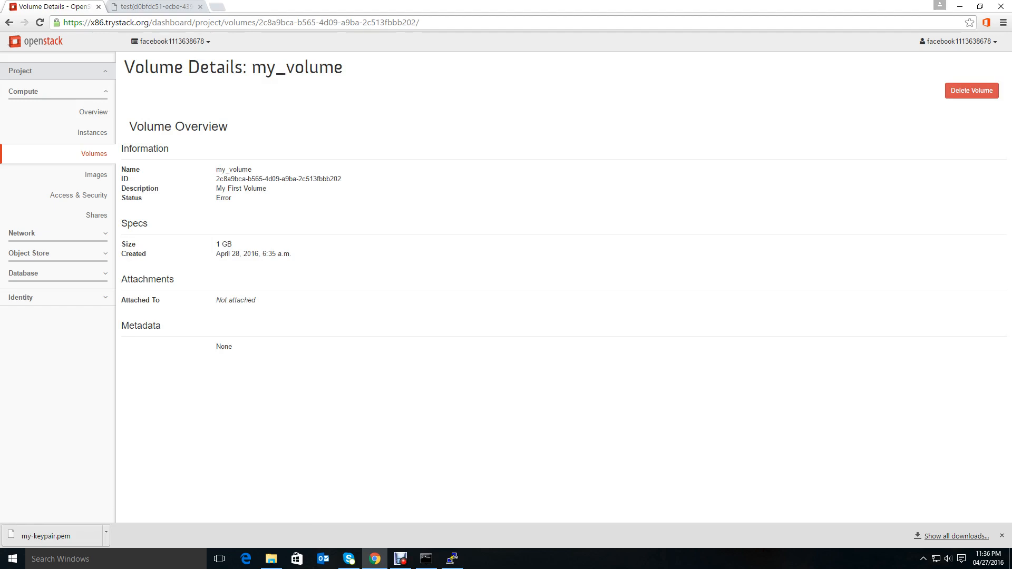
mouse_move(91, 133)
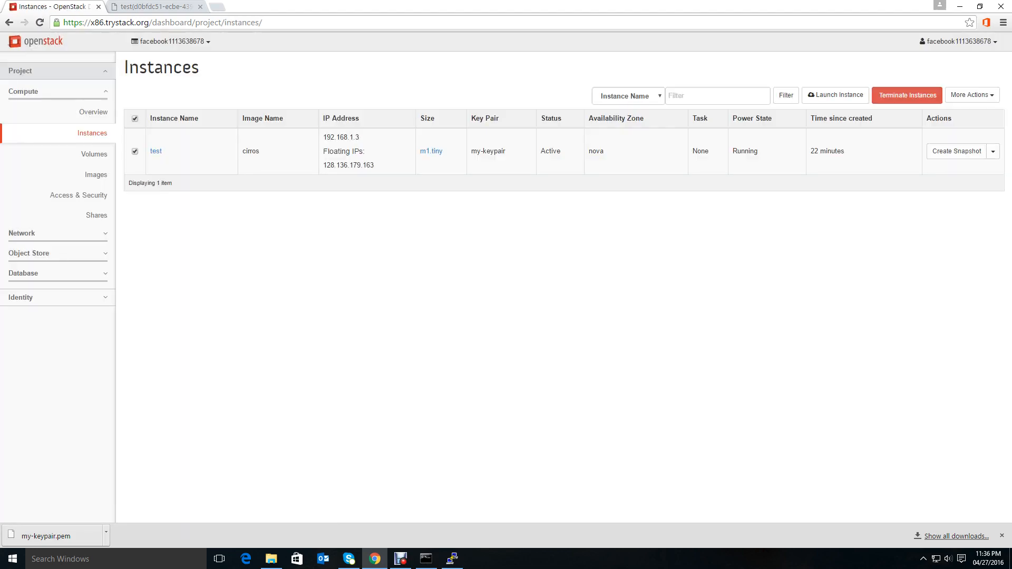
Step: Terminate the test instance, confirm it, and return to the Volumes list
left_click(906, 95)
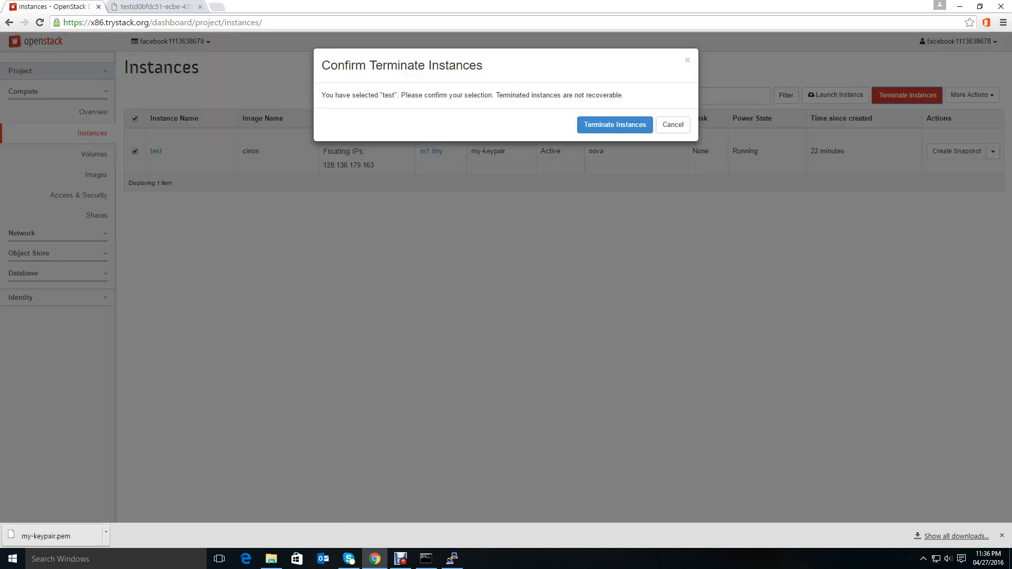
left_click(614, 125)
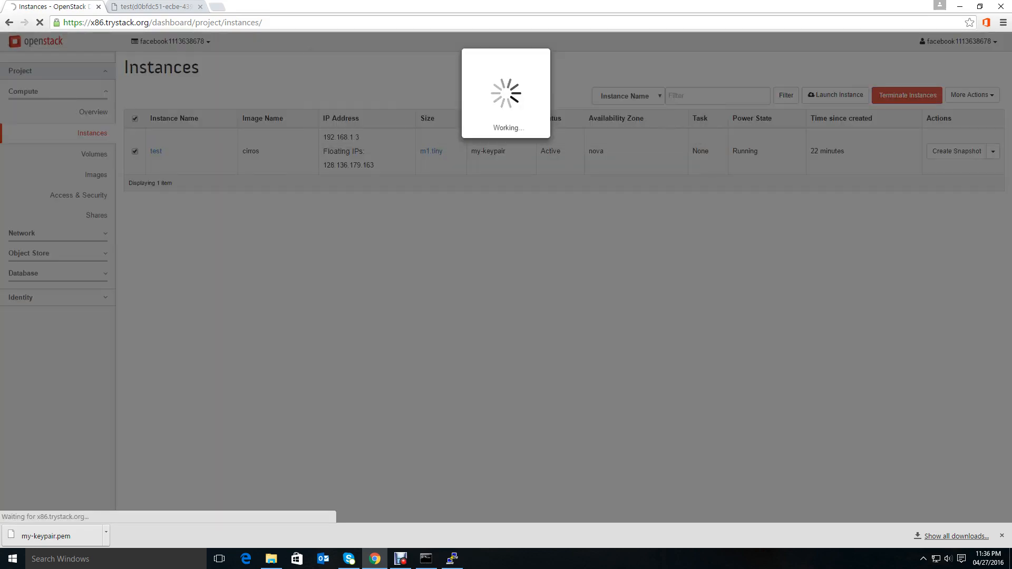
left_click(907, 95)
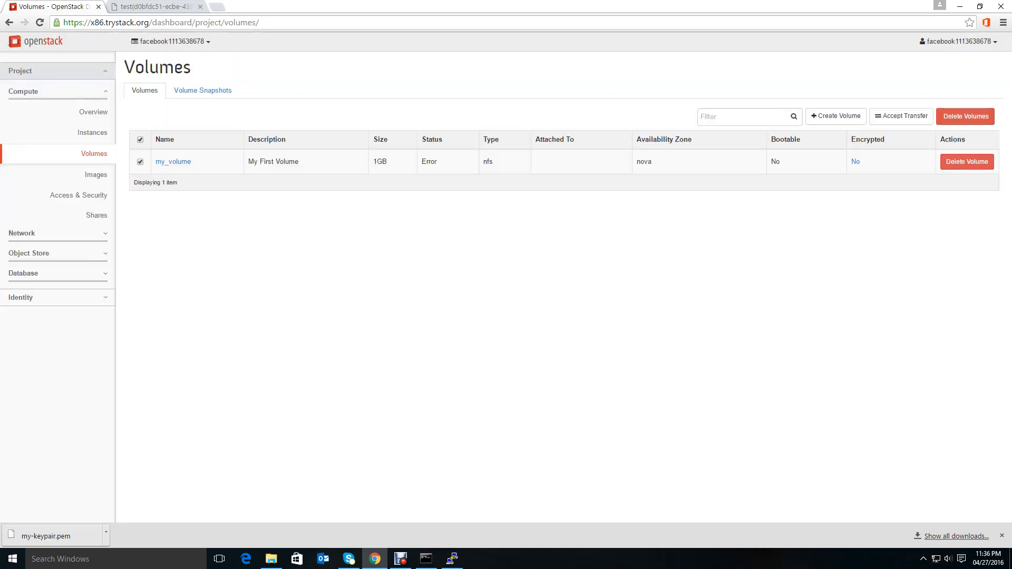
Step: Delete the failed my_volume from the volumes list
left_click(965, 162)
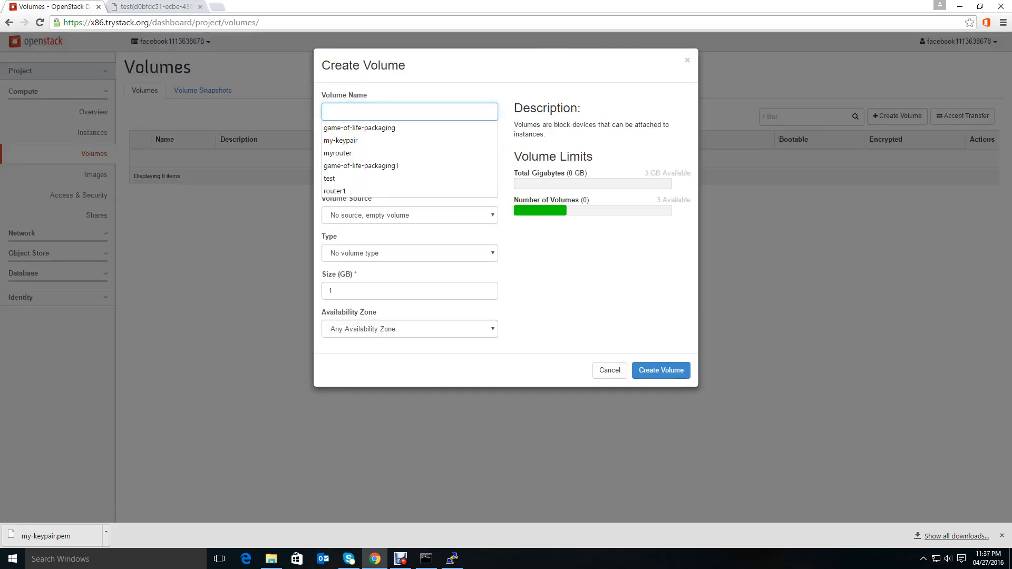
Step: Name the volume my_fist_volume with description My First Volume on Trystack
left_click(408, 110)
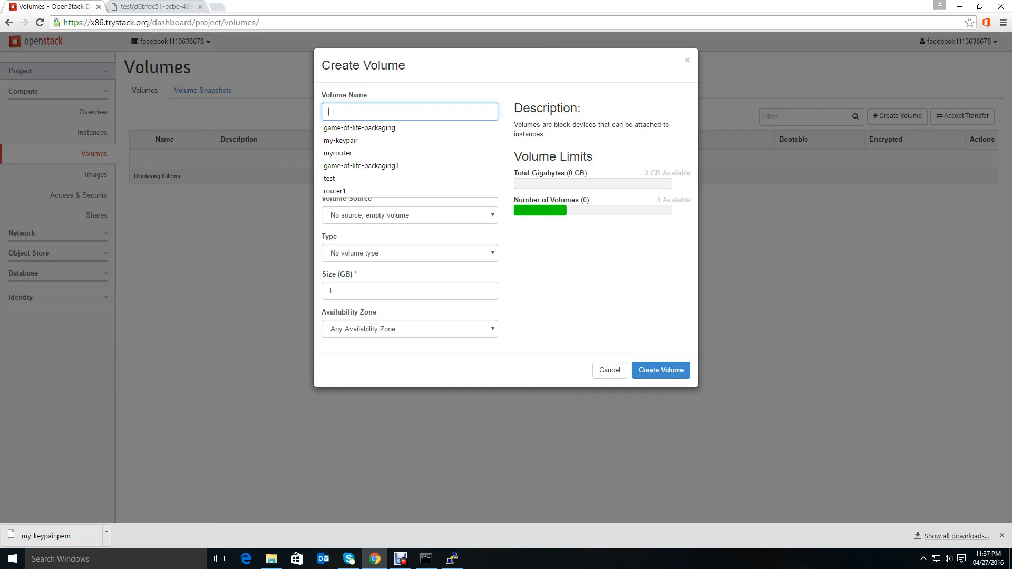
type("my_fist_volume")
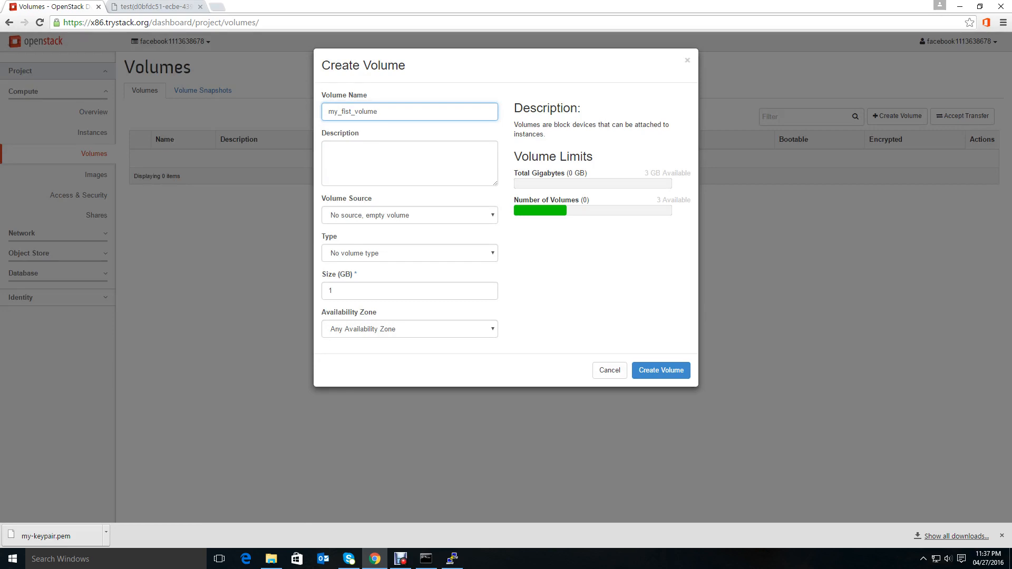
type("My First Volume on Tr")
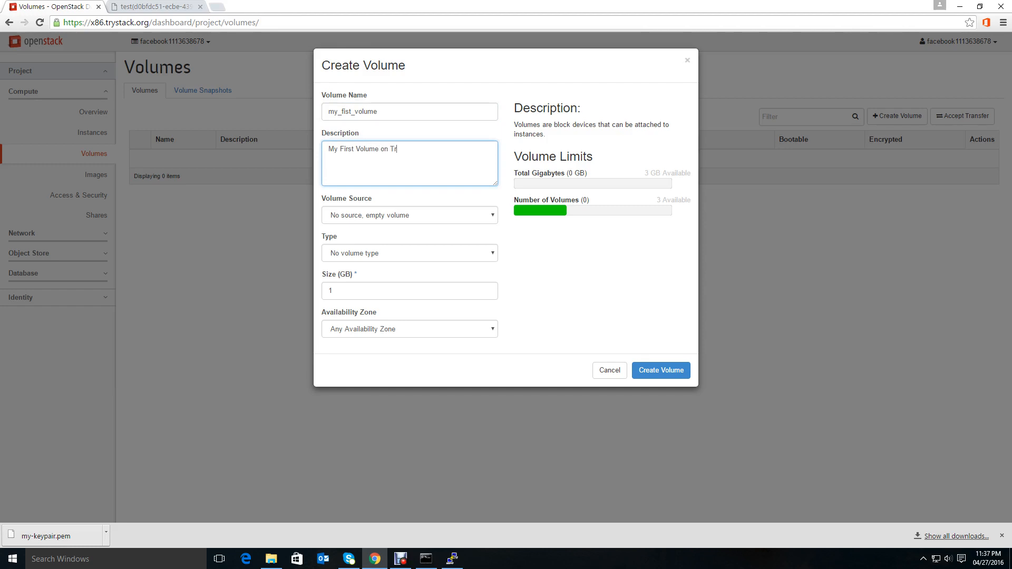
type("ystack")
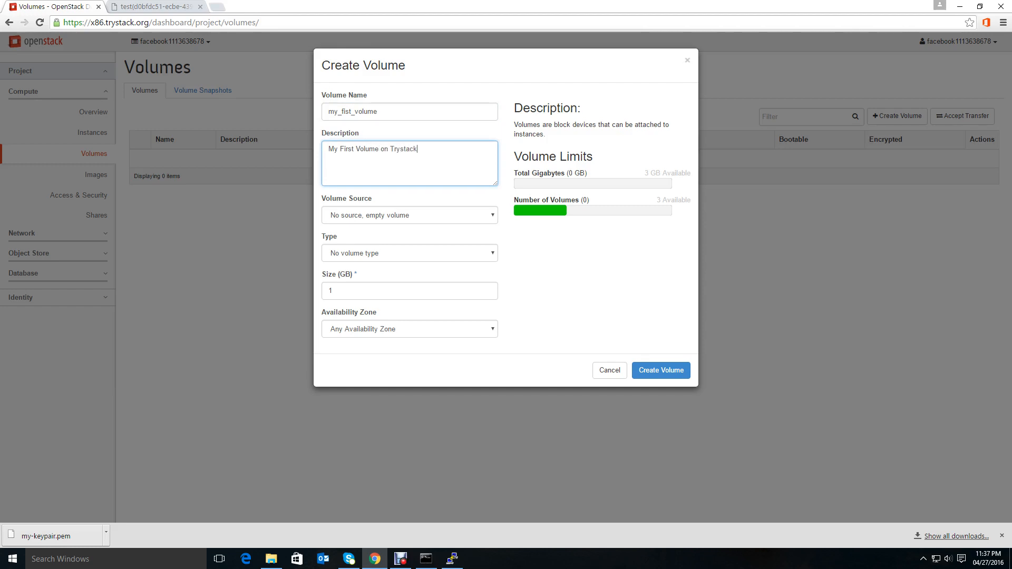
Step: Source the volume from the cirros image and set its type to nfs
left_click(409, 215)
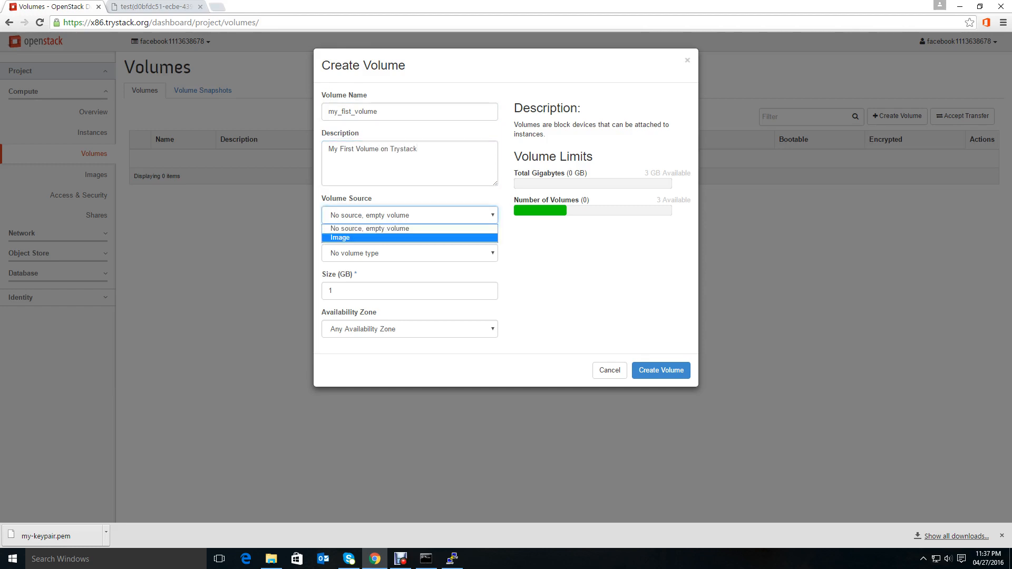
left_click(409, 237)
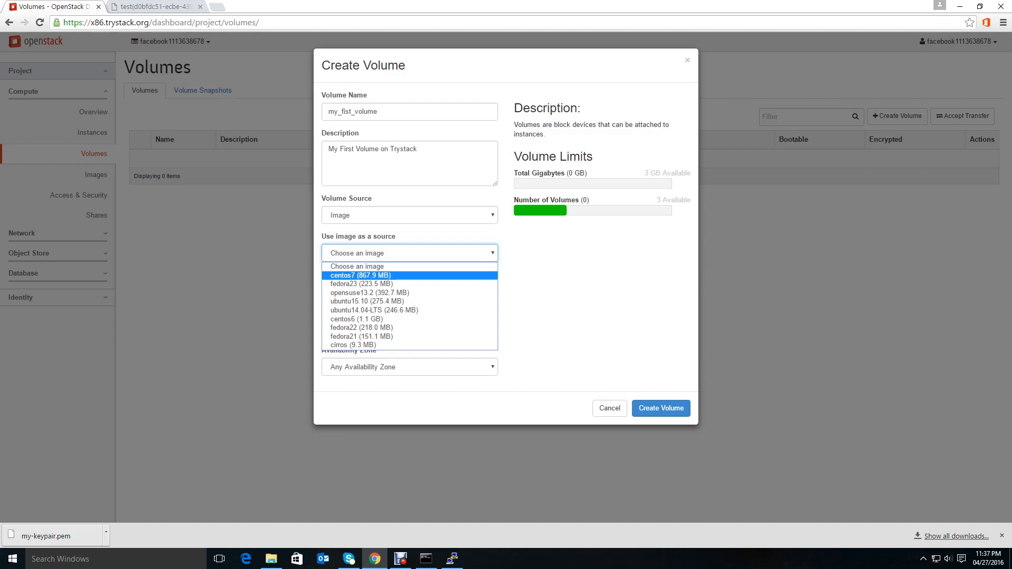
left_click(353, 344)
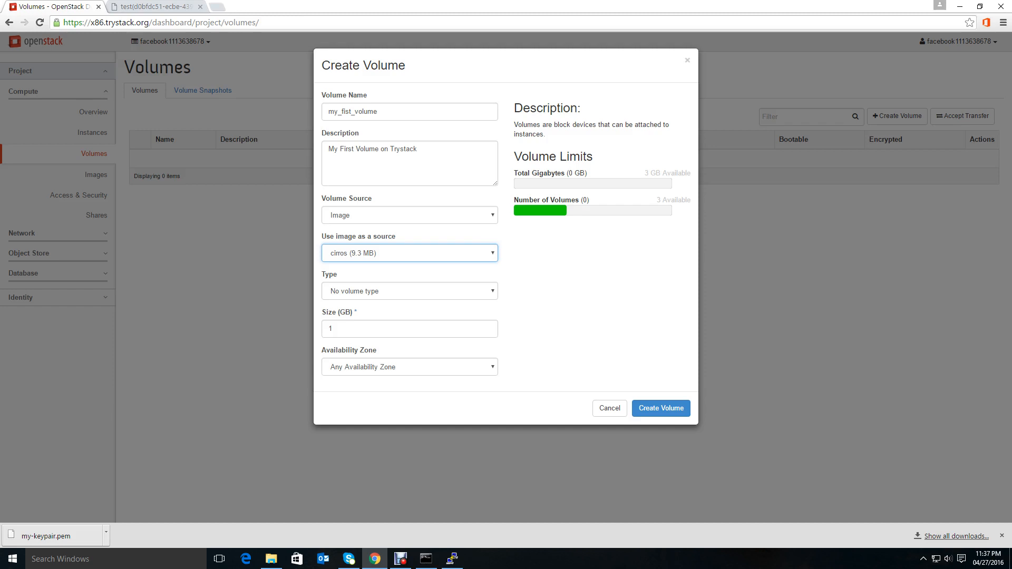
left_click(409, 291)
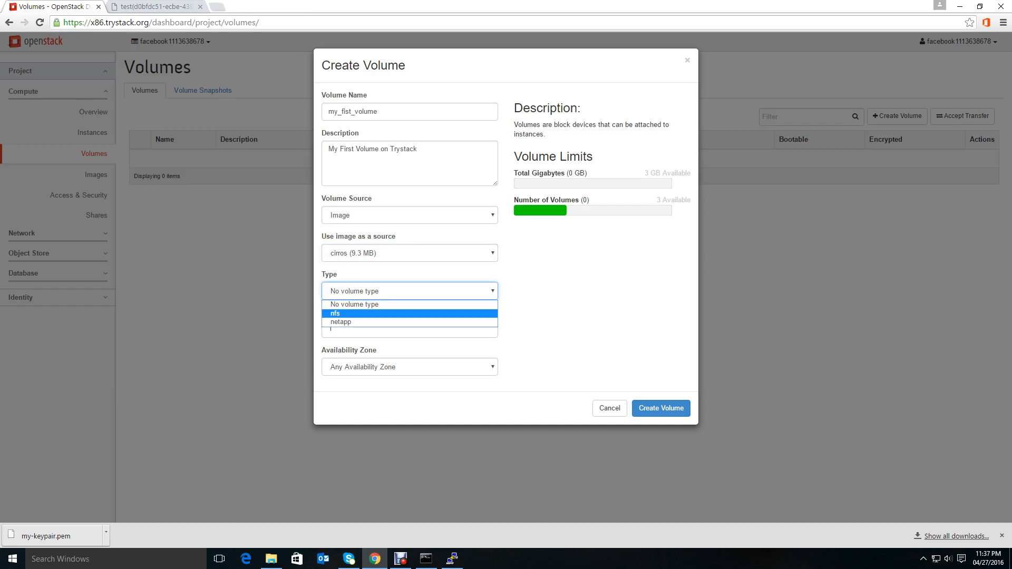
left_click(335, 313)
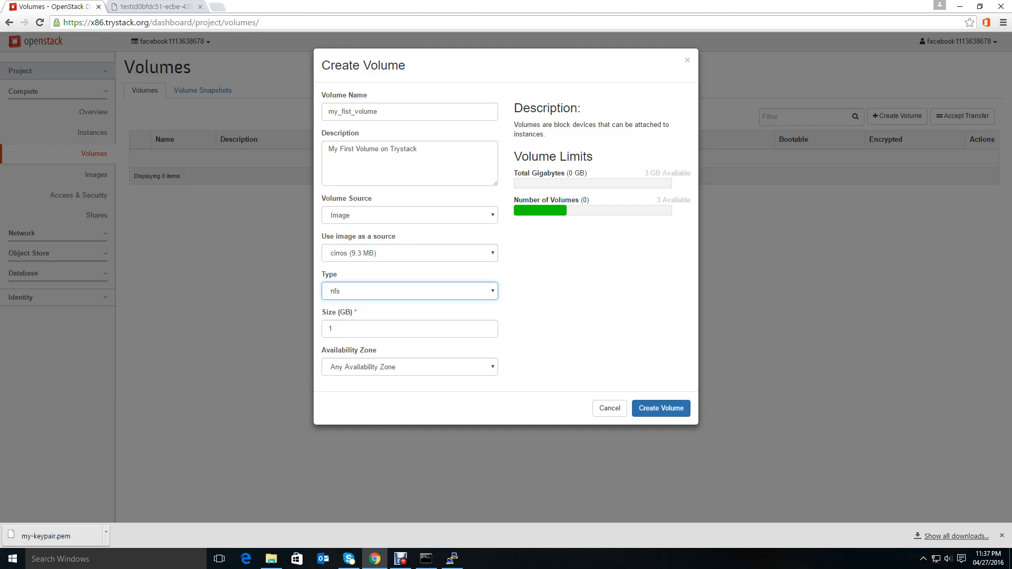
Step: Create my_fist_volume (1 GB nfs, Available) and start creating another volume
left_click(659, 408)
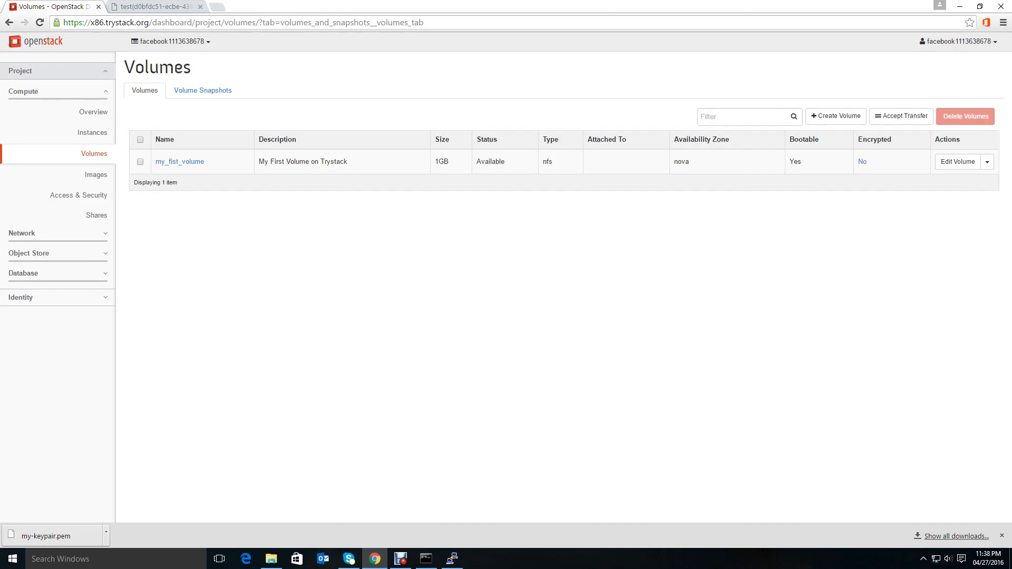
left_click(835, 116)
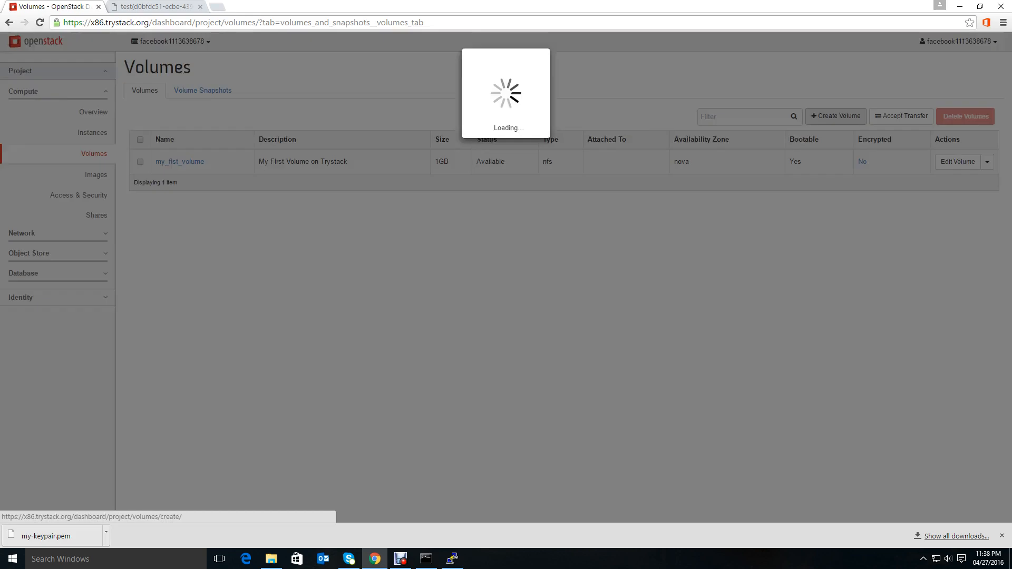
Step: Enter an initial name and write the description My Volume from CentOS 7 Image
left_click(835, 116)
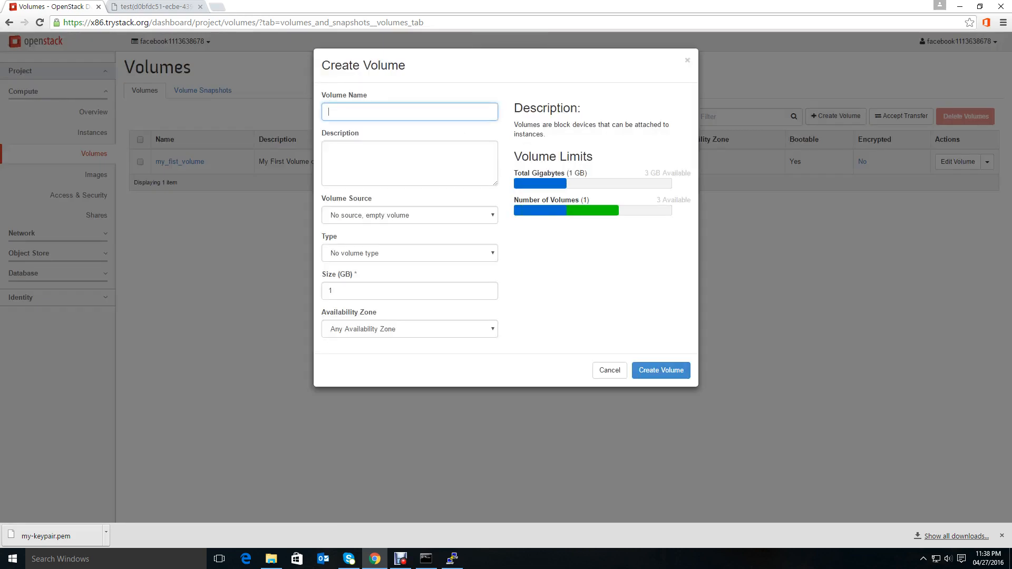
type("my_second_v")
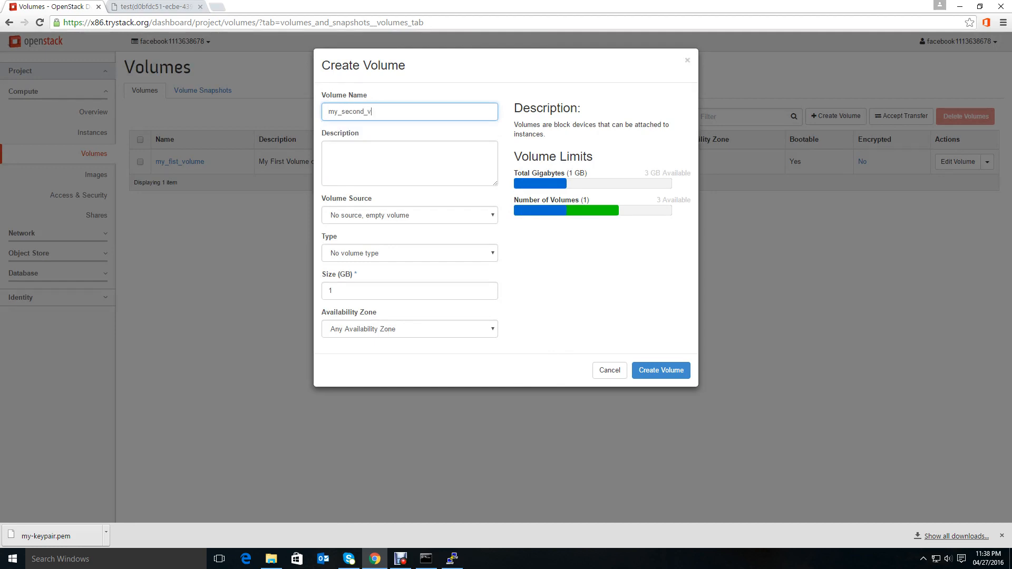
type("olume")
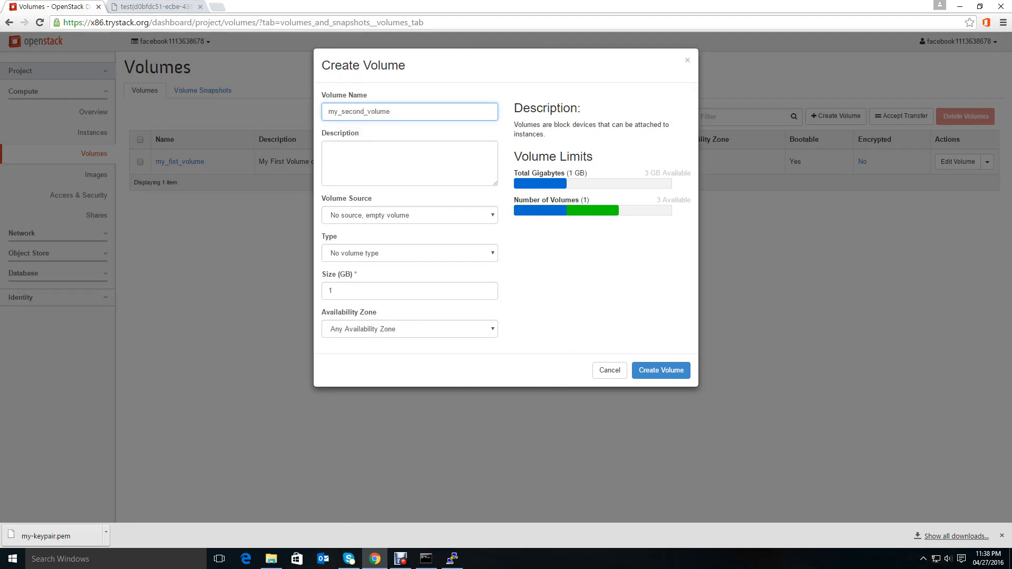
type("My")
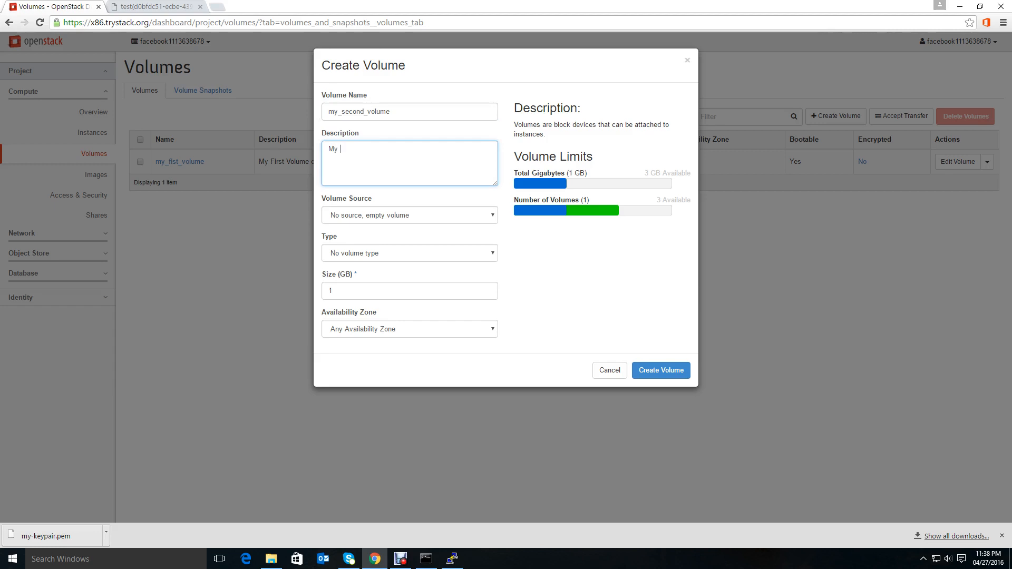
type("Second")
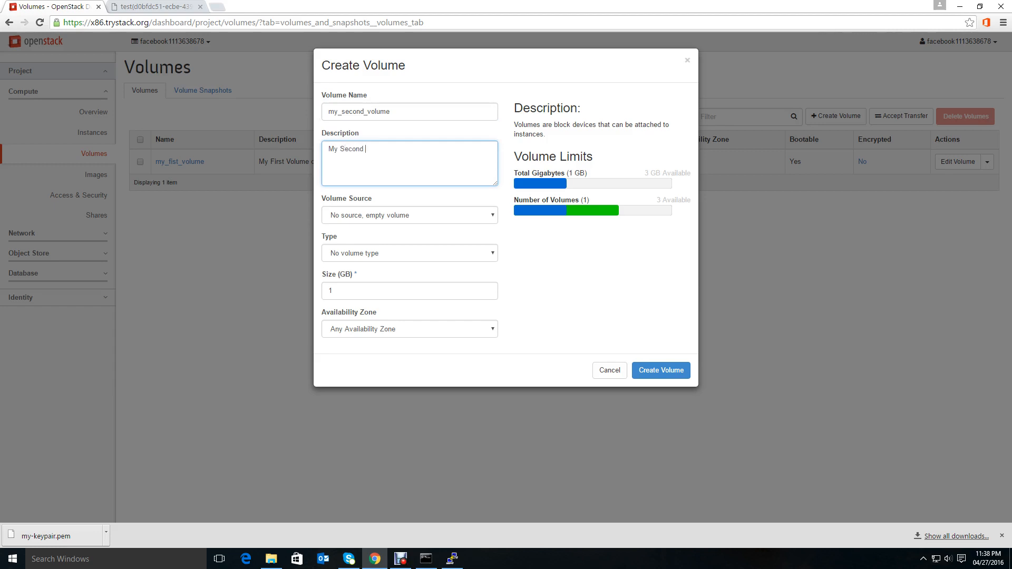
type("Vol")
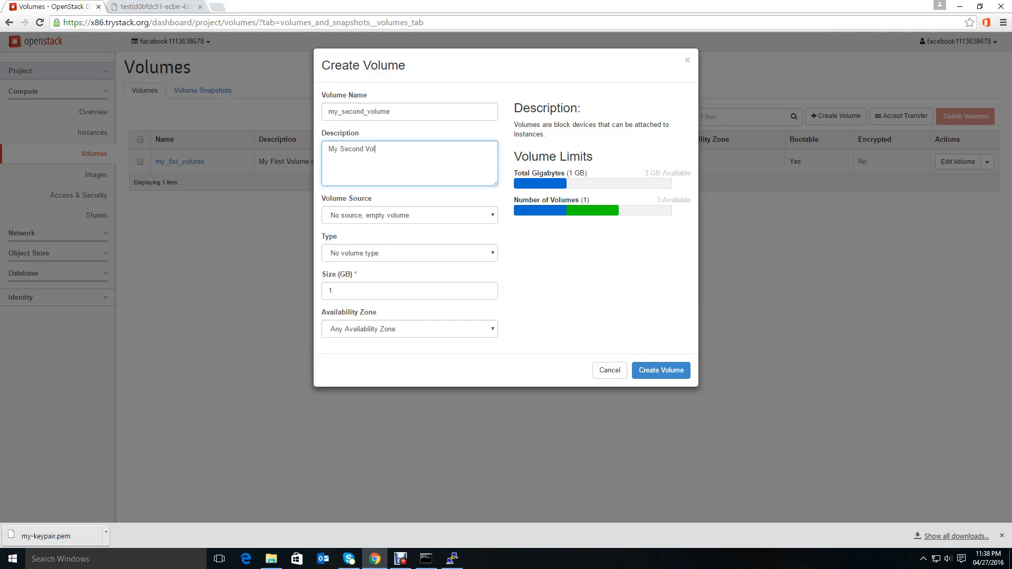
type("ume on Try")
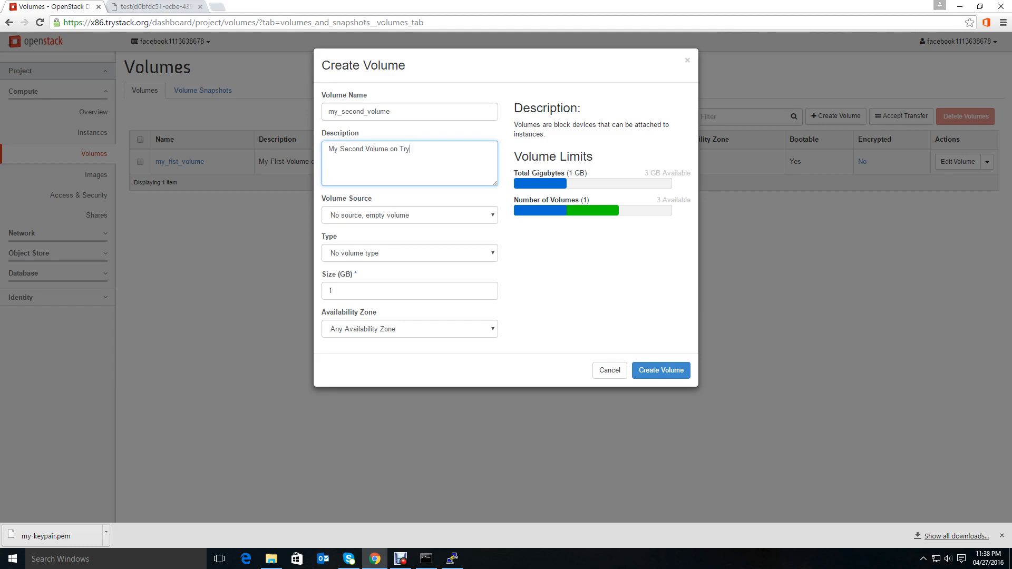
type("sta")
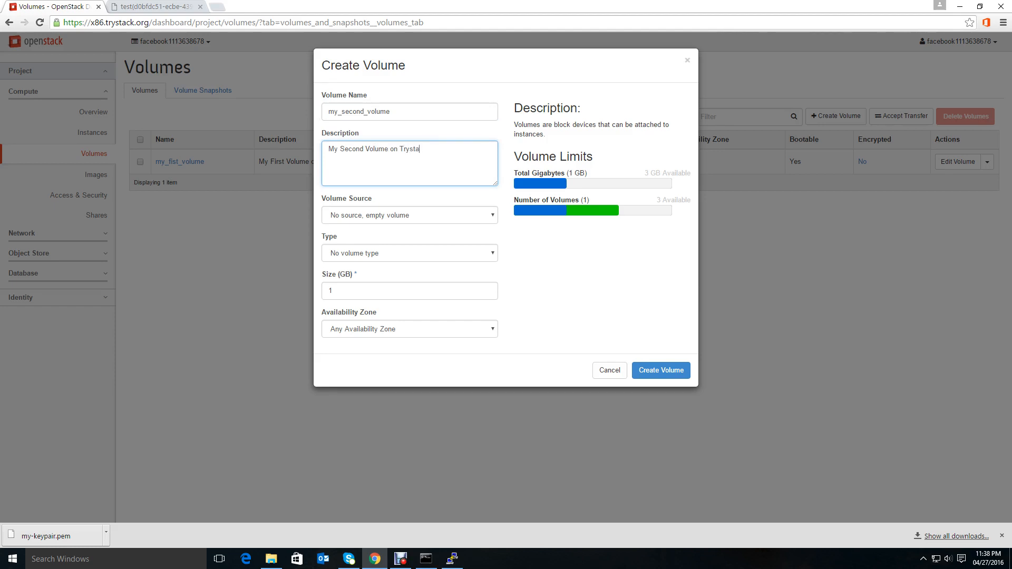
key("backspace")
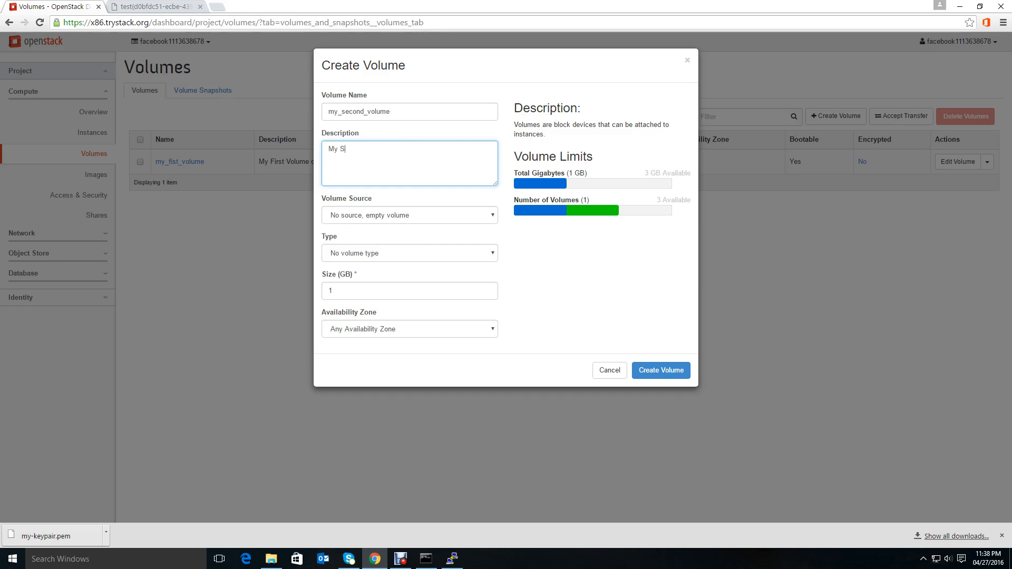
type("olu")
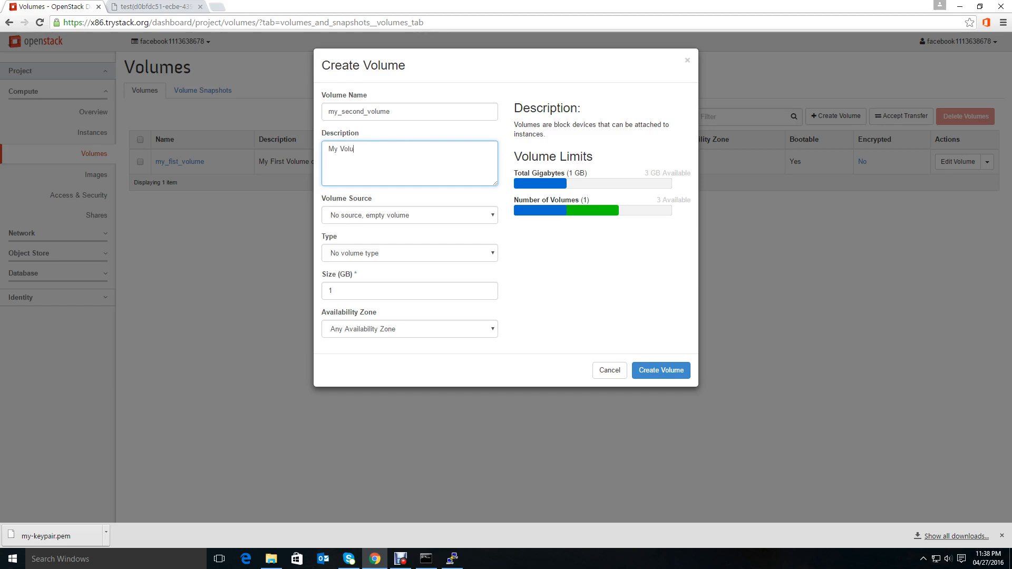
type("me from")
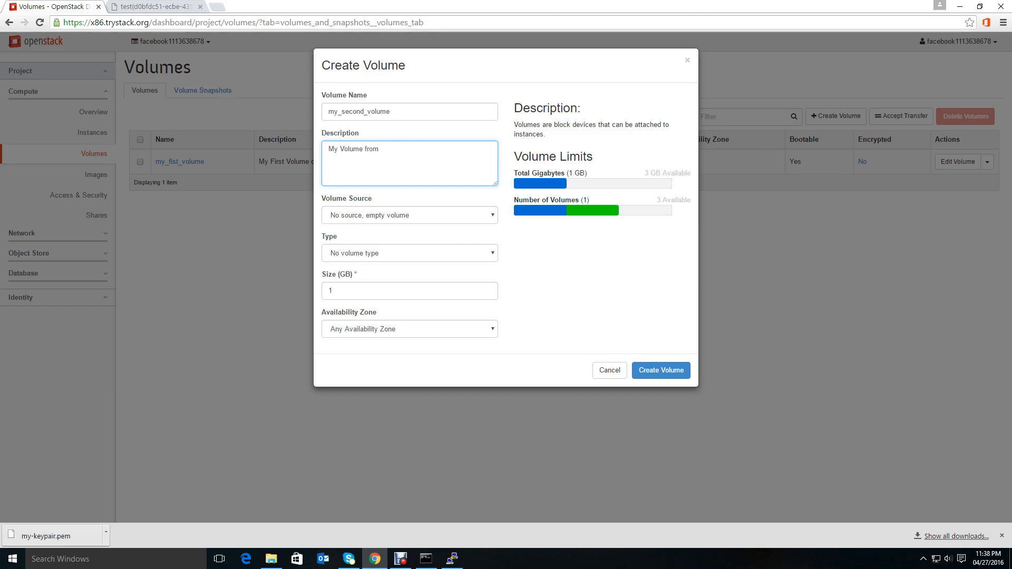
type("CentOS 7 Image")
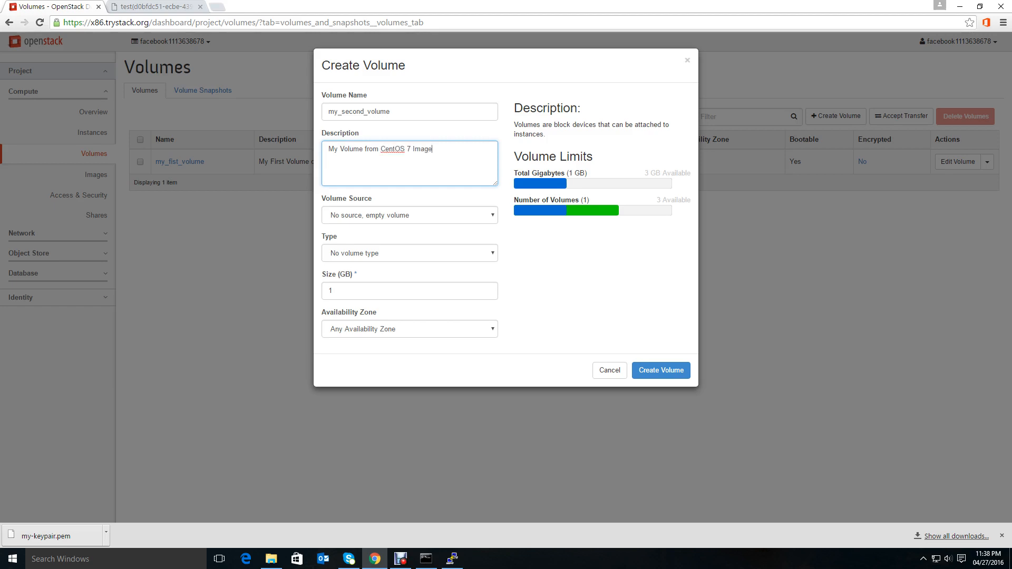
Step: Change the volume name to centos7_volume
left_click(409, 111)
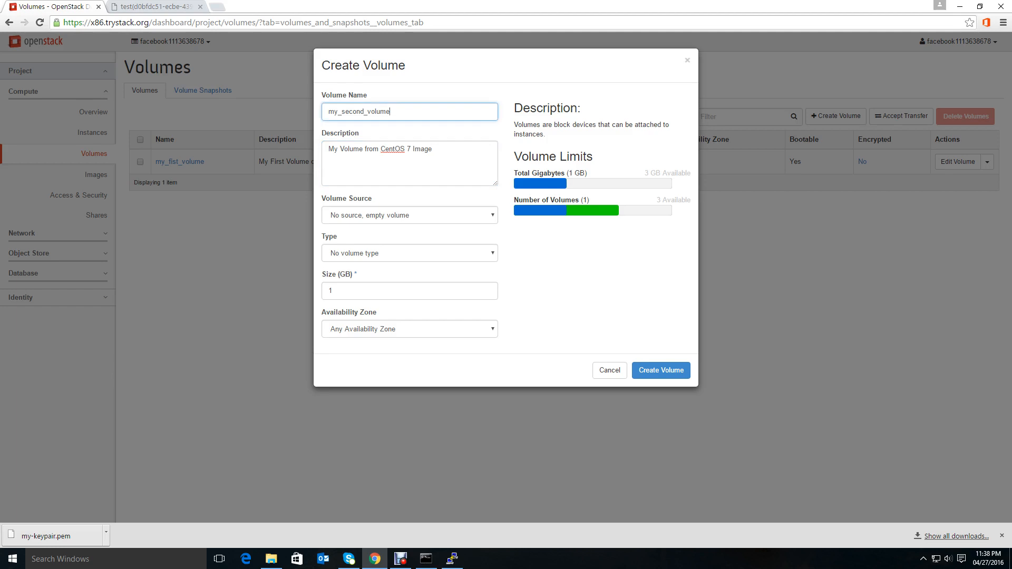
type("centos_volu")
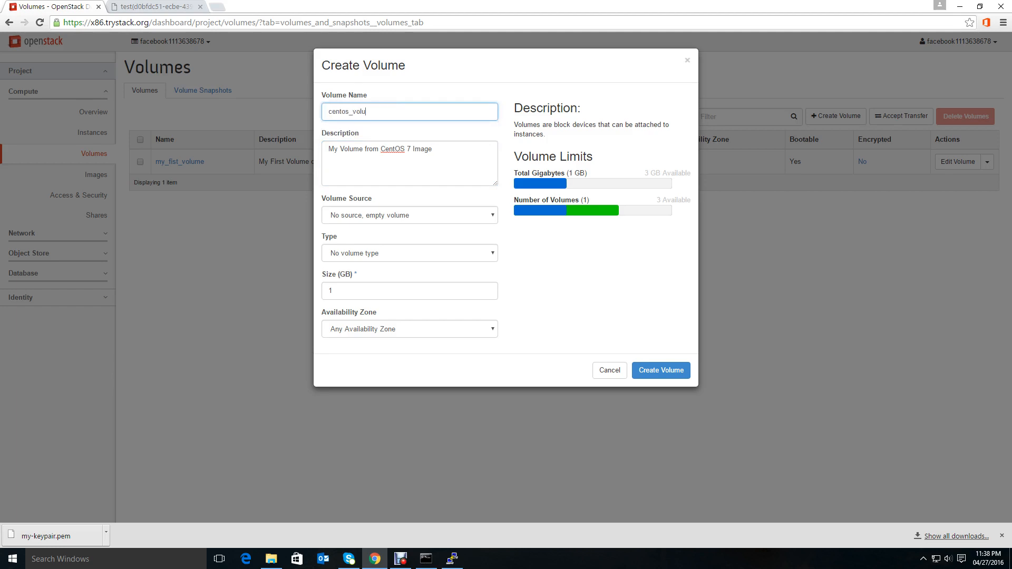
type("me")
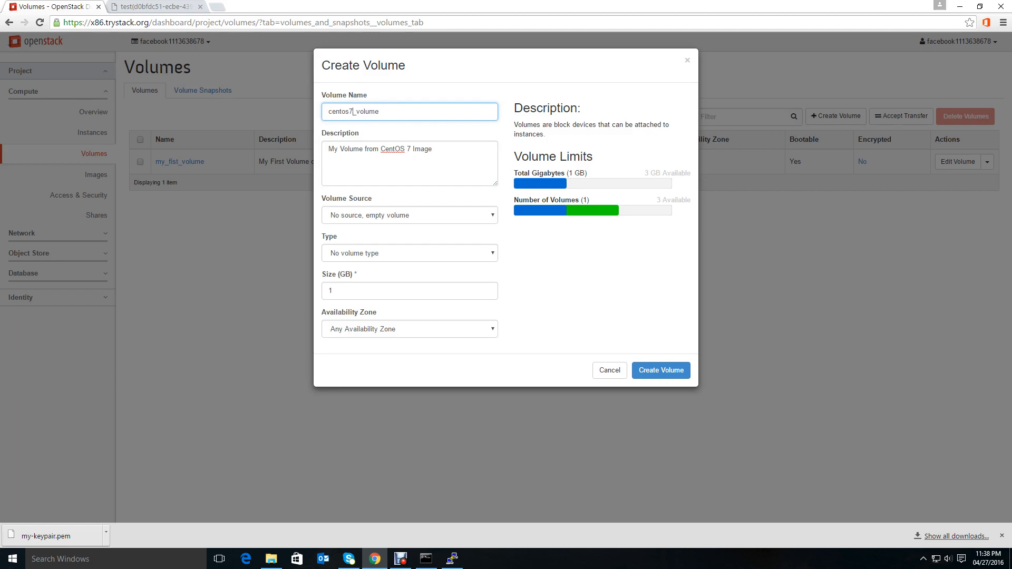
Step: Source the volume from the centos7 image and set its type to nfs
left_click(409, 215)
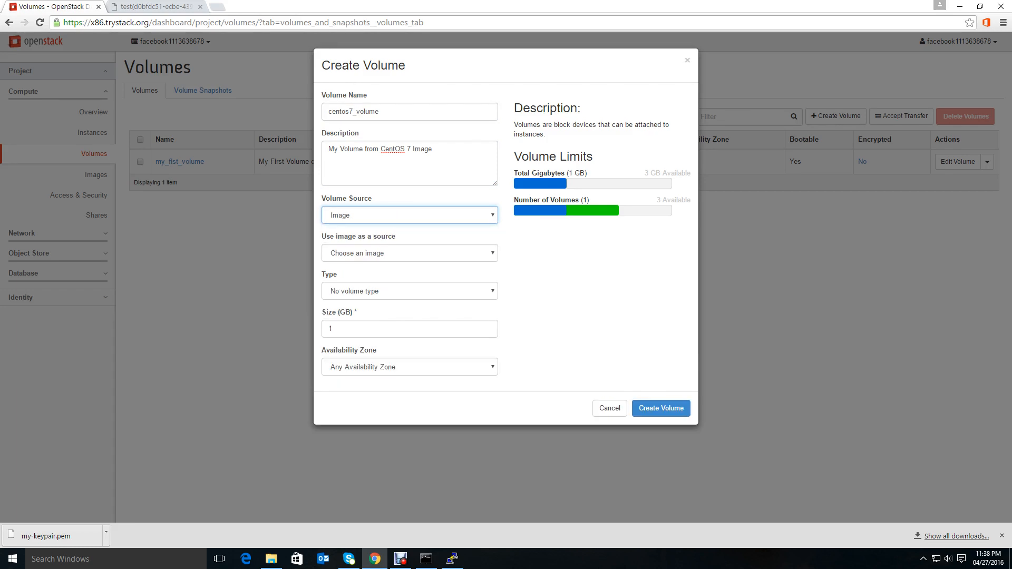
left_click(409, 253)
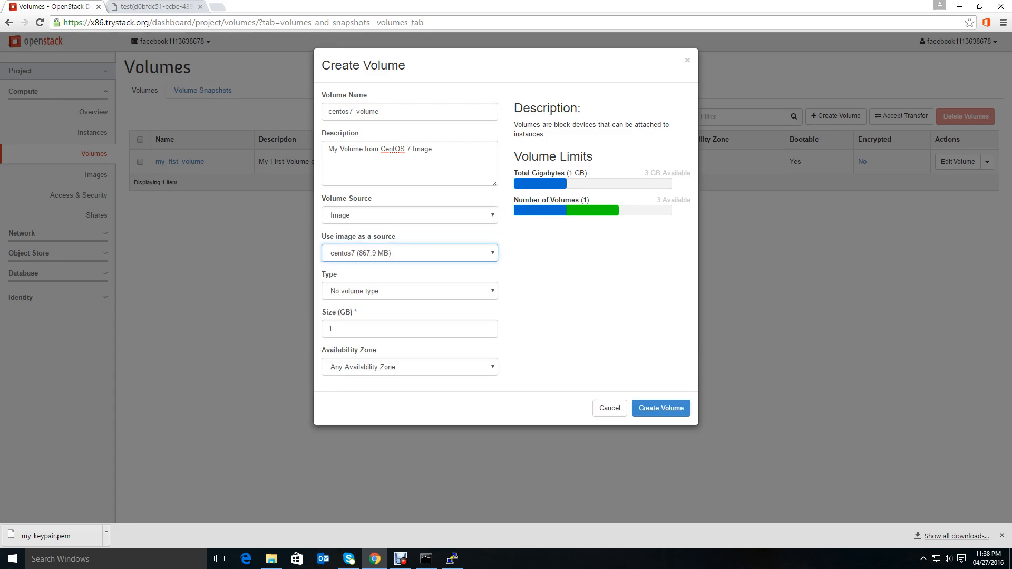
left_click(409, 291)
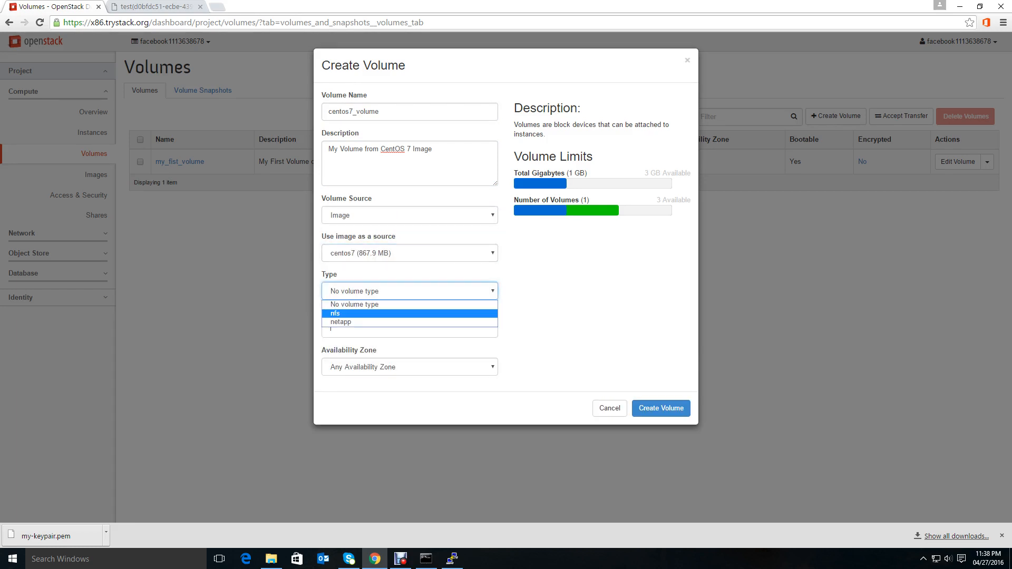
left_click(335, 313)
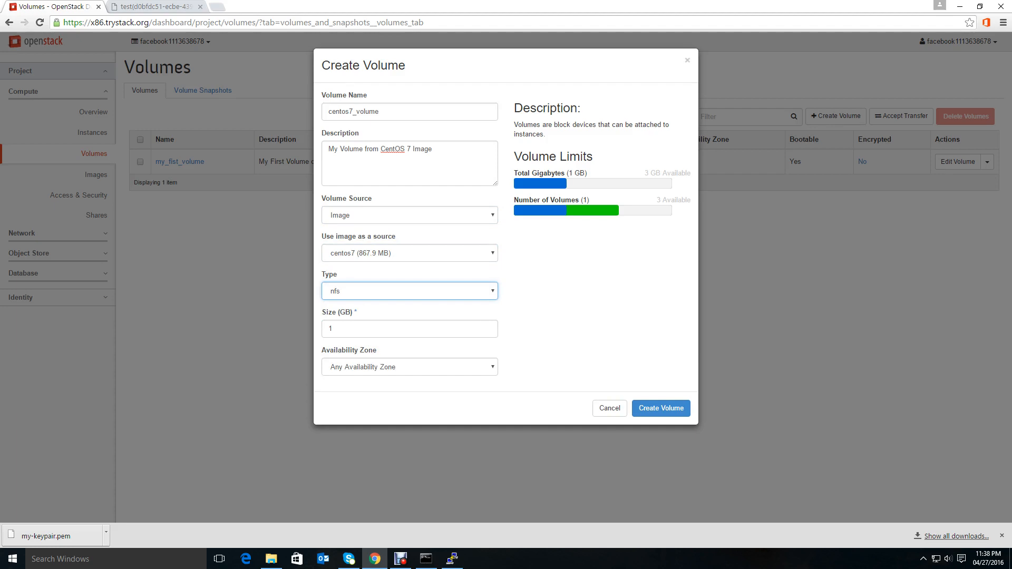
Step: Set the volume size to 1 GB
left_click(409, 329)
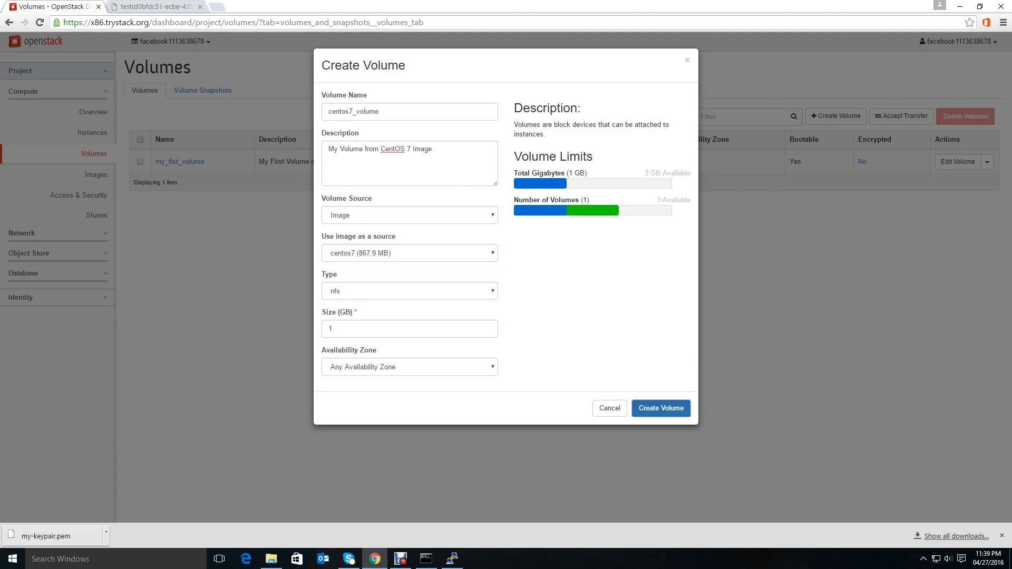
type("2")
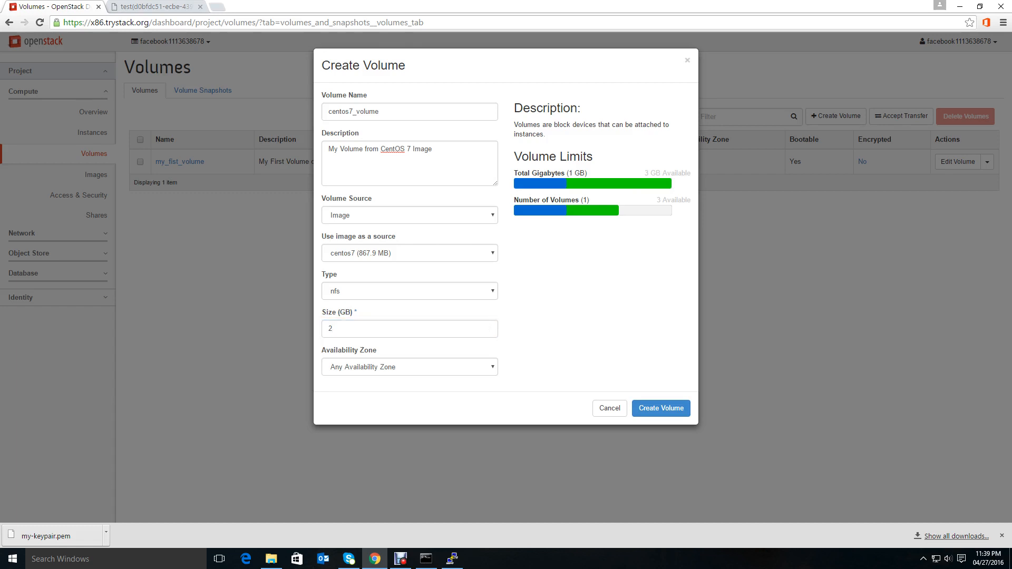
type("1")
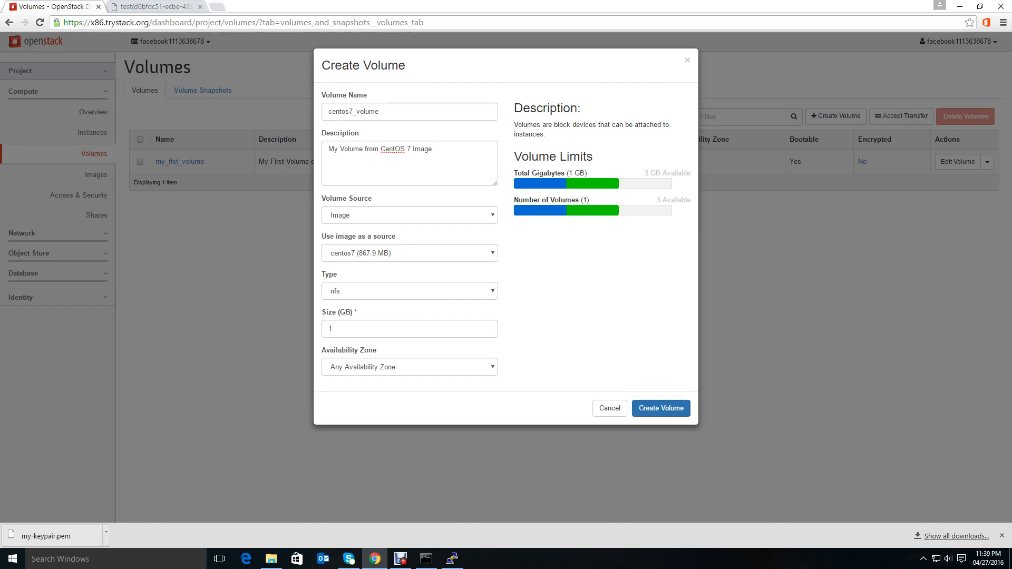
Step: Create centos7_volume, then delete it after it lands in Error status, leaving only my_fist_volume
left_click(660, 407)
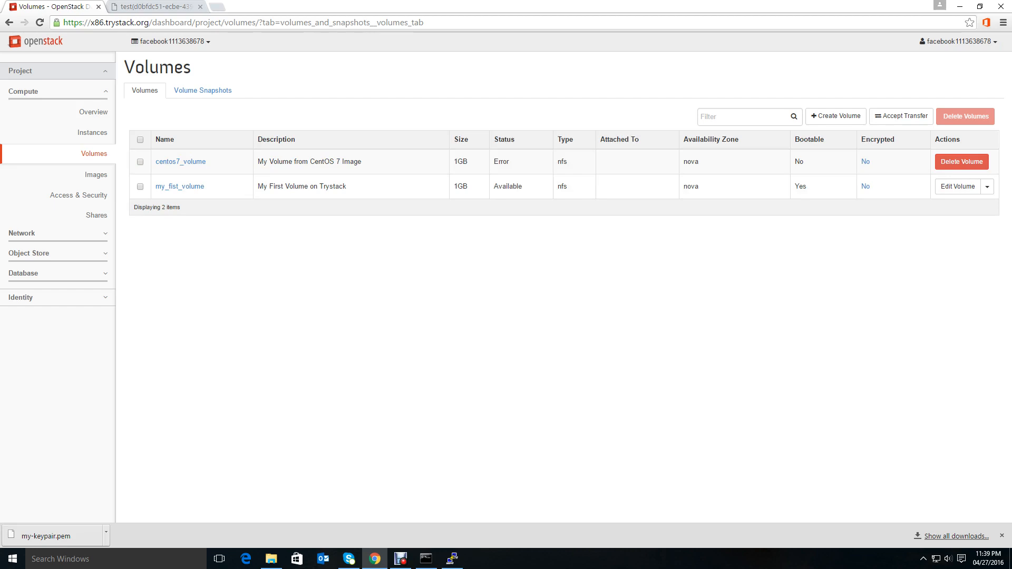
left_click(139, 161)
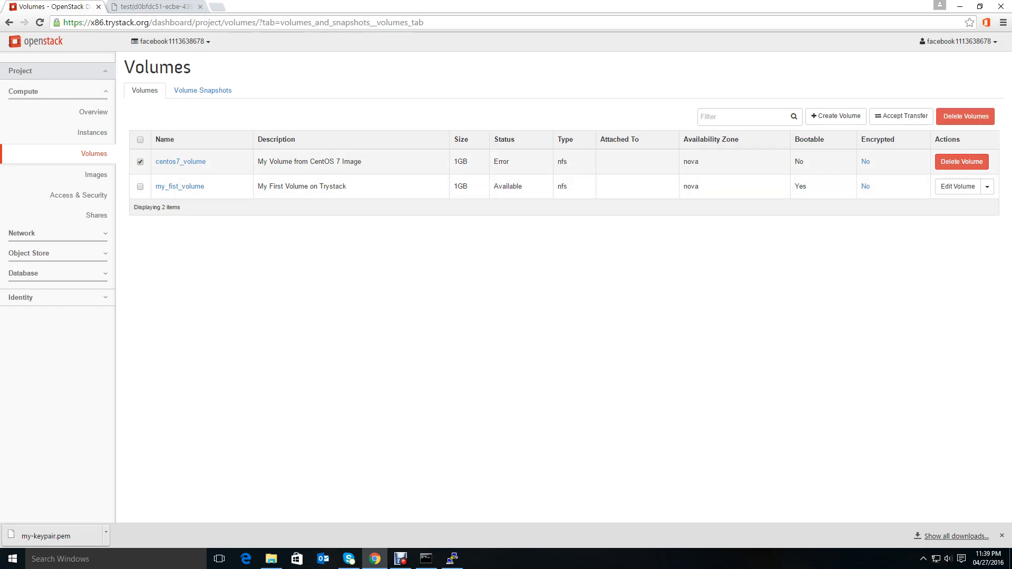
left_click(961, 161)
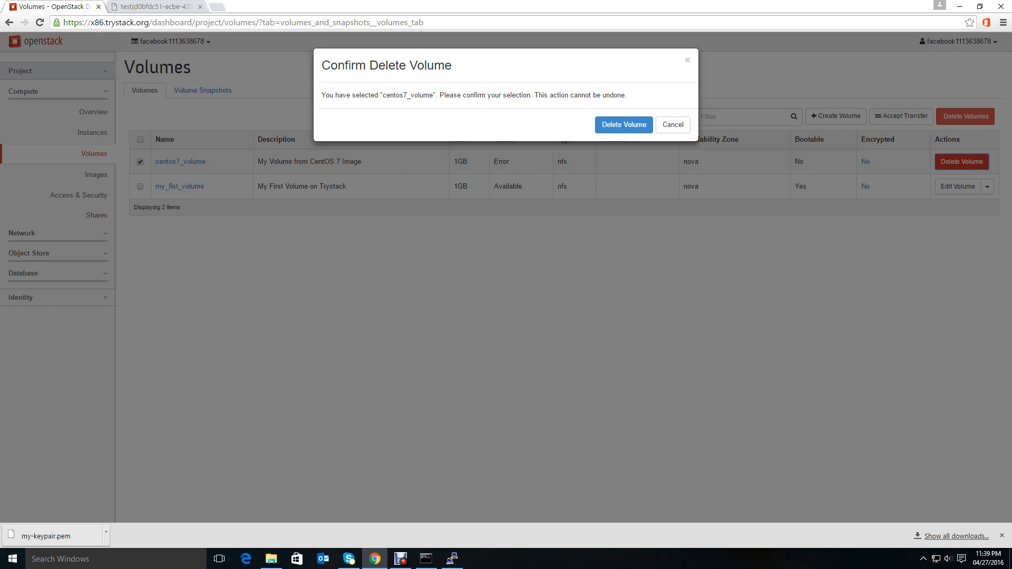
left_click(622, 124)
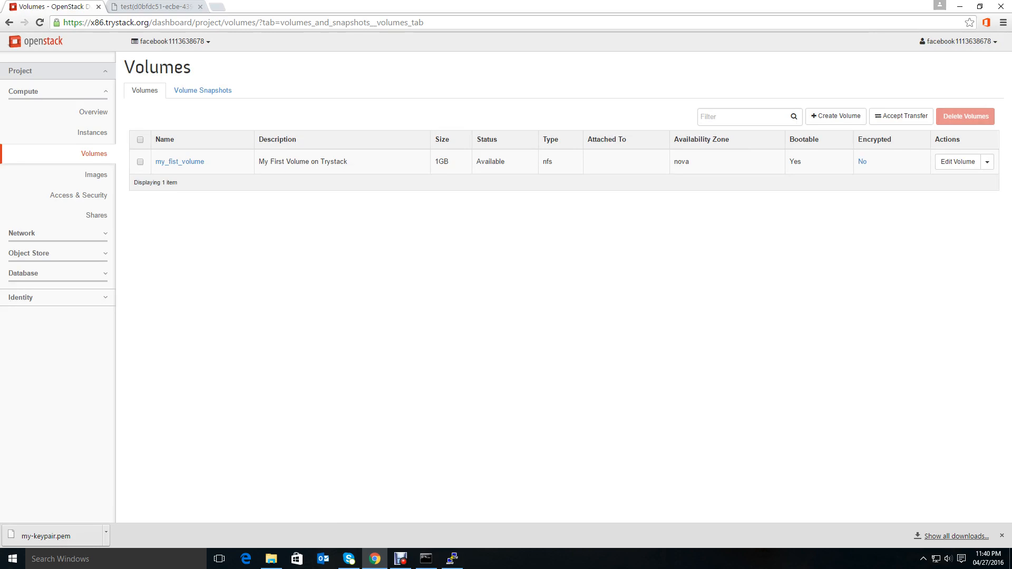
Step: Start a new instance named 'second' and keep its flavor at m1.tiny after trying m1.small
left_click(91, 133)
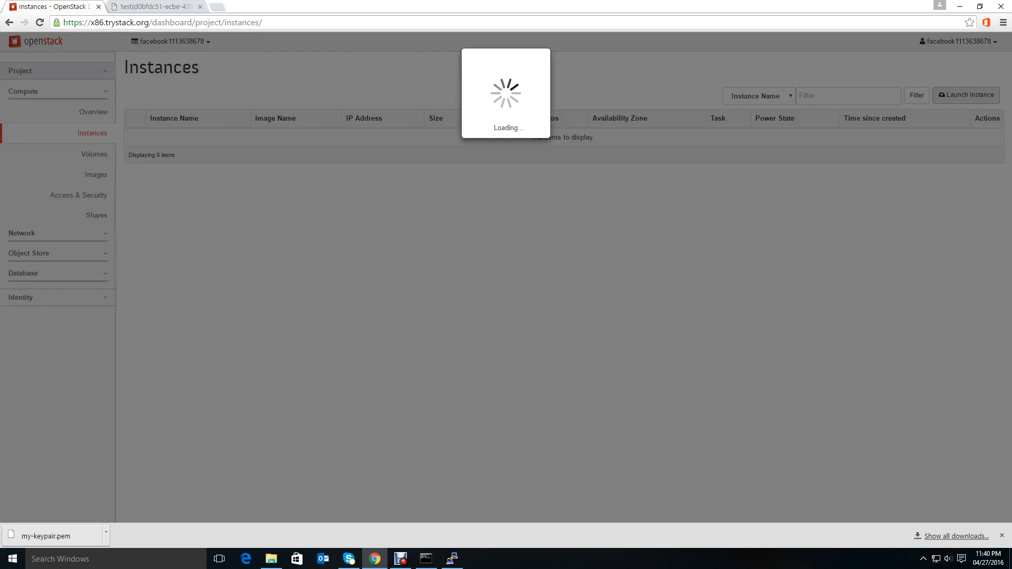
left_click(966, 95)
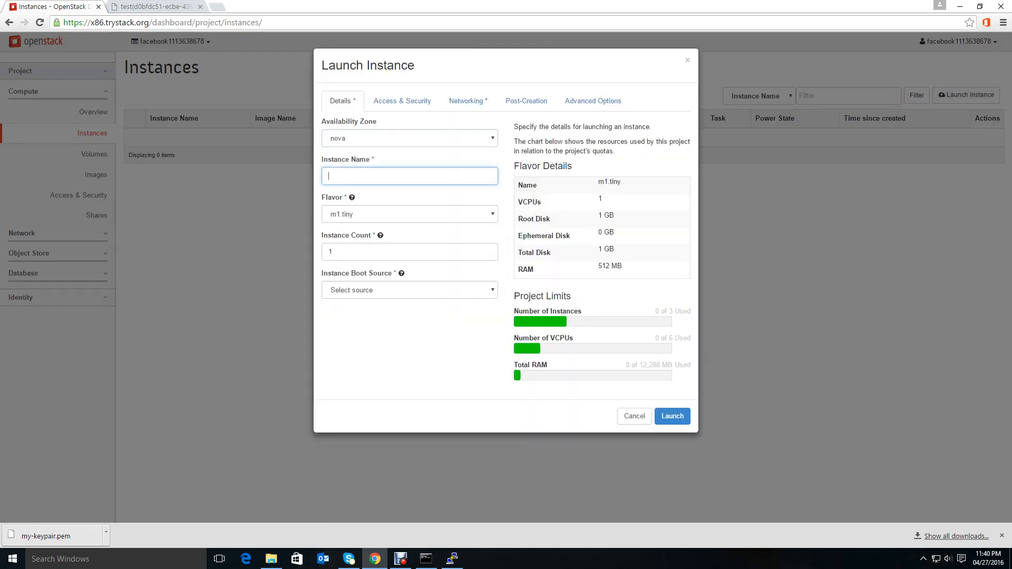
type("second")
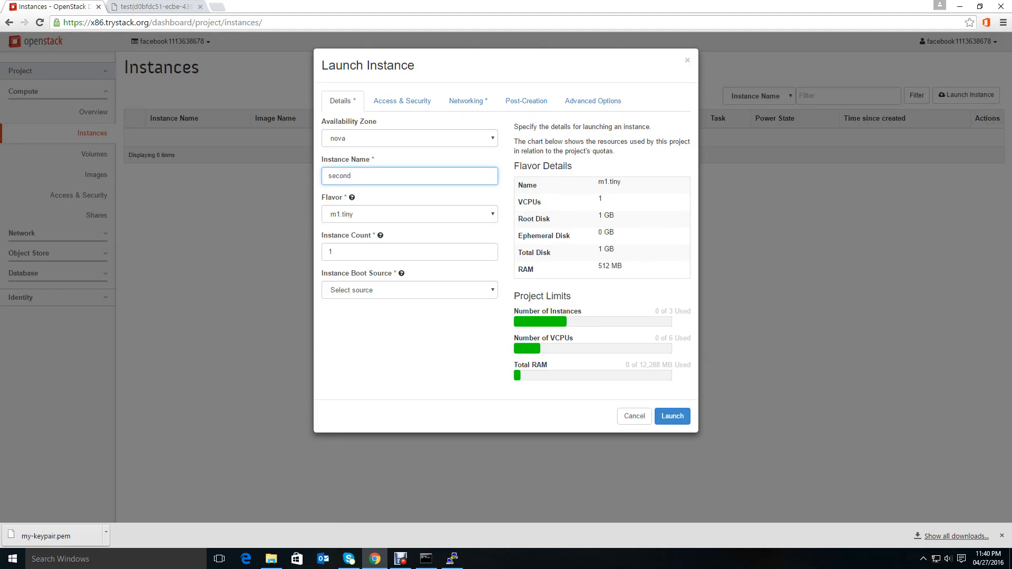
left_click(409, 214)
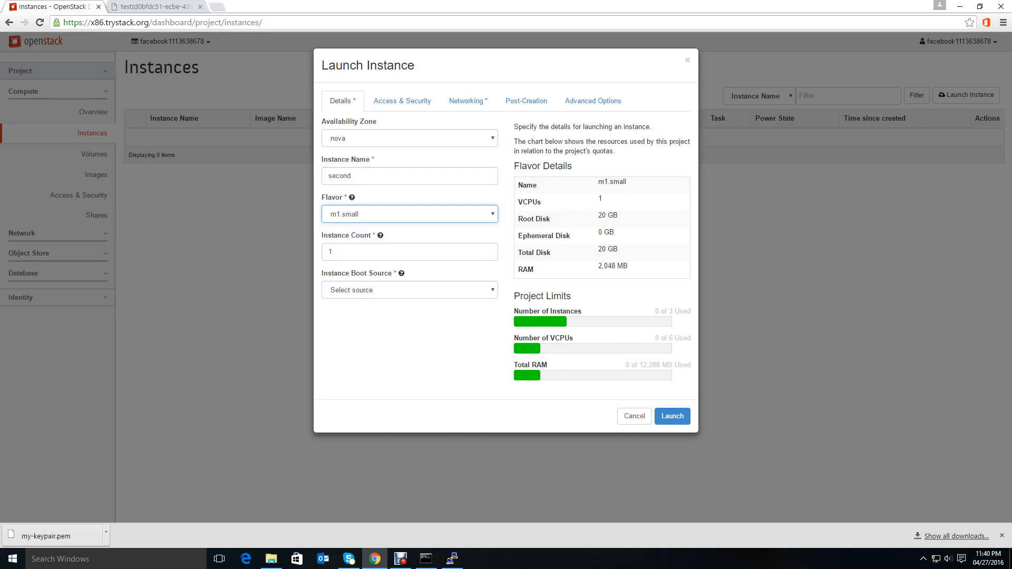
left_click(409, 213)
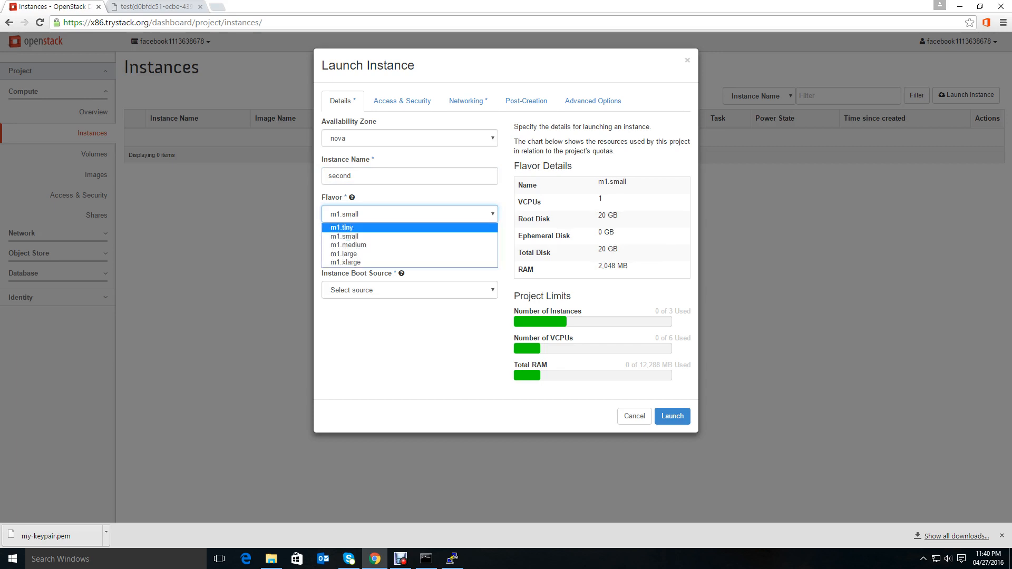
left_click(341, 227)
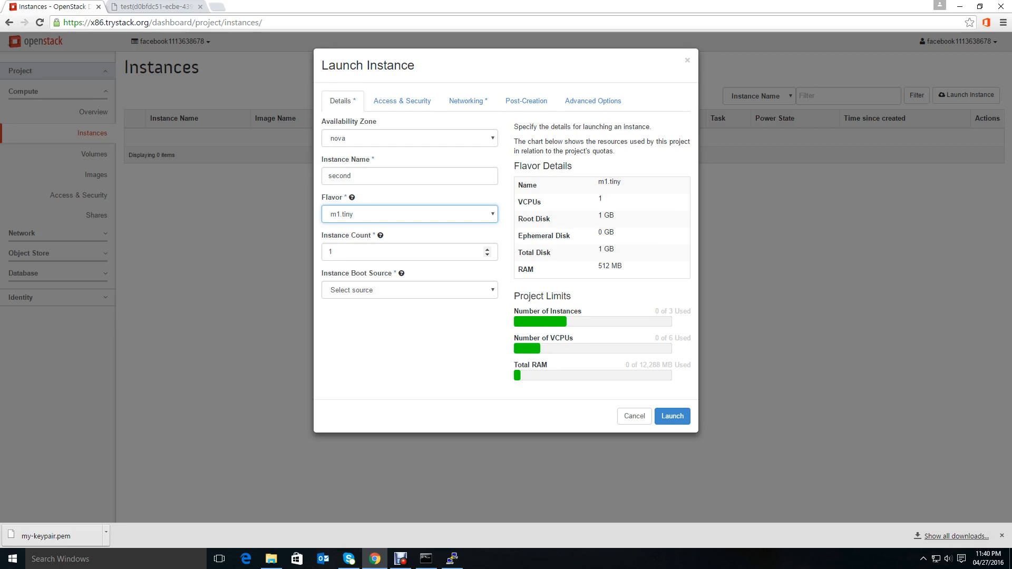
Step: Boot the instance from volume my_fist_volume with Delete on Terminate left unchecked
left_click(409, 290)
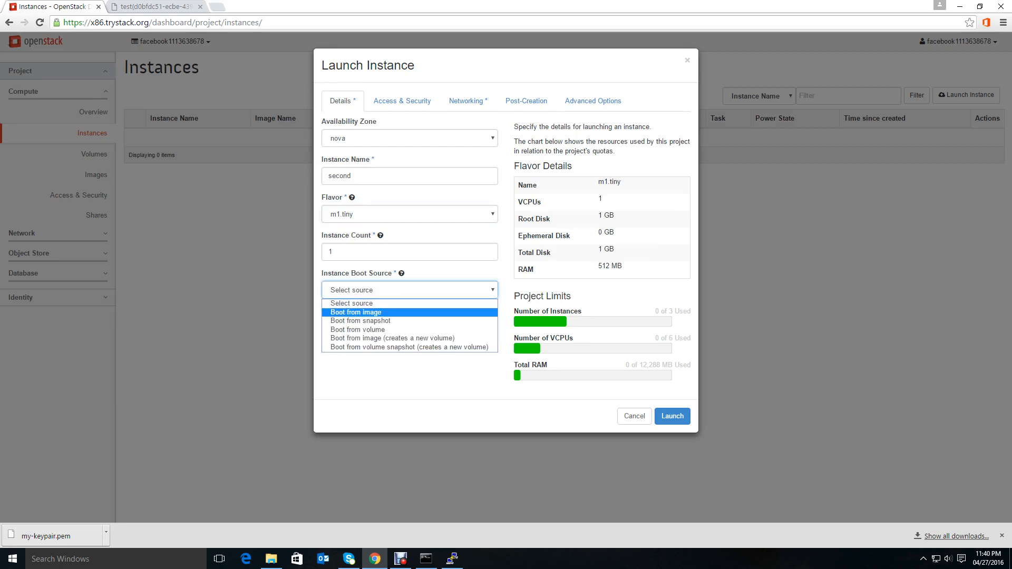
mouse_move(358, 329)
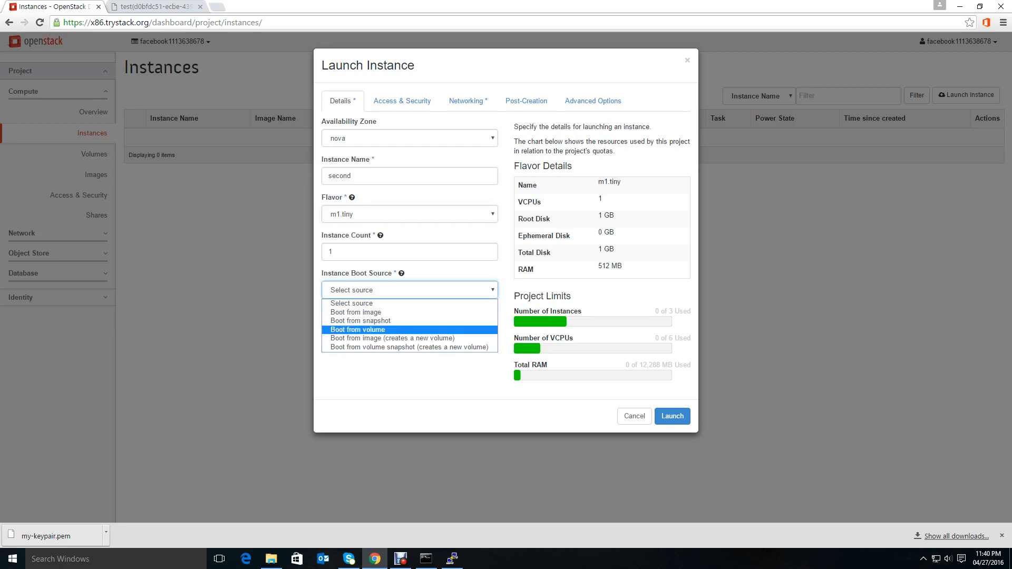
left_click(357, 328)
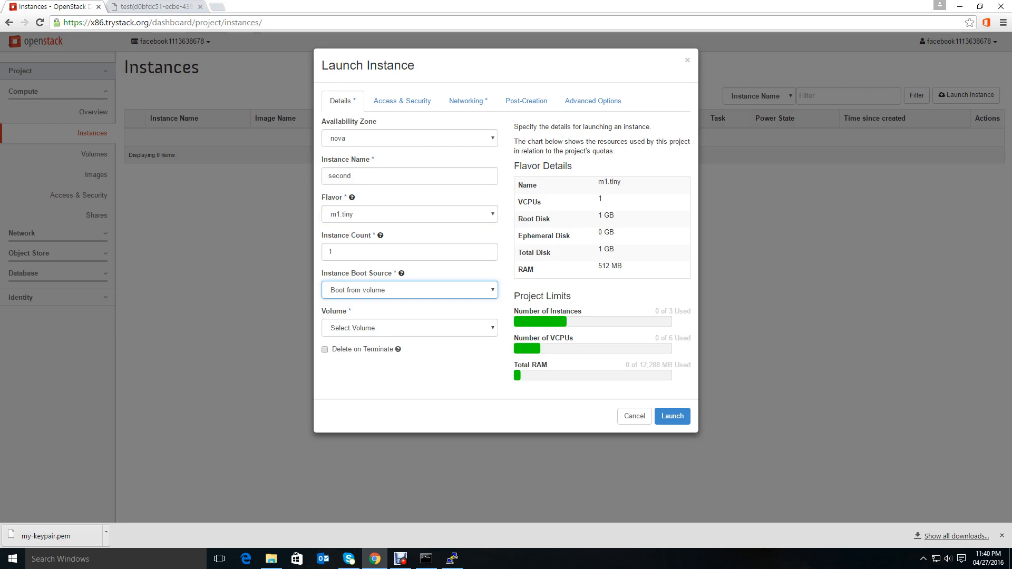
left_click(409, 327)
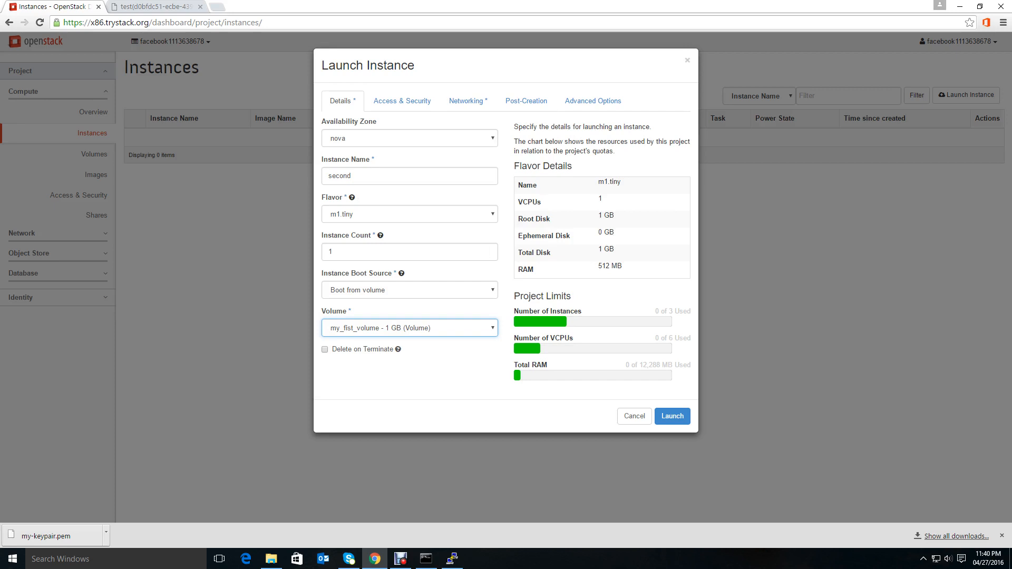
left_click(409, 290)
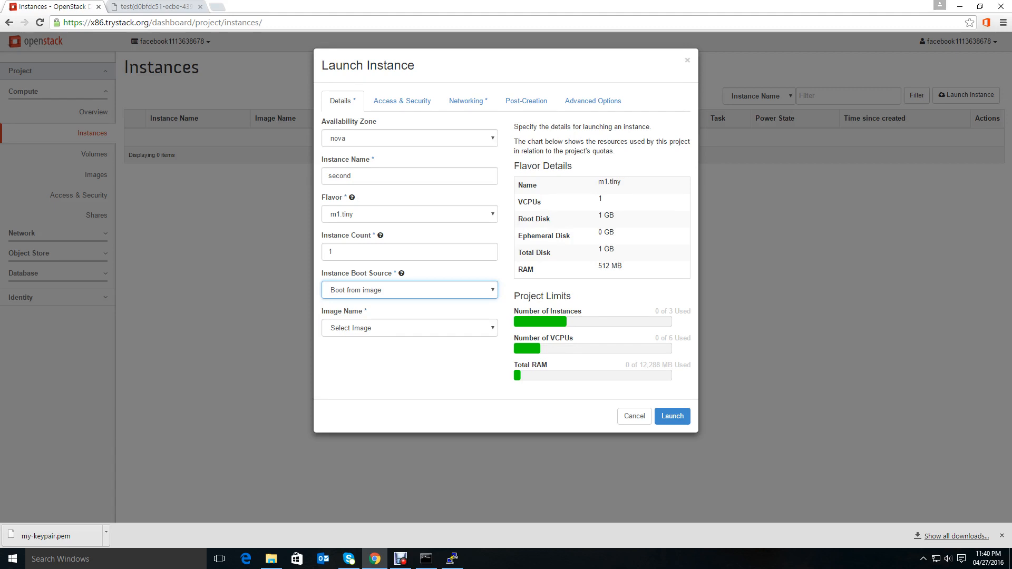
left_click(408, 289)
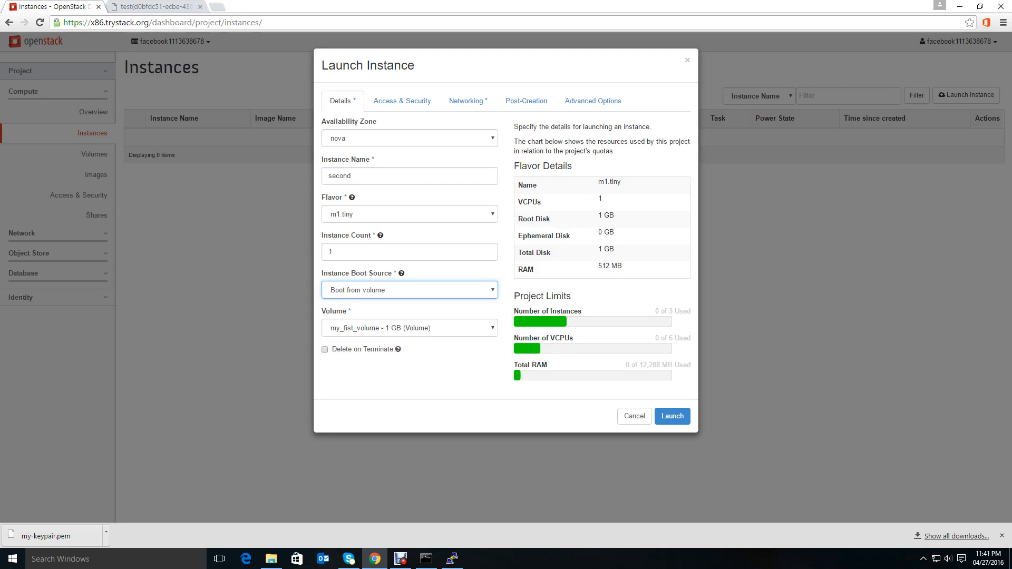
left_click(324, 348)
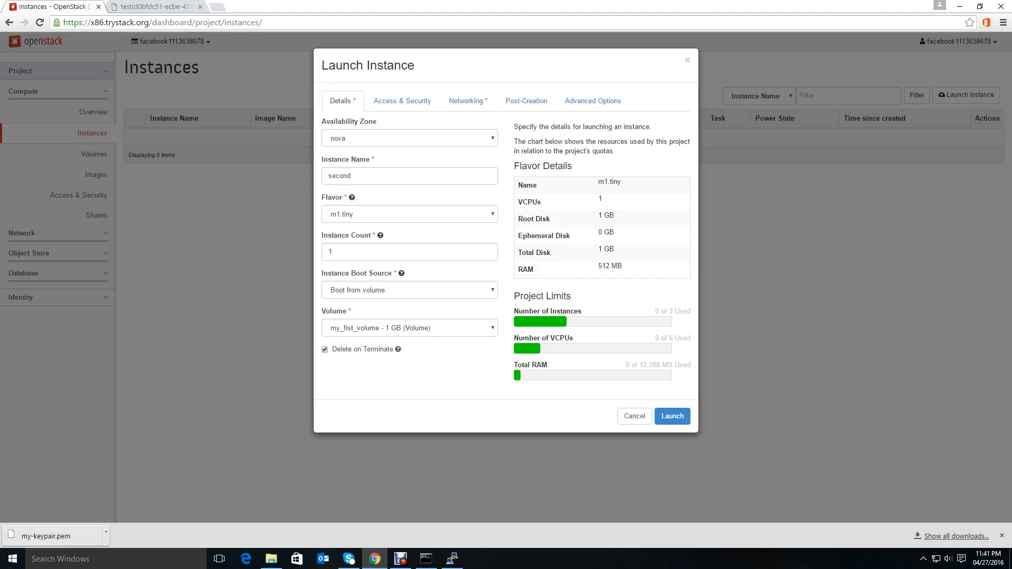
left_click(324, 349)
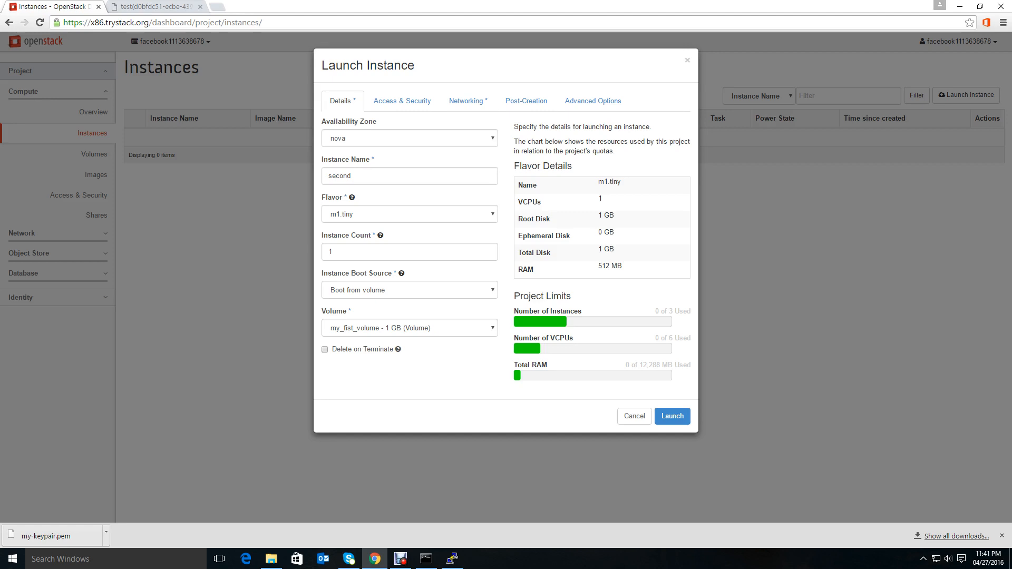
Step: Review Access & Security, Networking and Post-Creation settings, then launch instance second
left_click(401, 101)
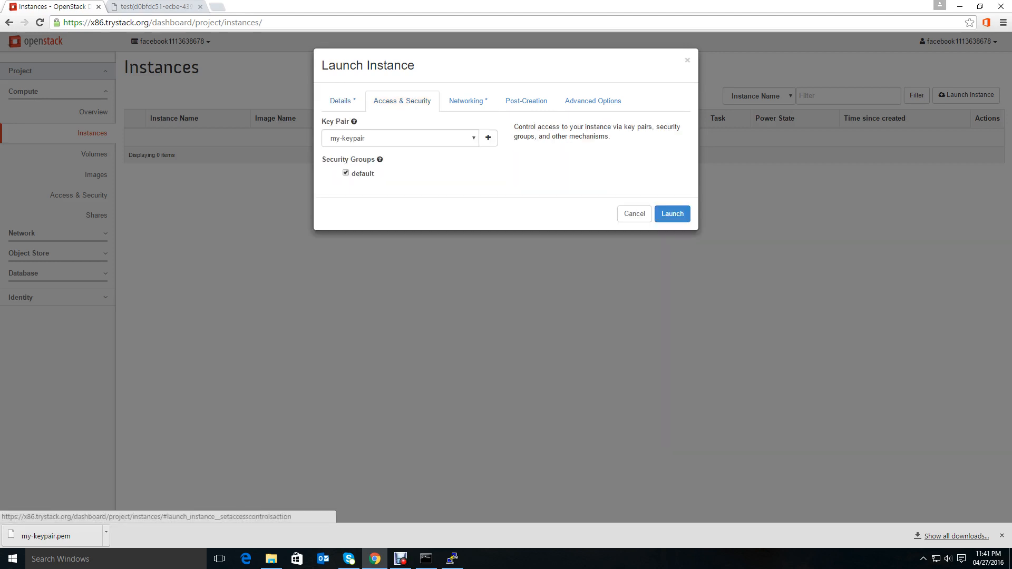
left_click(465, 101)
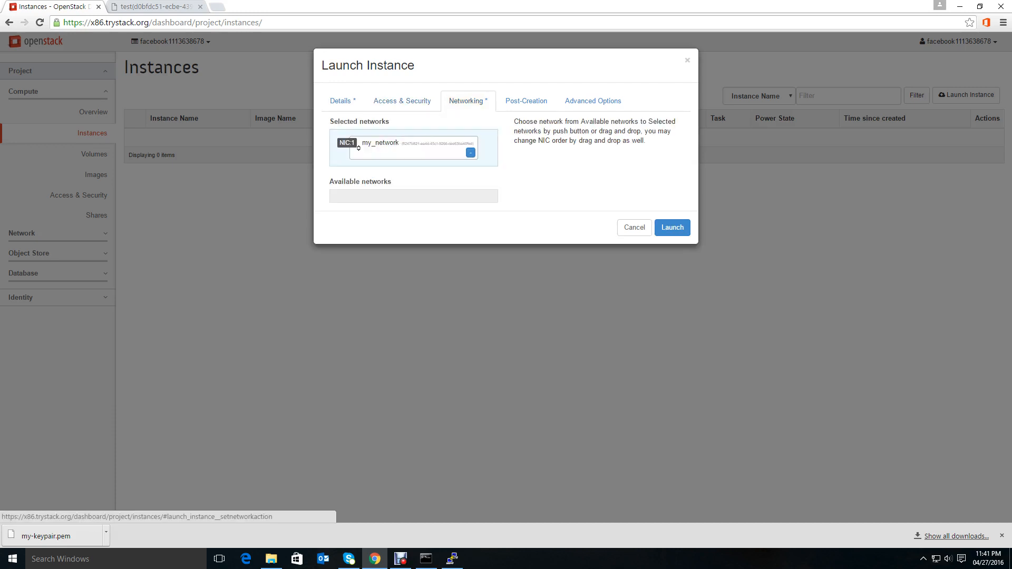
left_click(525, 101)
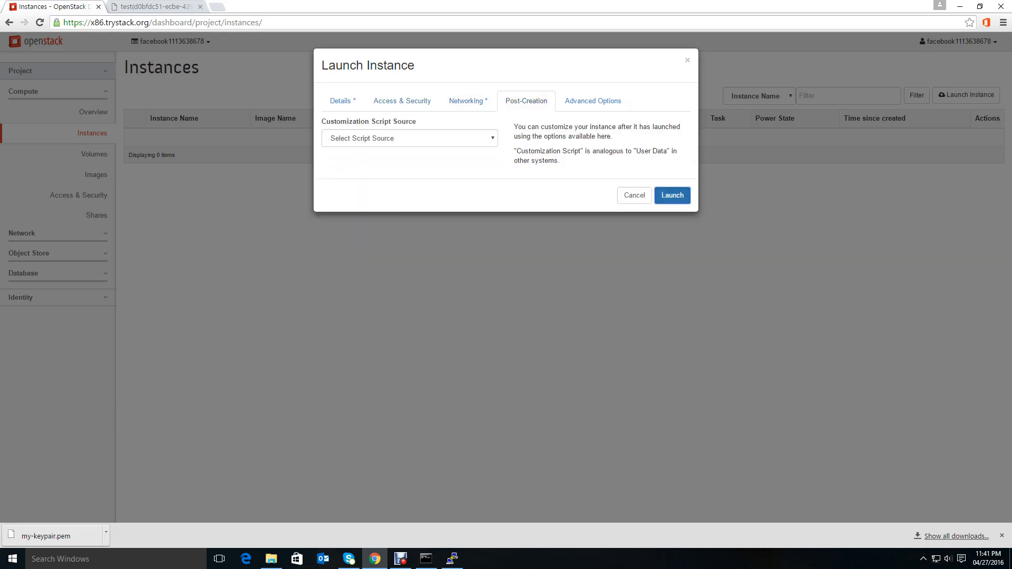
left_click(671, 195)
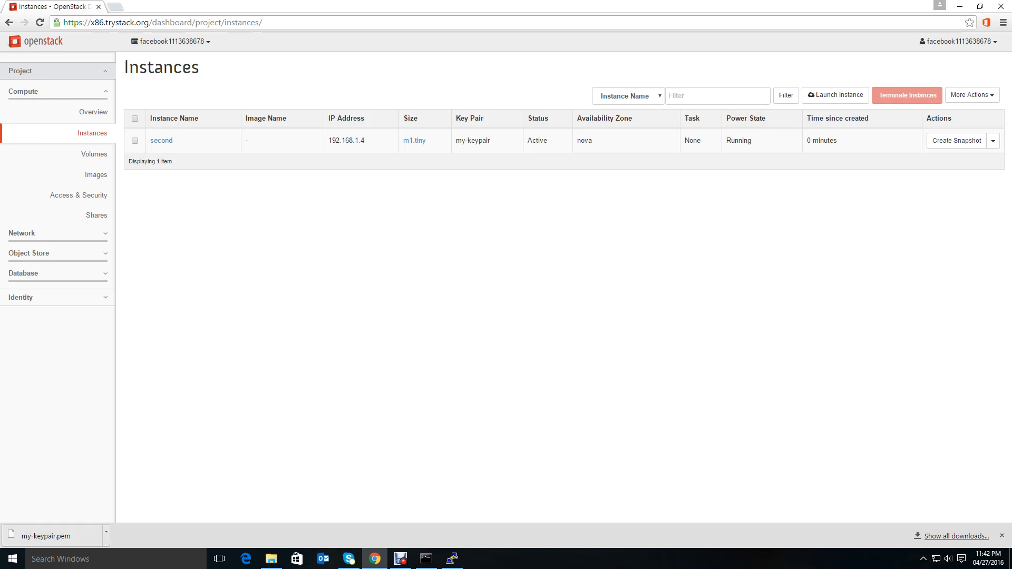
mouse_move(161, 140)
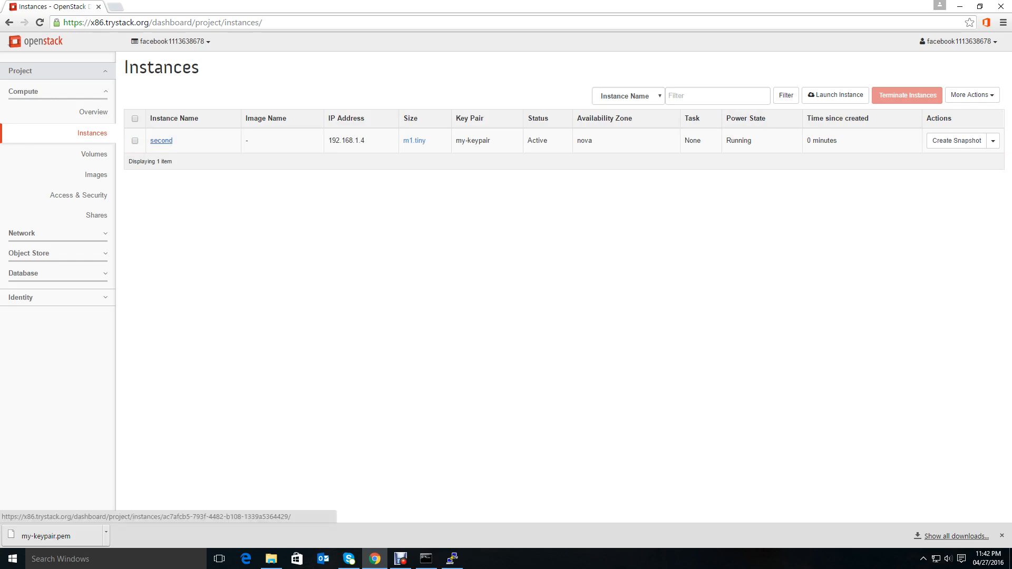
Step: View instance second's details and boot log, then switch to its interactive console
left_click(160, 140)
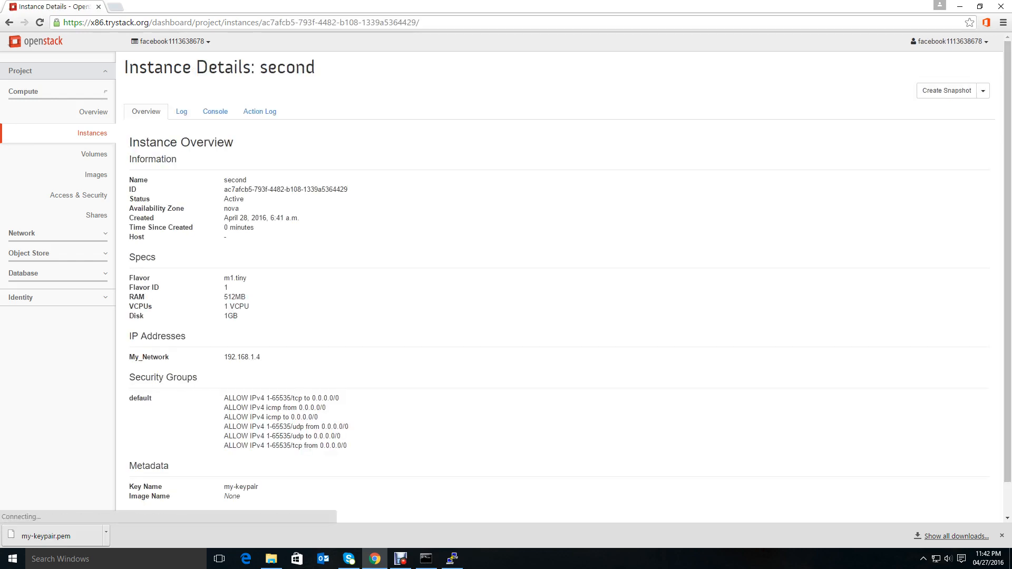
left_click(181, 110)
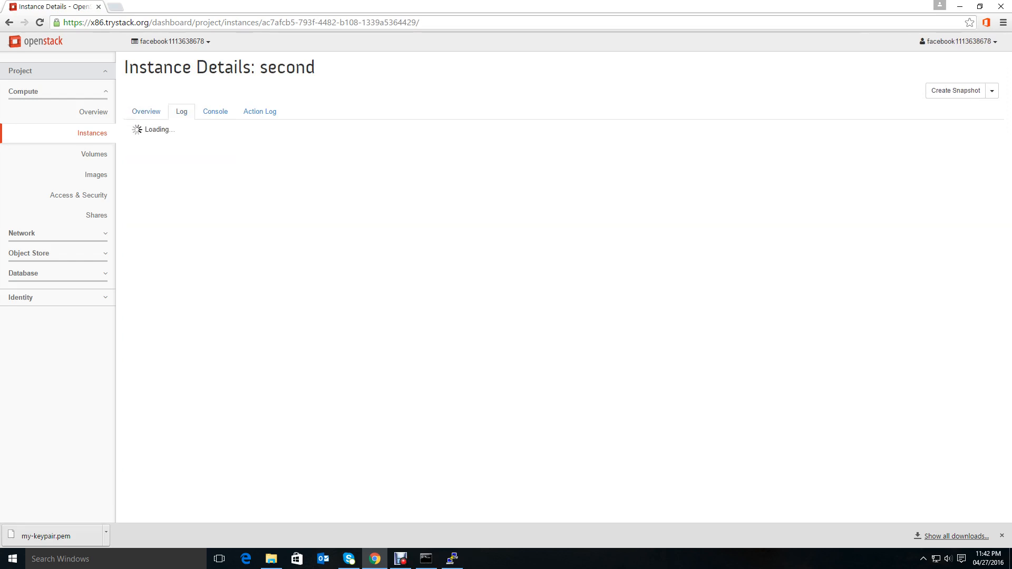
left_click(182, 111)
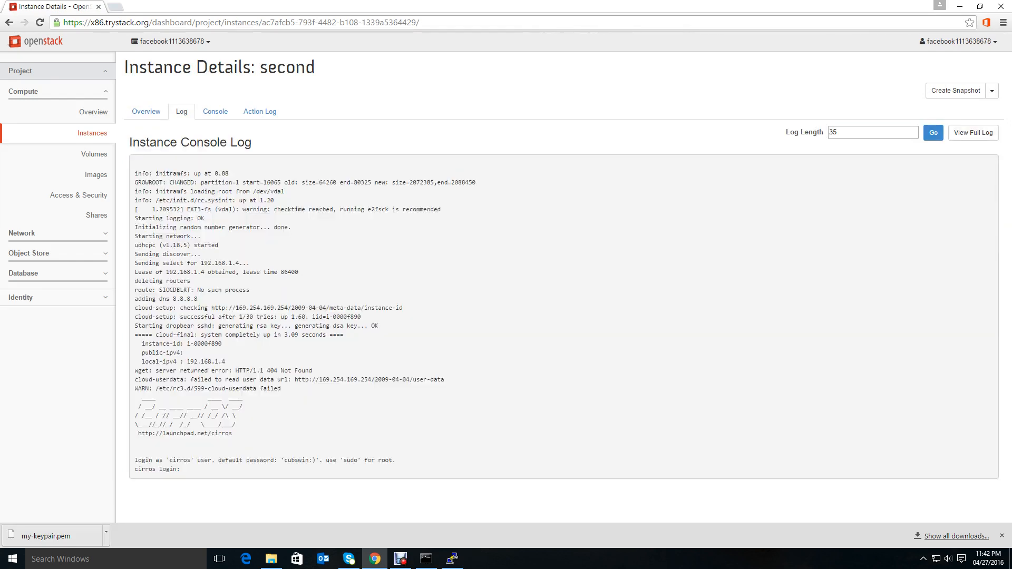
left_click(215, 111)
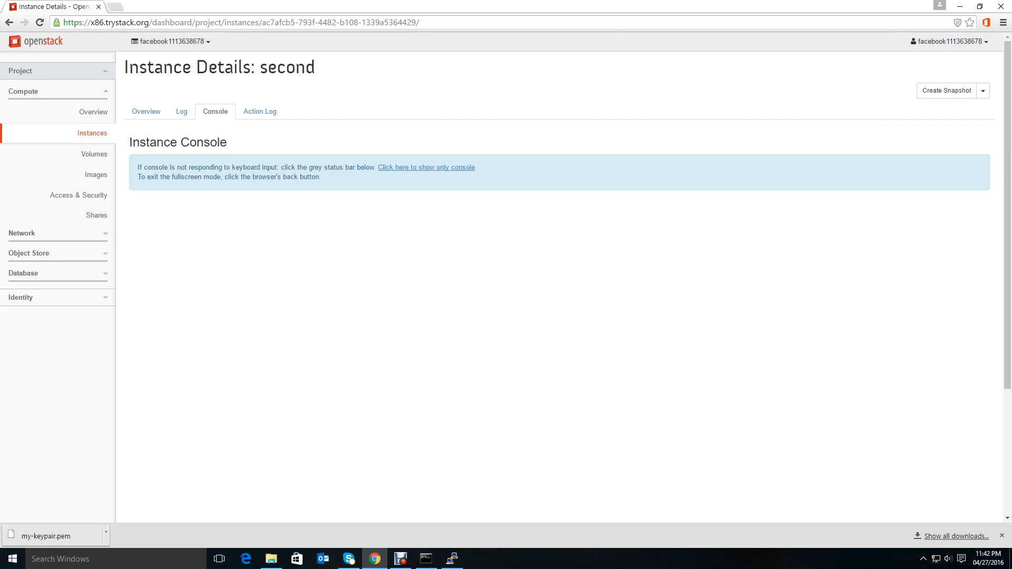
Step: Open the 'show only console' link for instance second in a new browser tab
right_click(426, 168)
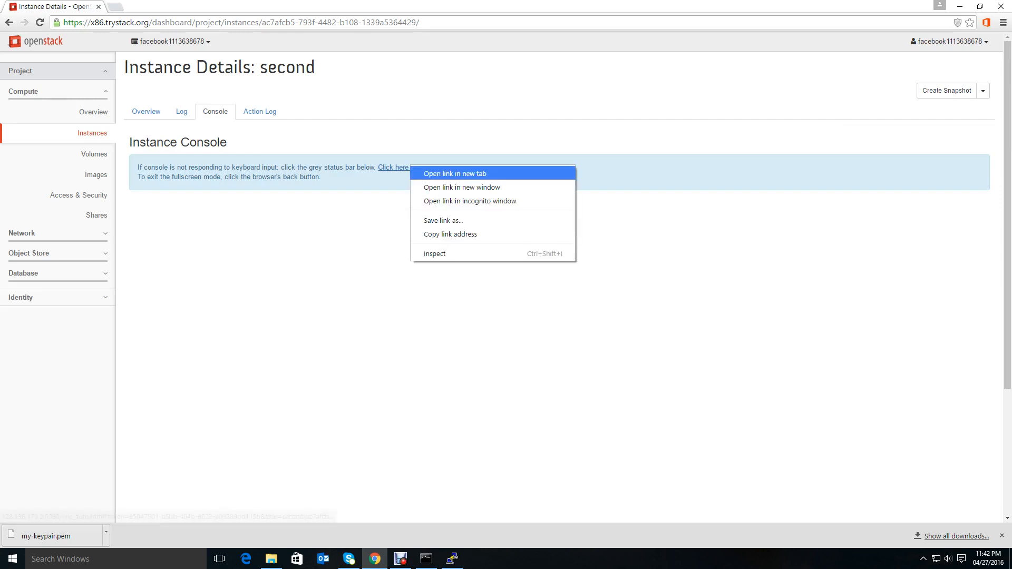
left_click(453, 173)
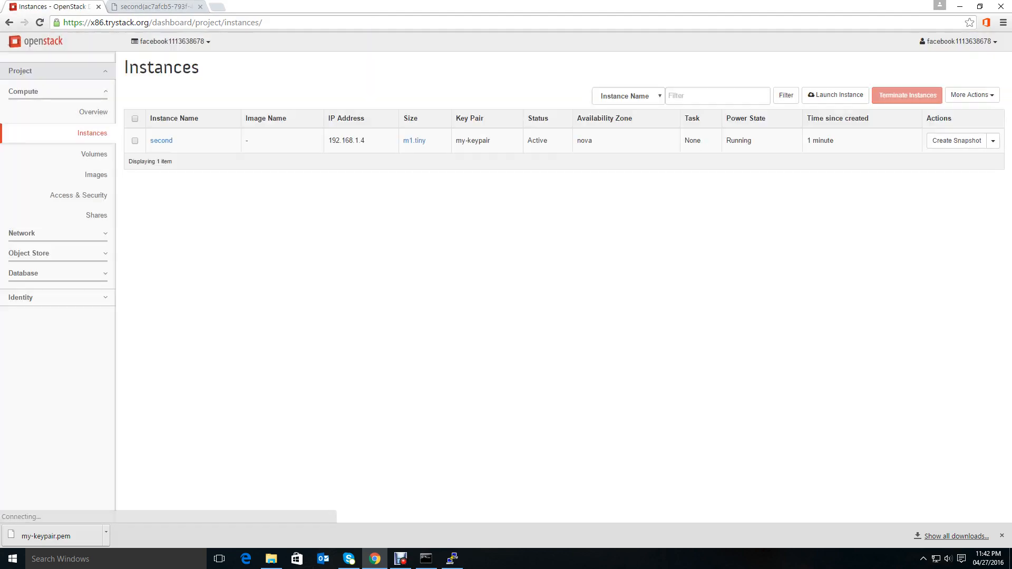
Step: Associate floating IP 128.136.179.163 with instance second from its actions menu
left_click(992, 140)
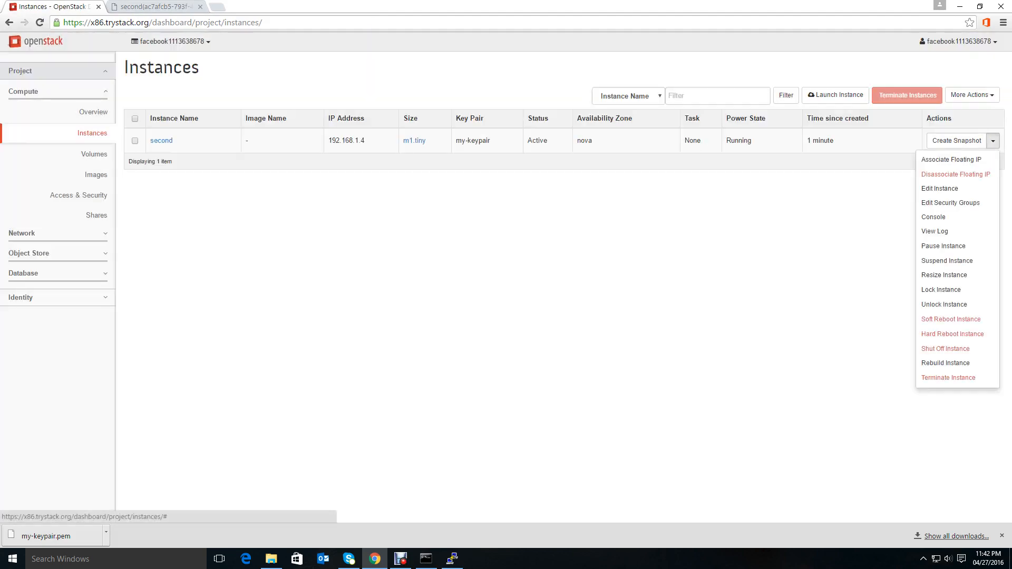
left_click(949, 159)
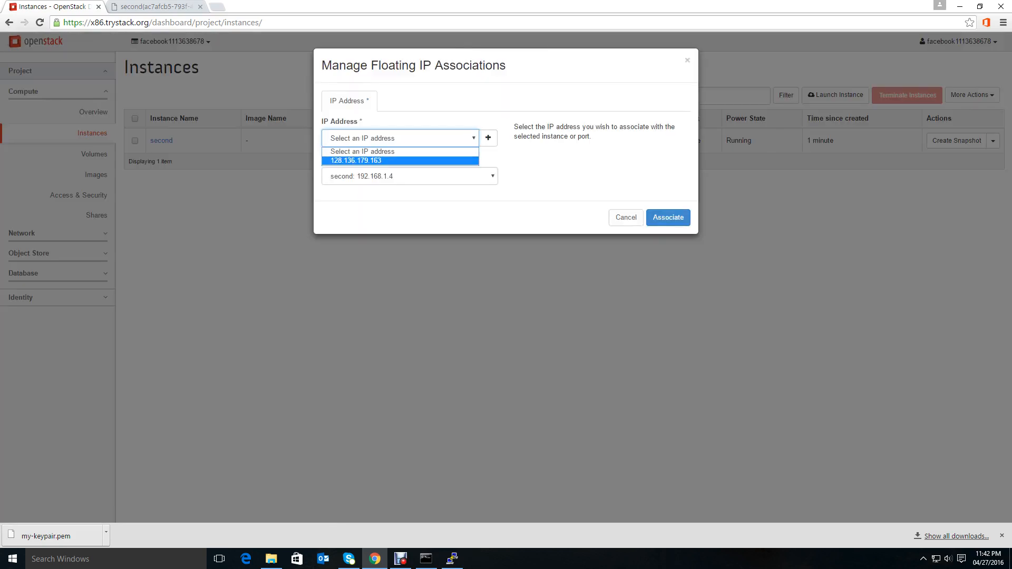
left_click(666, 217)
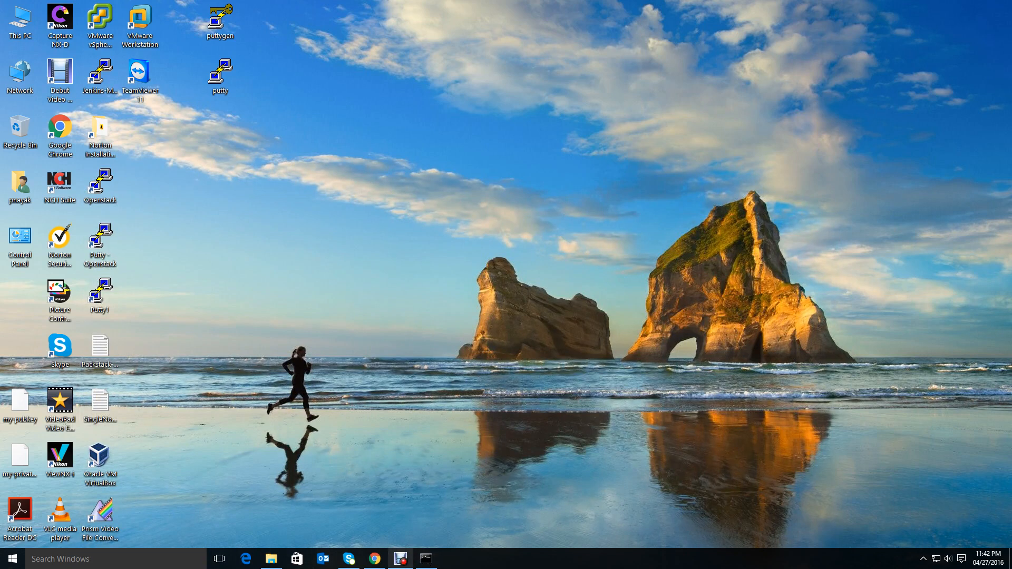
Step: Start PuTTY, save host 128.136.179.163 as session second and show its Connection > Data settings
double_click(218, 71)
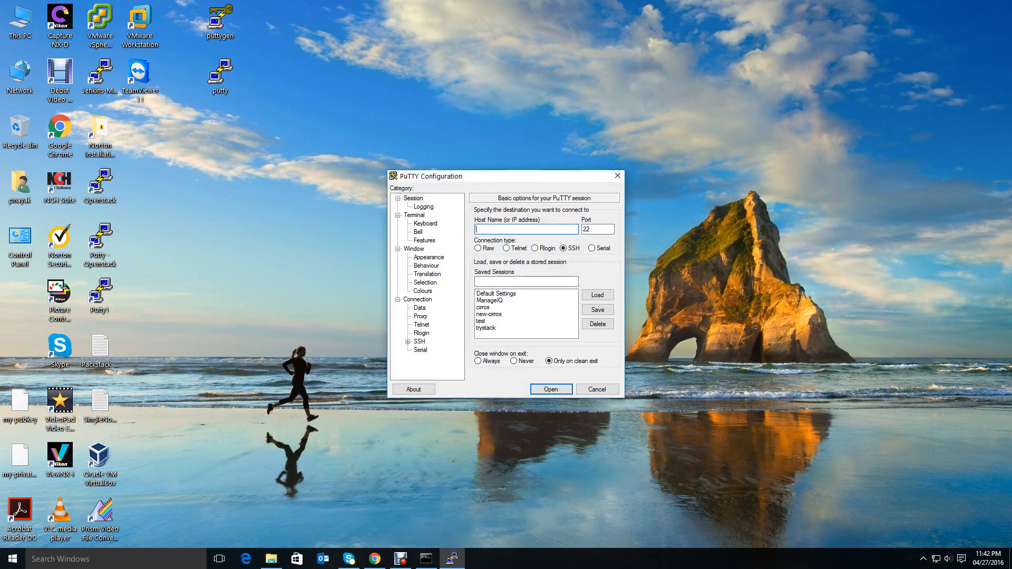
left_click(482, 320)
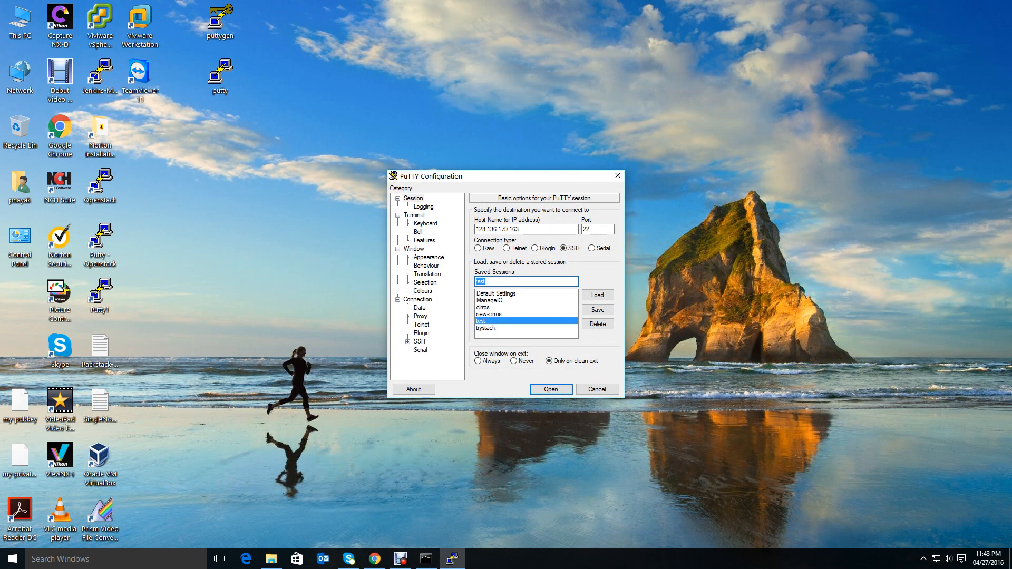
type("second")
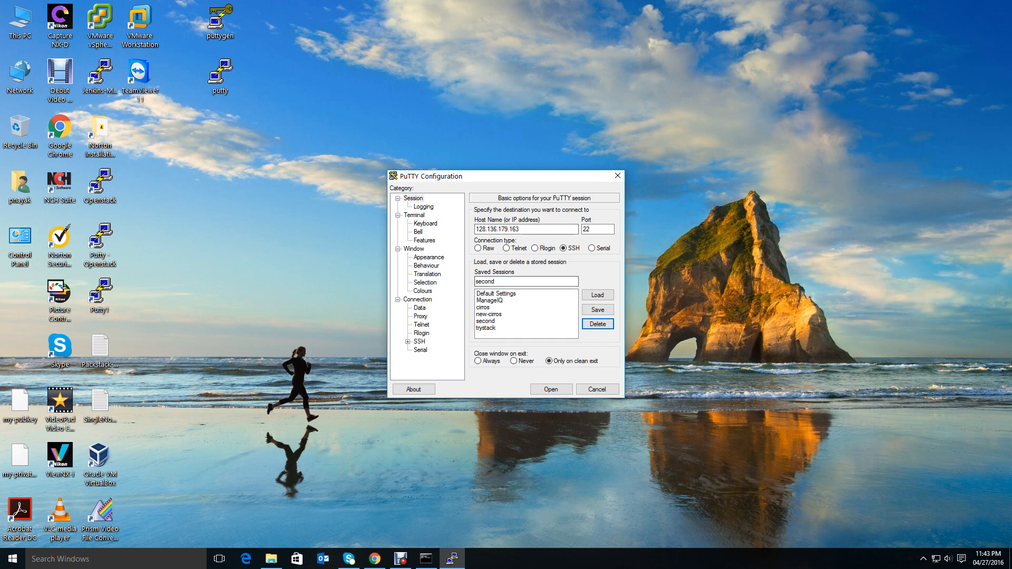
left_click(488, 322)
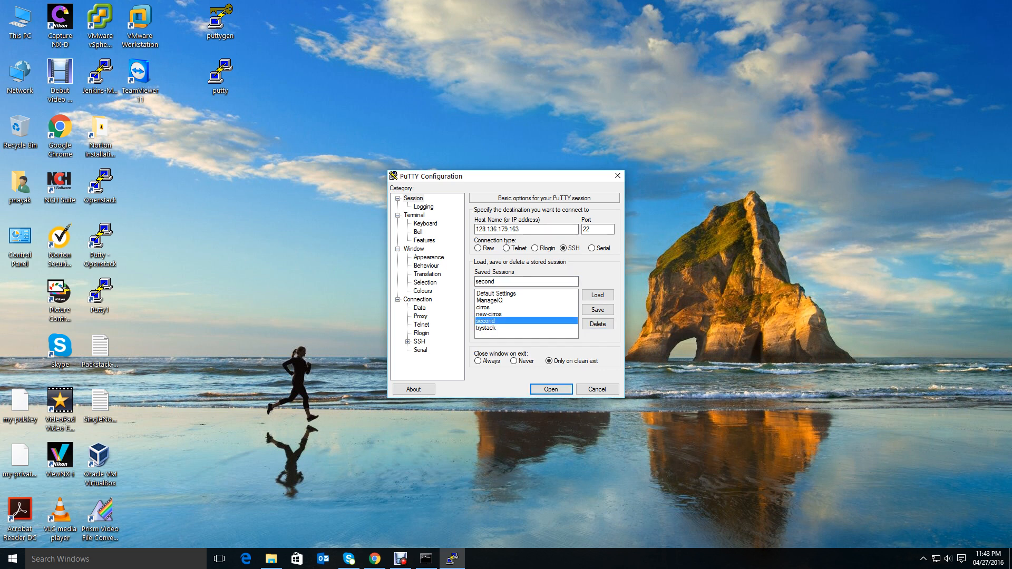
left_click(420, 307)
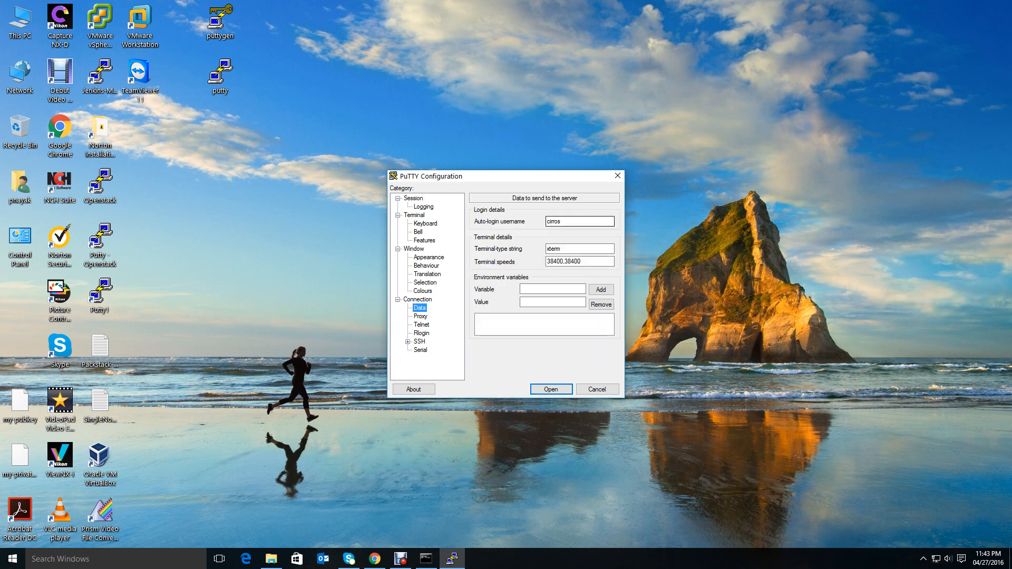
Step: Keep auto-login user cirros and set SSH > Auth private key to my-keypair.ppk, then return to Session
triple_click(578, 221)
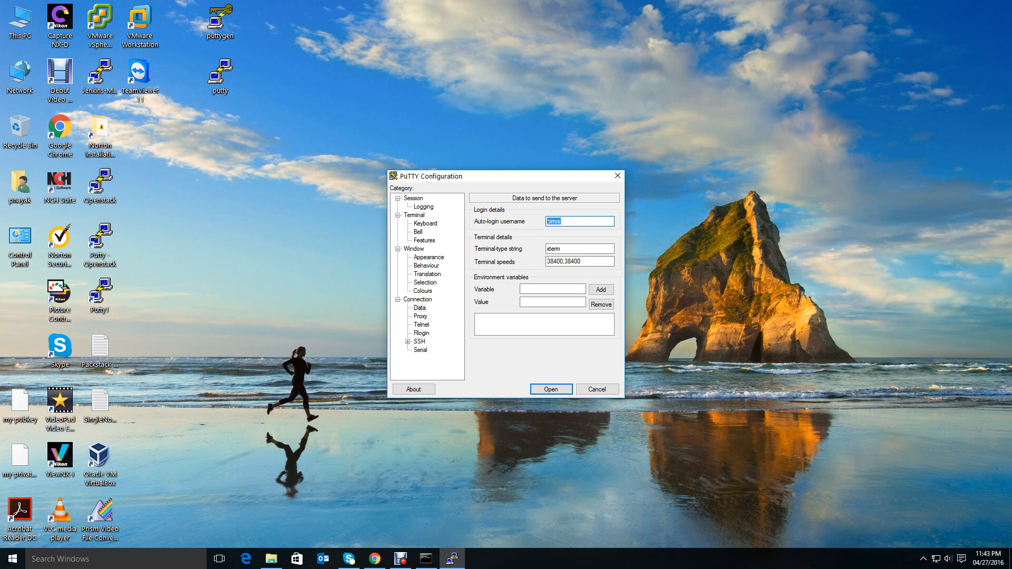
left_click(427, 342)
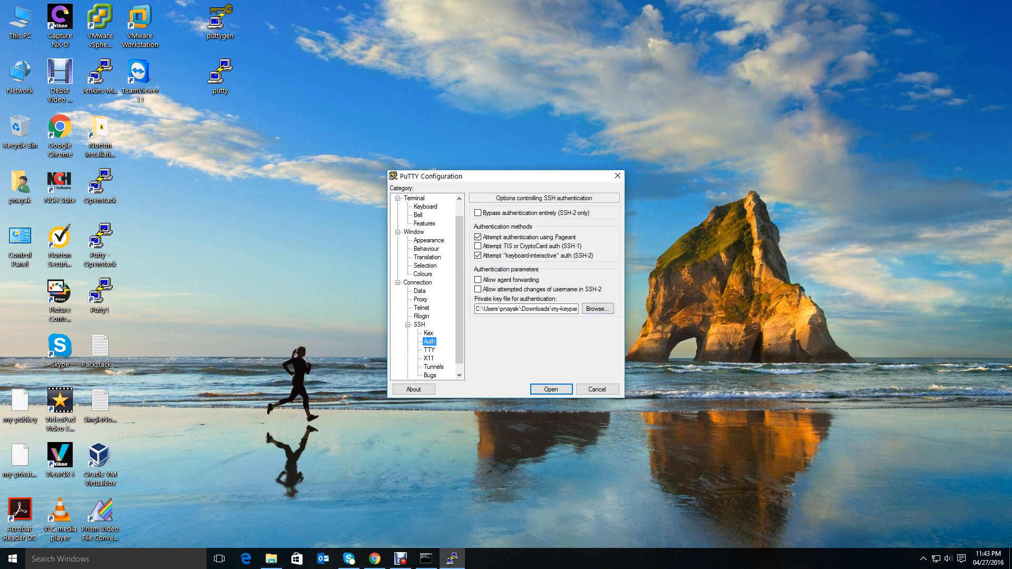
left_click(596, 309)
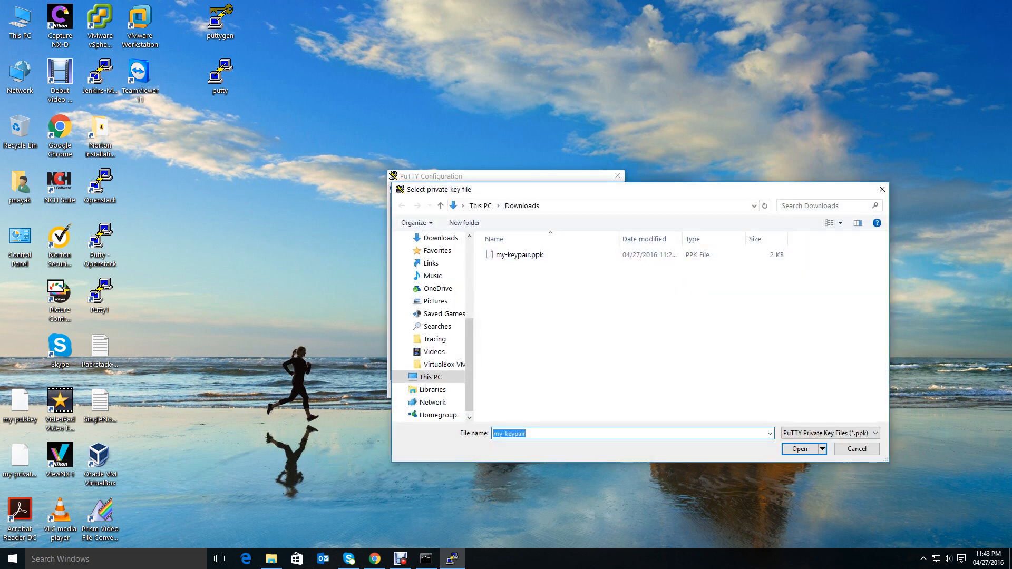
left_click(523, 253)
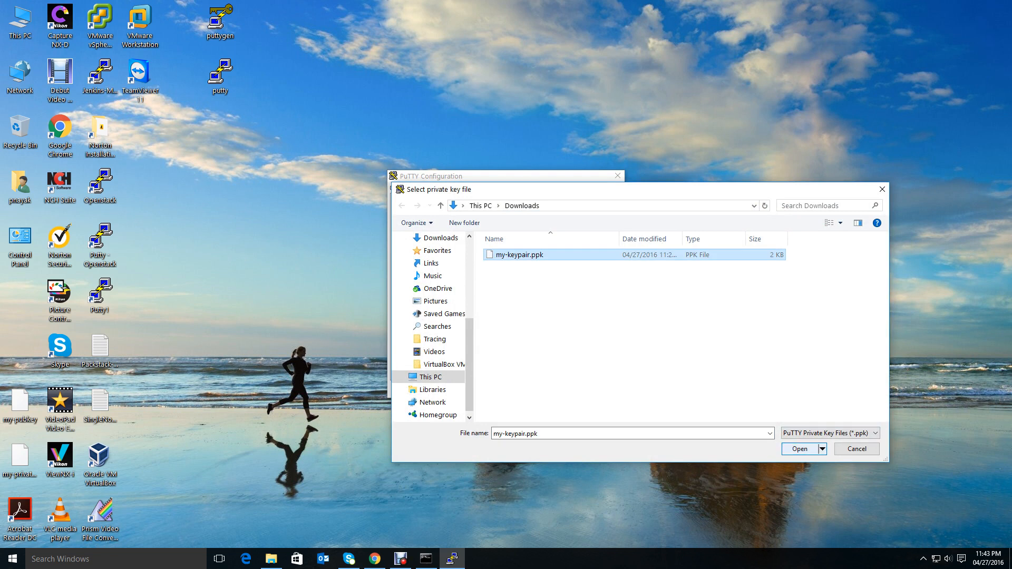
left_click(799, 449)
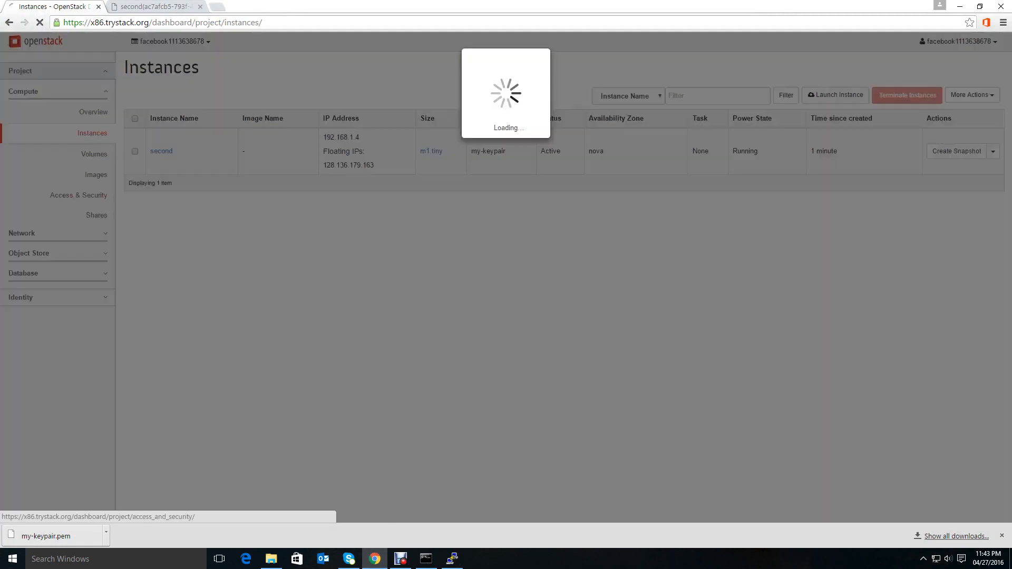
left_click(78, 195)
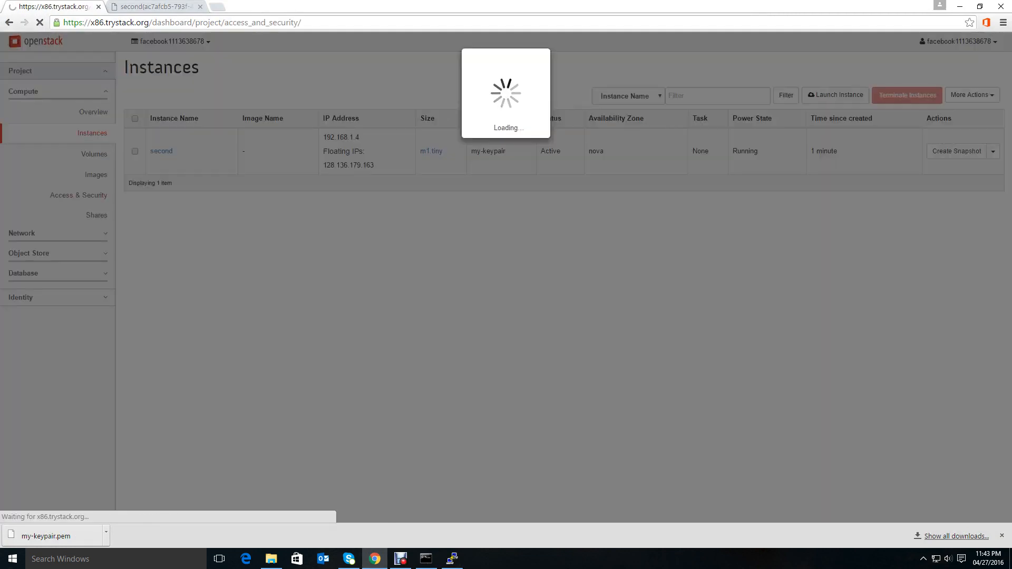
left_click(78, 195)
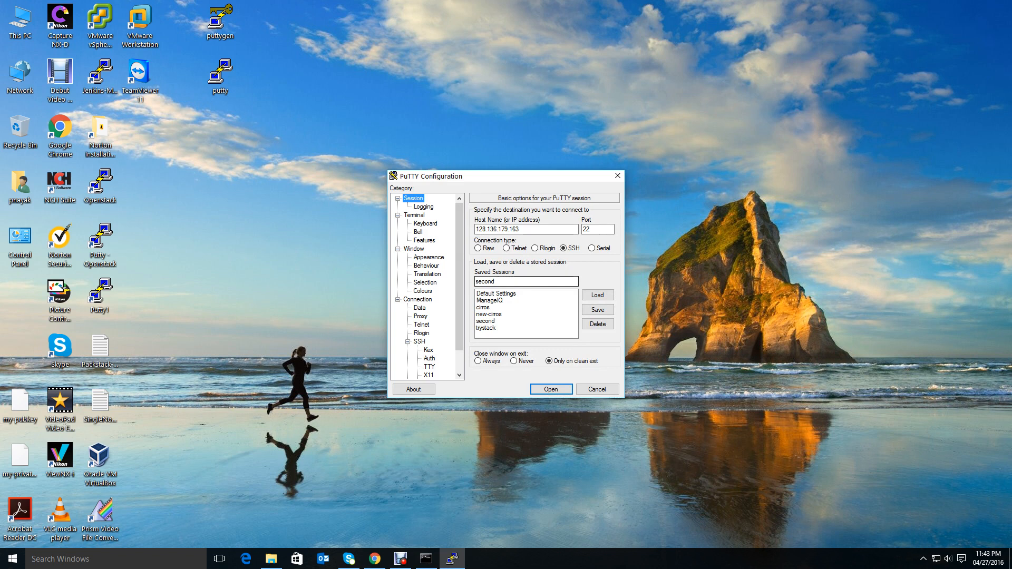
Step: Connect session second over SSH as cirros, accepting the changed host key, and reposition the terminal
left_click(489, 322)
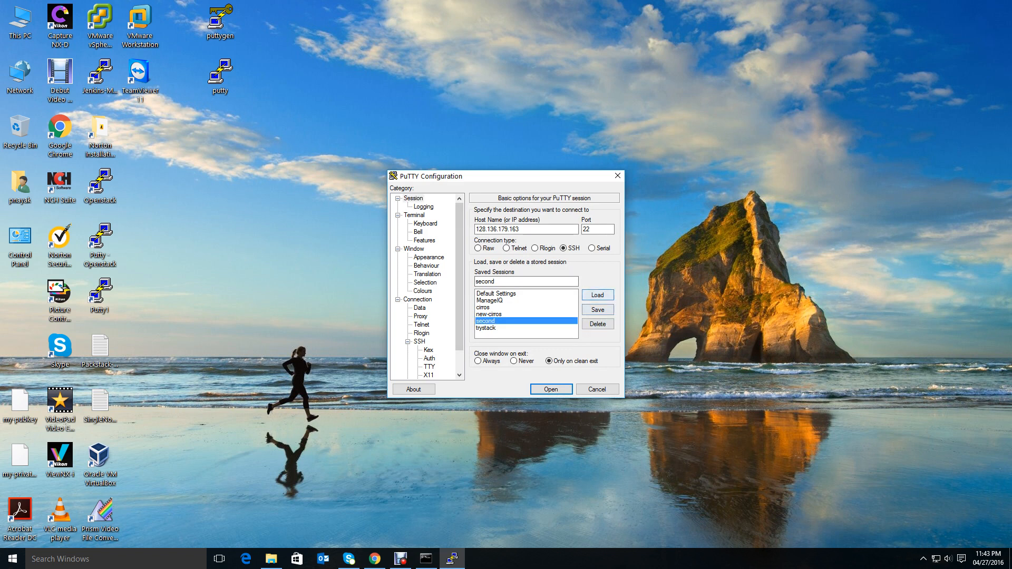
left_click(551, 389)
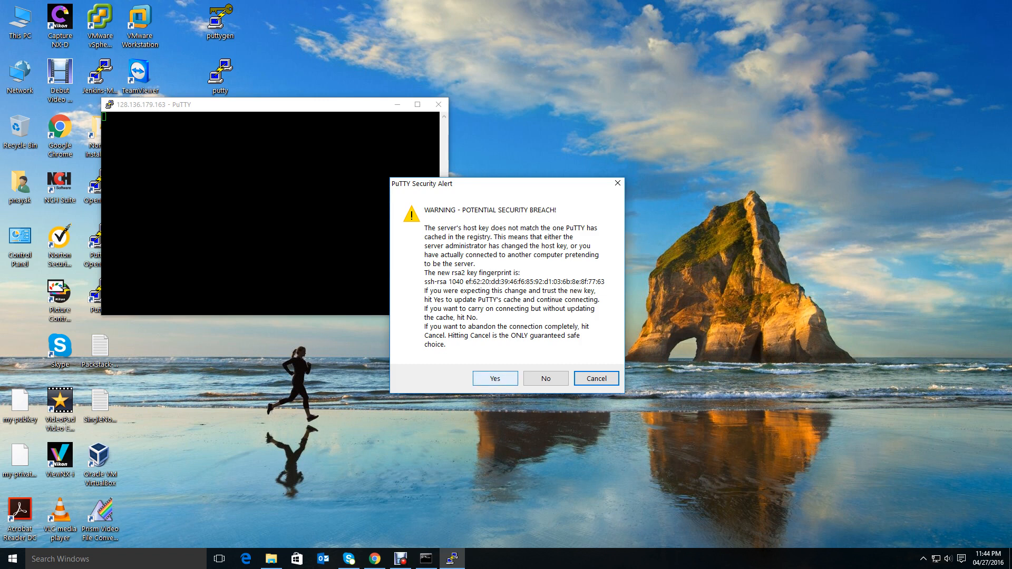
left_click(494, 379)
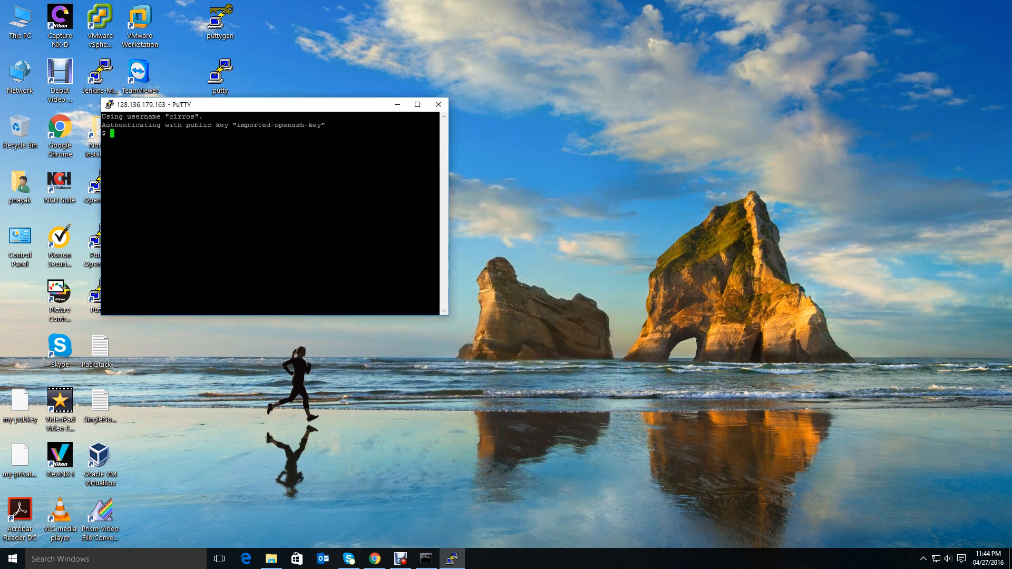
left_click_drag(271, 104, 529, 77)
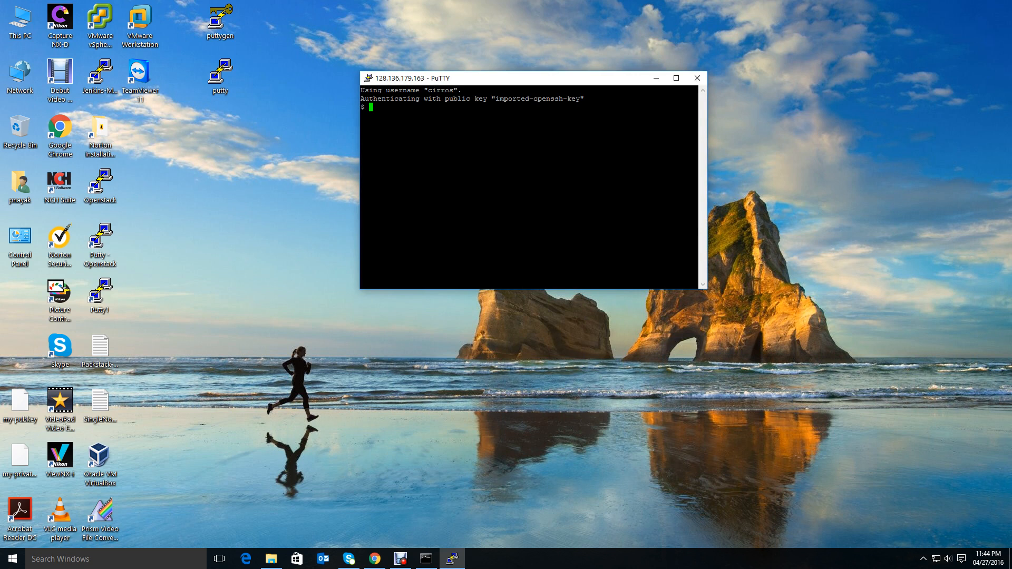
left_click_drag(529, 77, 556, 76)
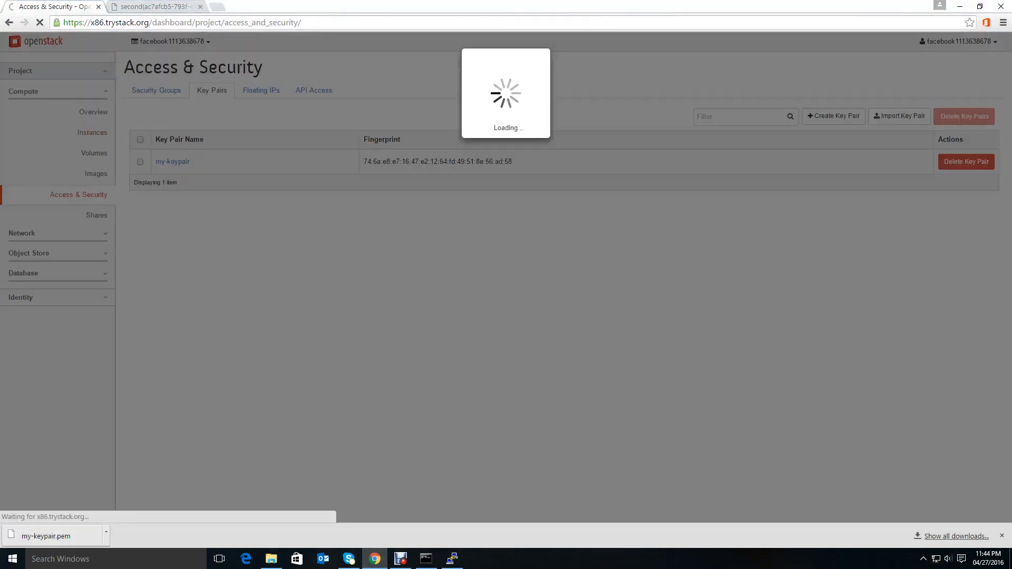
Step: Show the Instances list with 'second' running, then bring the PuTTY shell forward
left_click(93, 133)
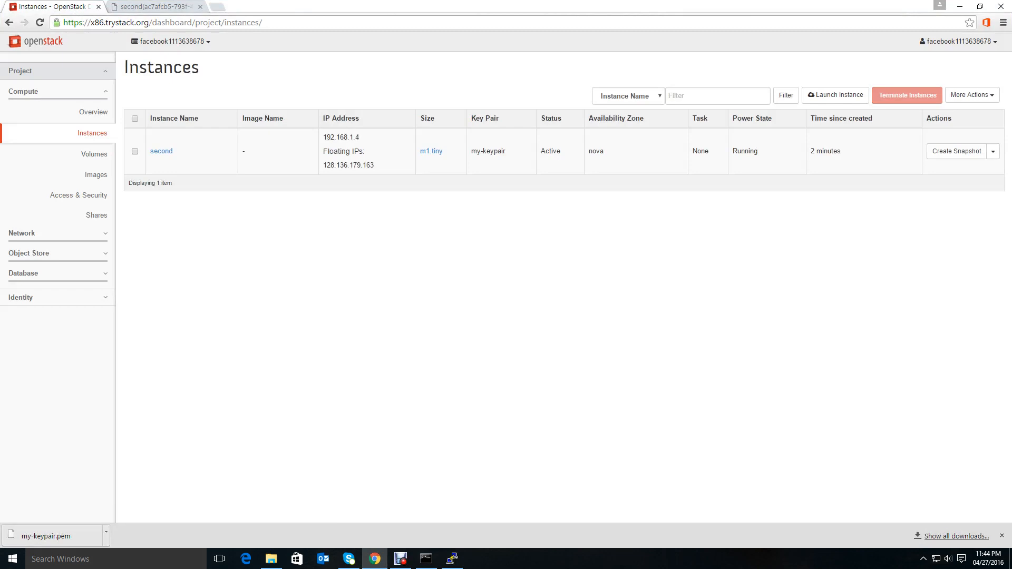
mouse_move(161, 150)
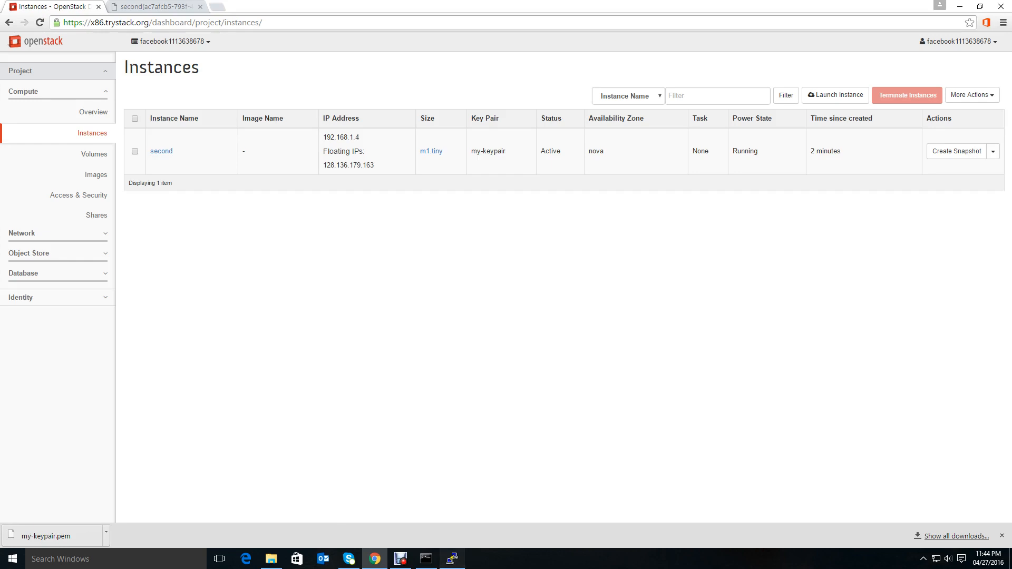
left_click(451, 558)
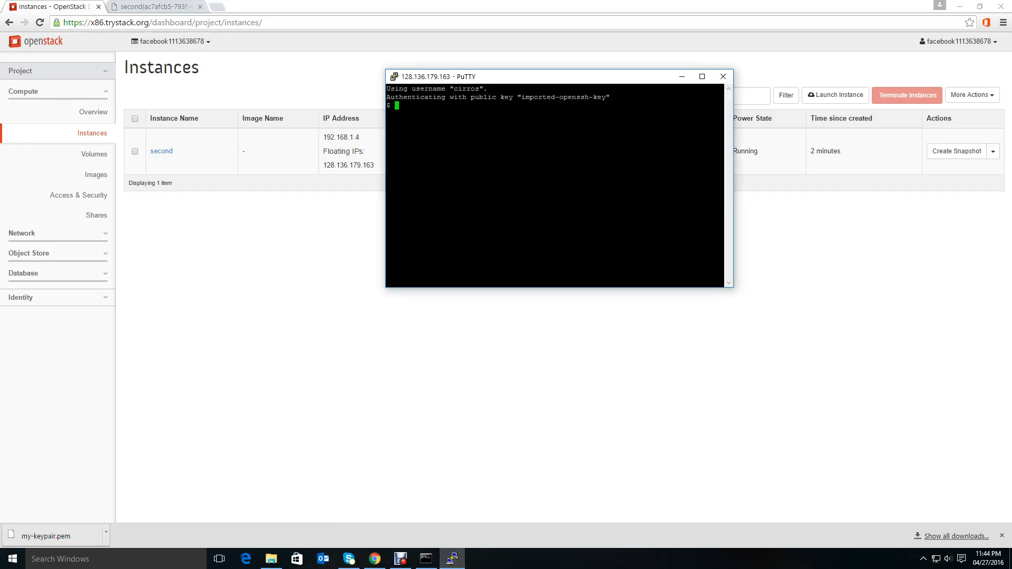
Step: Write 'Hello trystack users' into mytest.txt with echo, list it with ls and read it with cat
type("to")
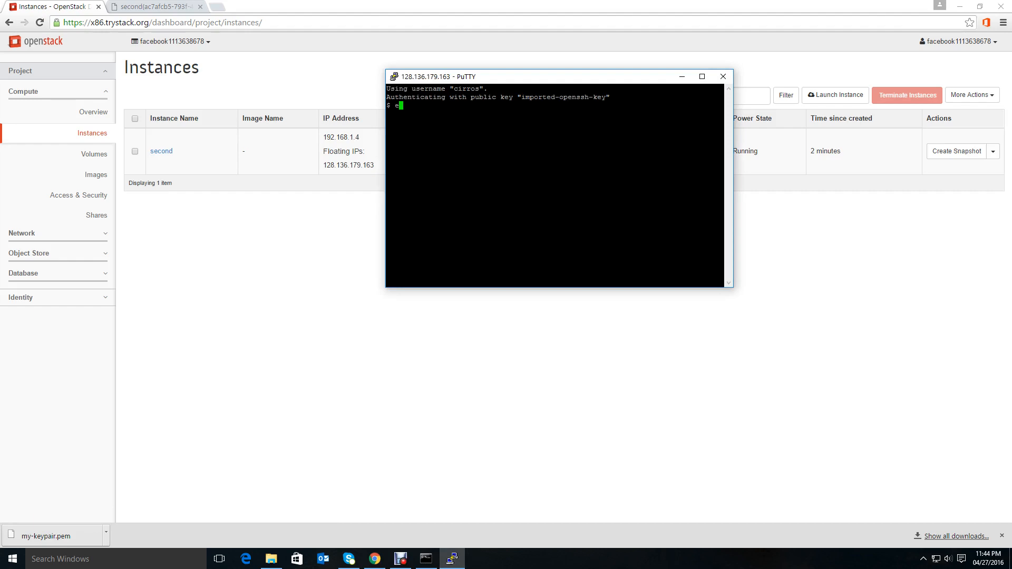
type("cho")
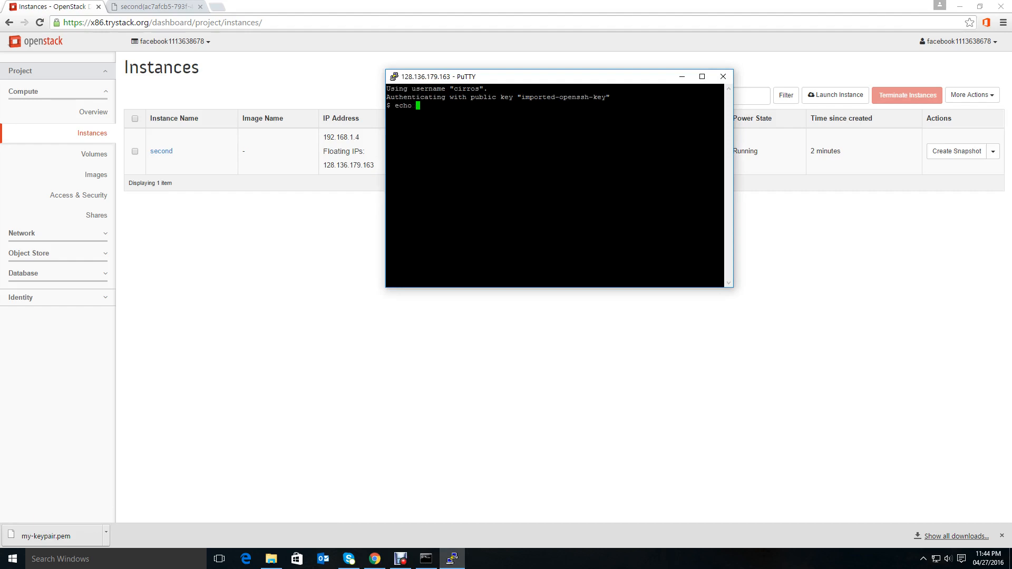
type(">")
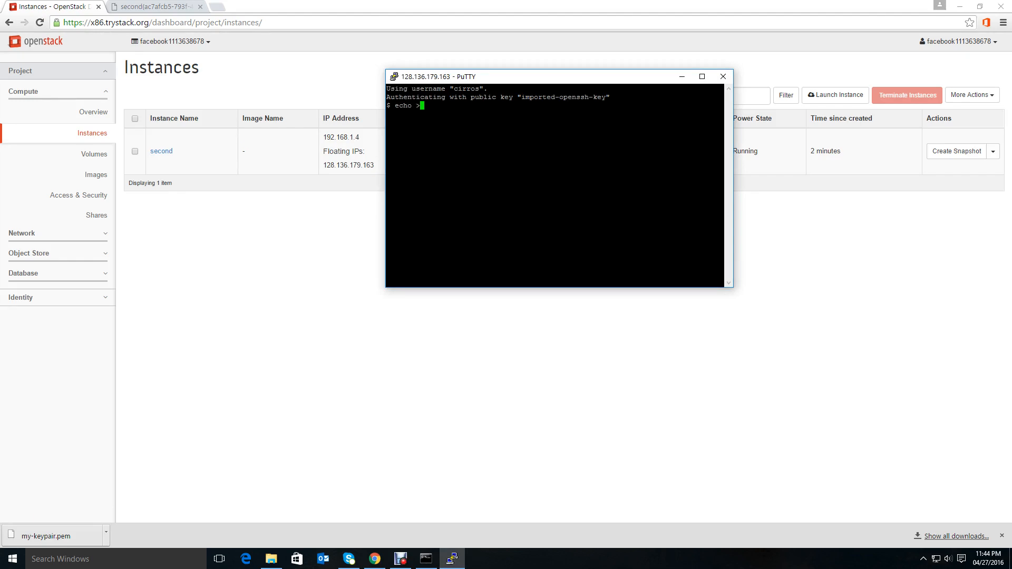
type("\"Hell trystack users")
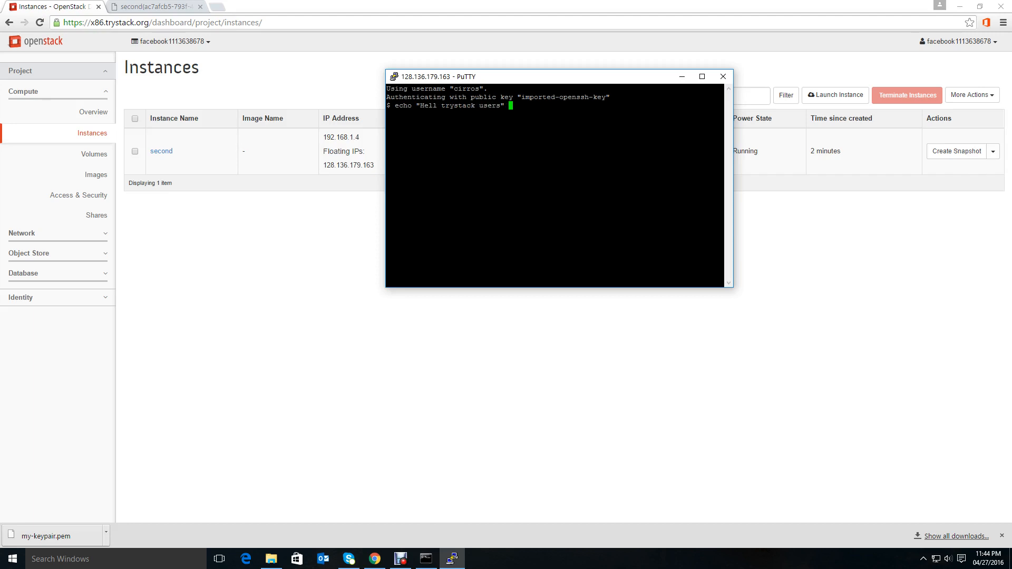
type(">>")
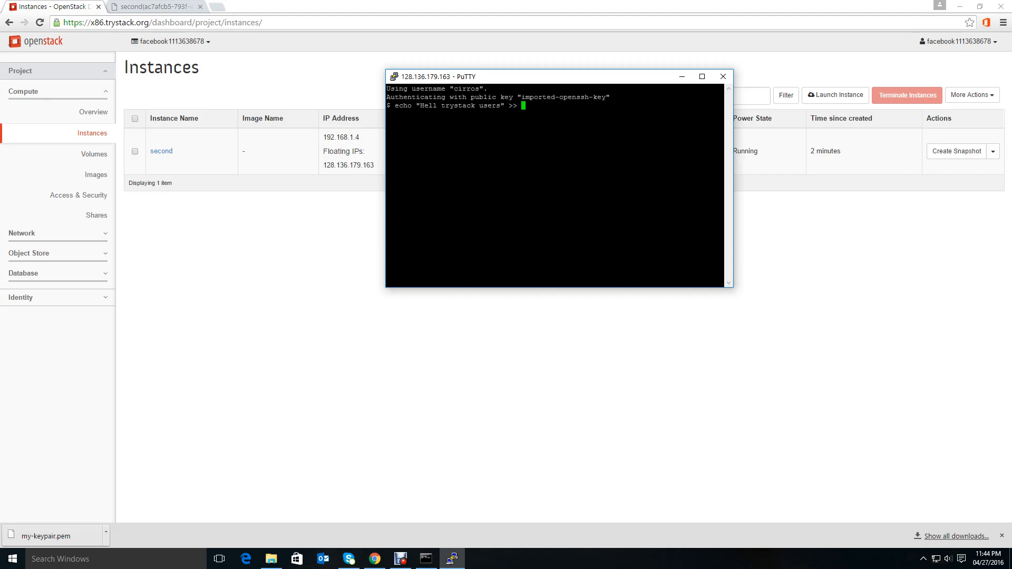
type("mytest")
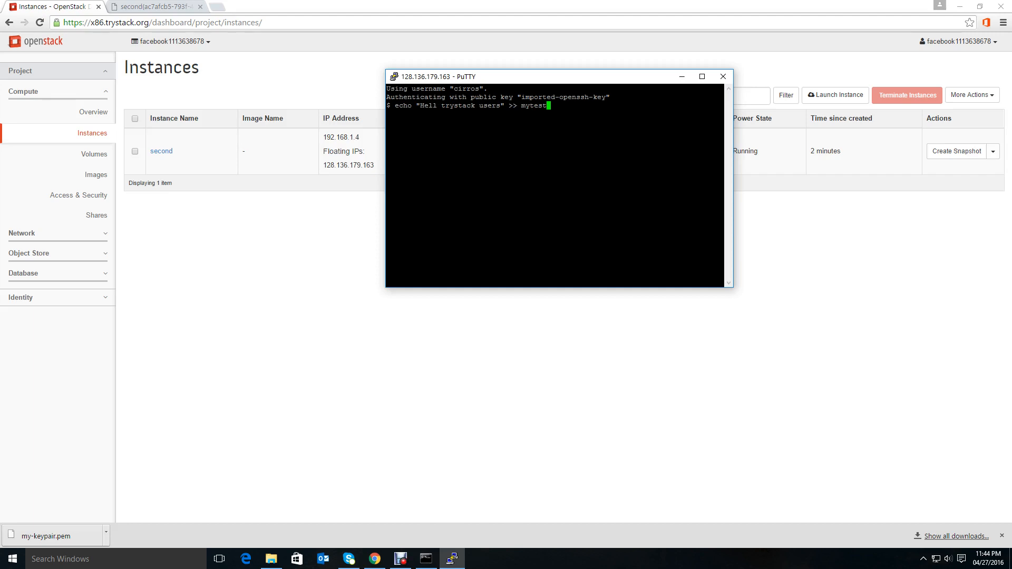
type(".t")
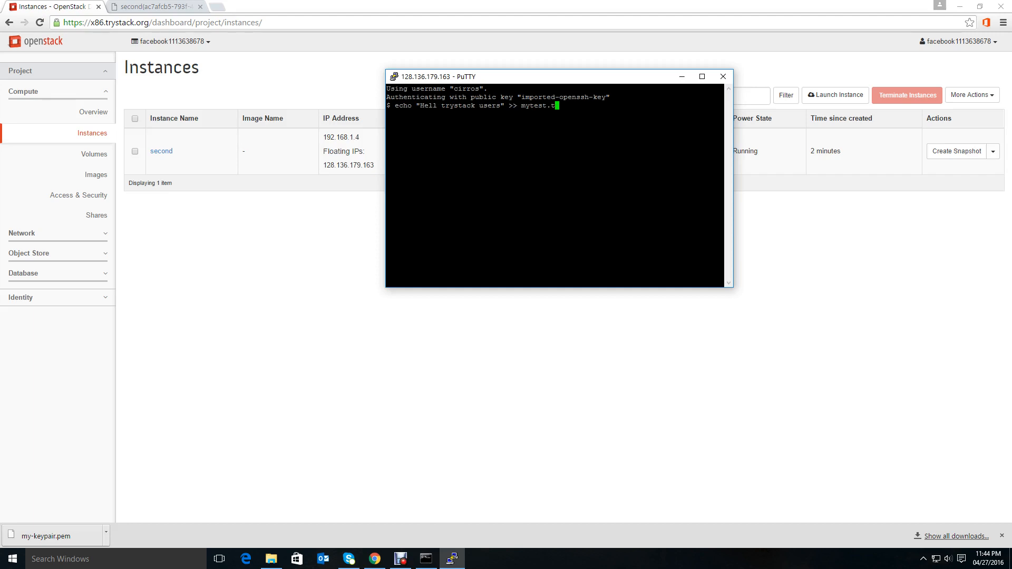
type("xt")
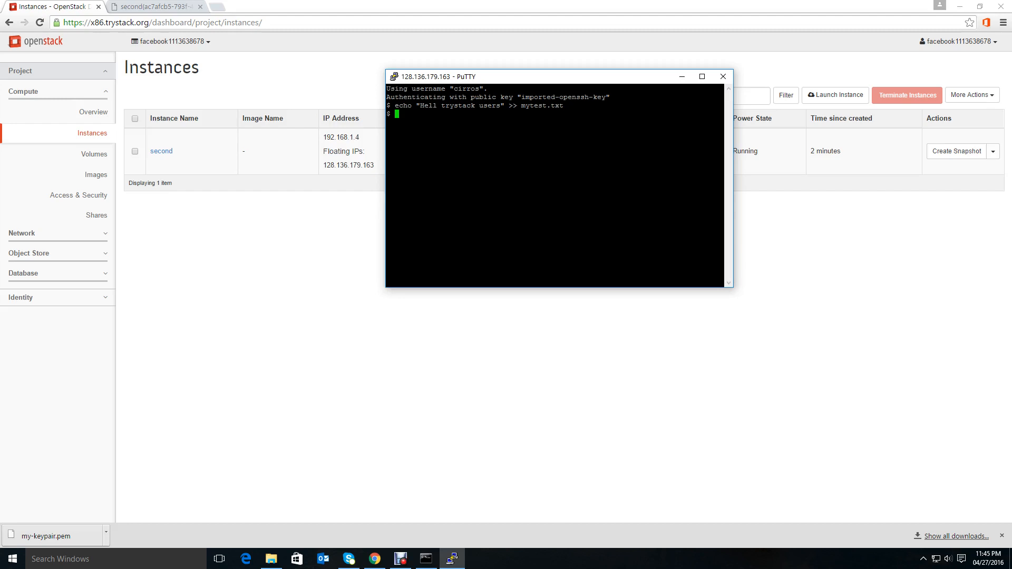
type("ls")
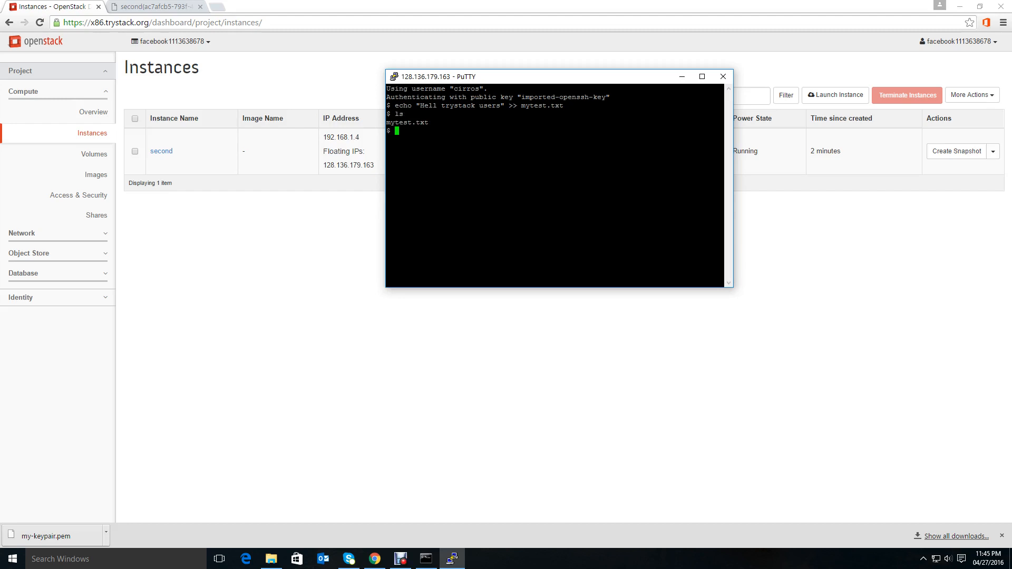
type("cat mytest.txt")
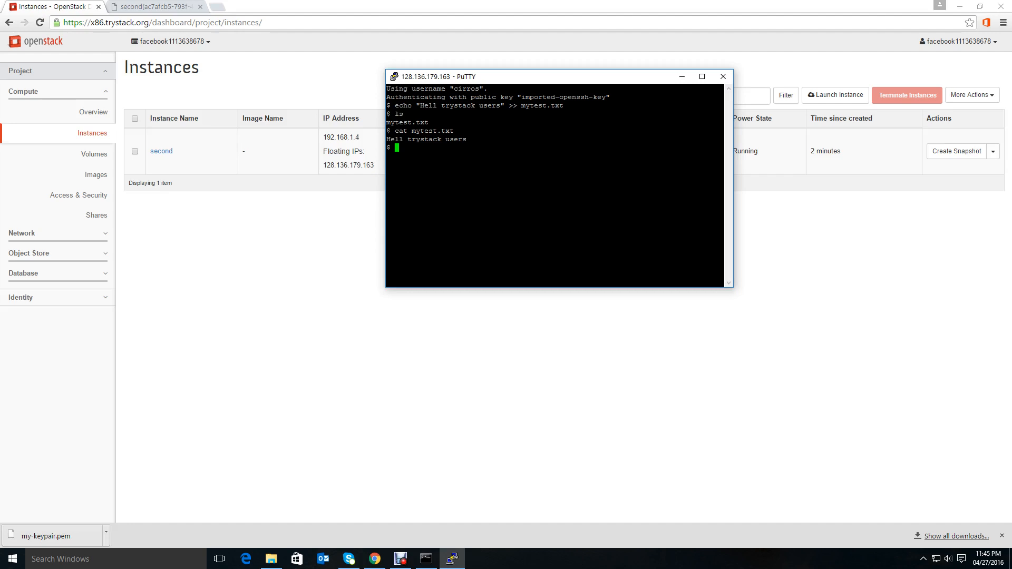
Step: Edit mytest.txt in vi, list the directory again, then exit the shell
type("vi")
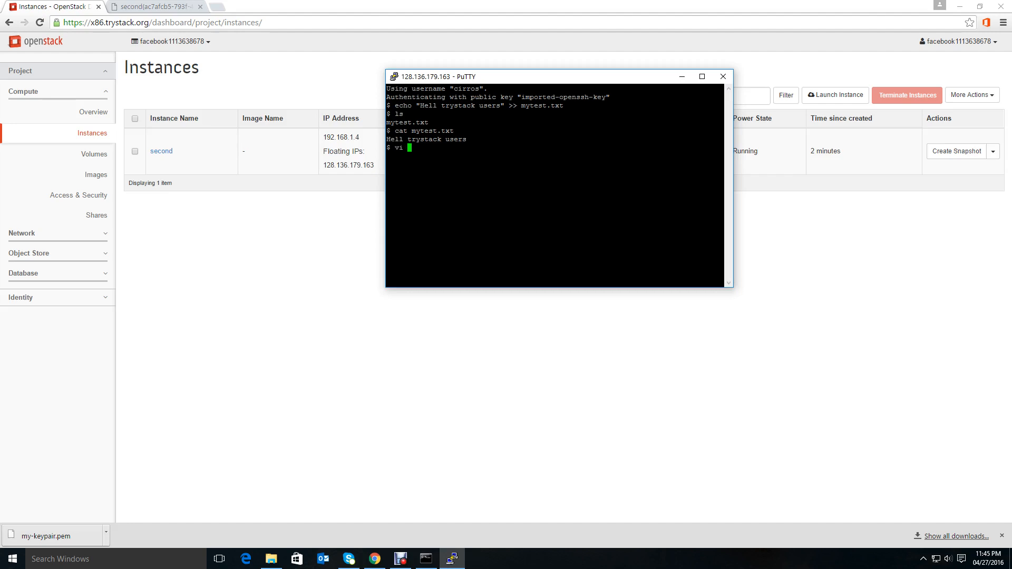
type("mytest.txt")
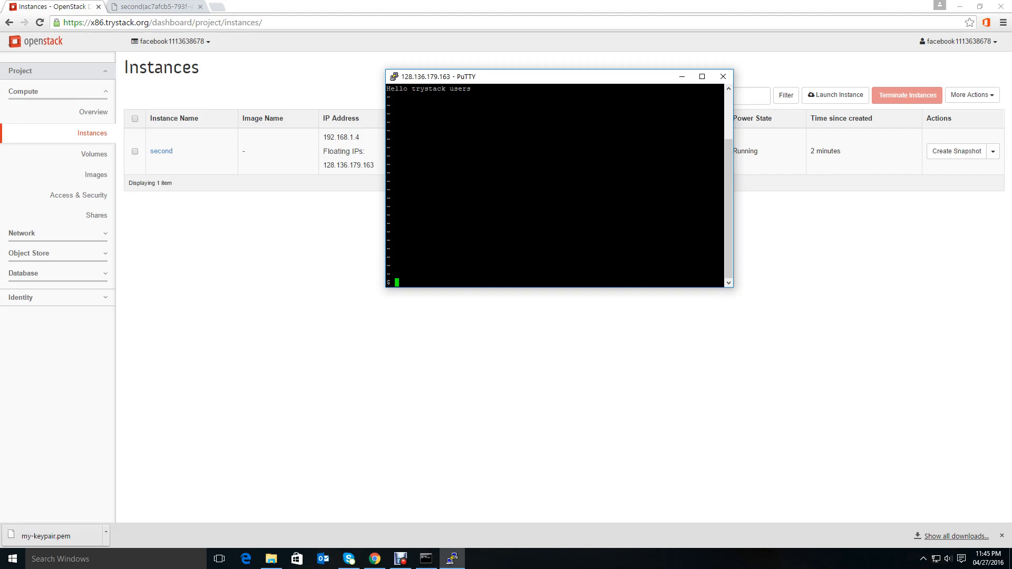
type("ls")
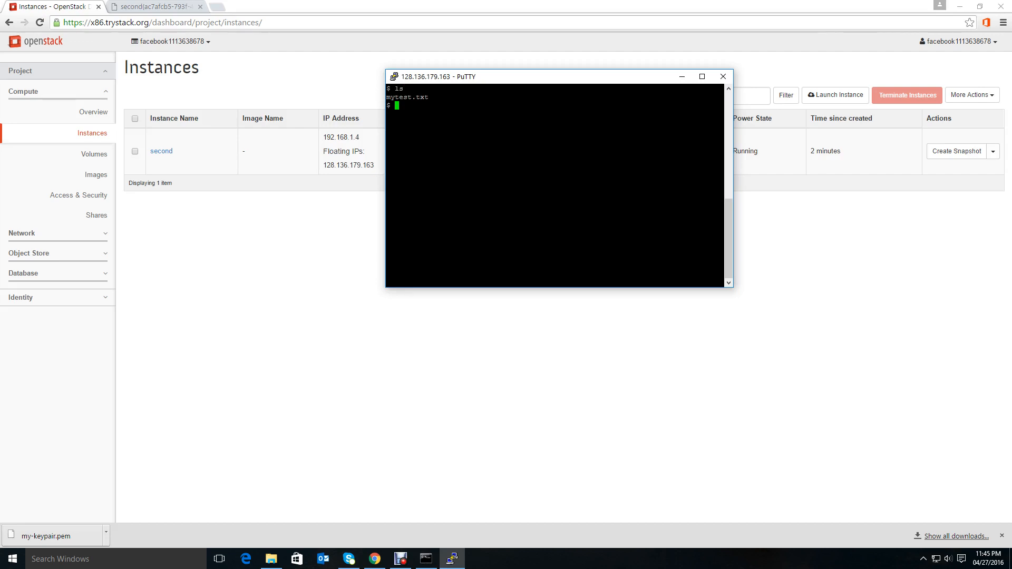
type("exit")
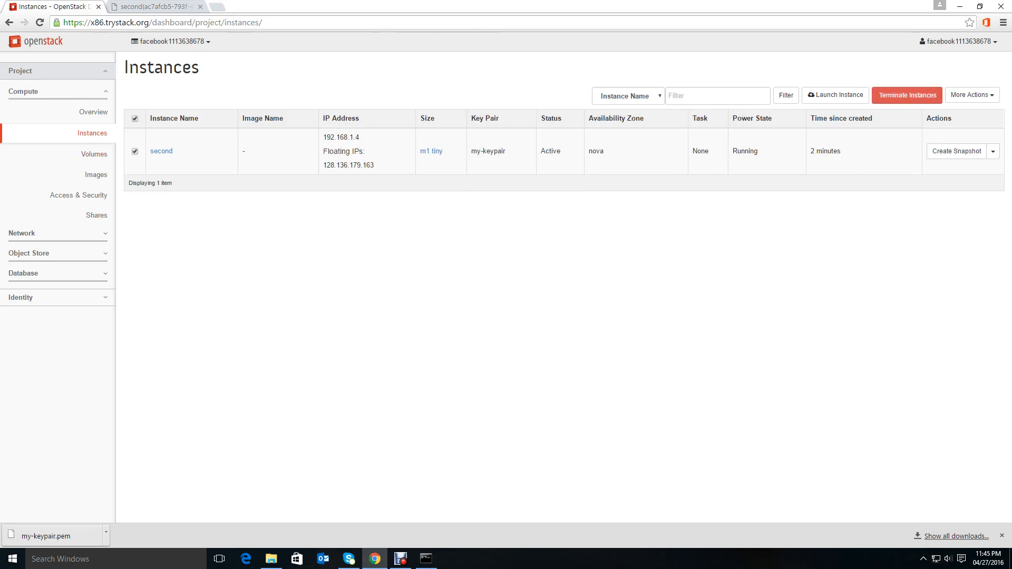
Step: Terminate instance 'second' and show the Volumes list with my_fist_volume Available
left_click(907, 95)
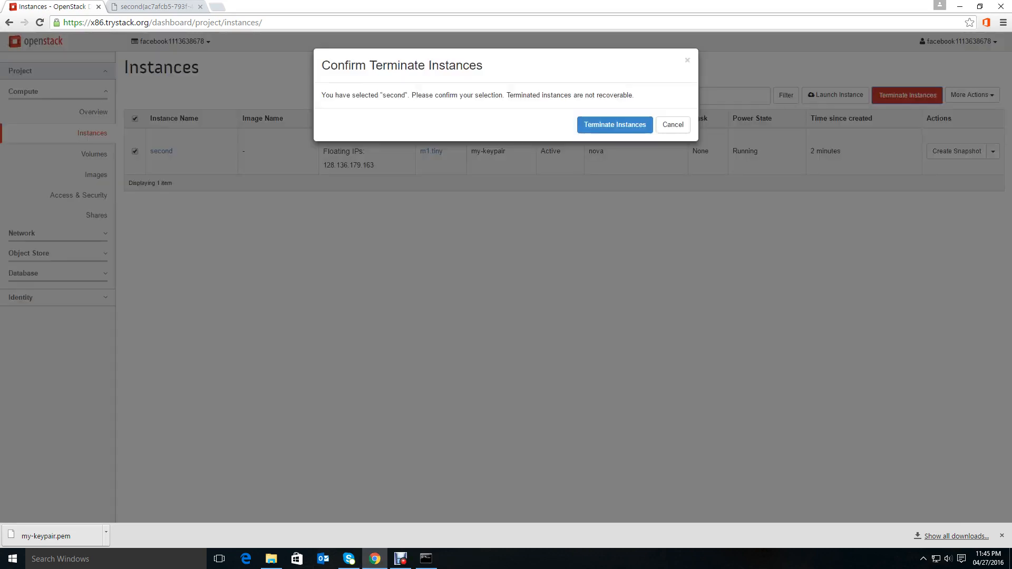
left_click(614, 125)
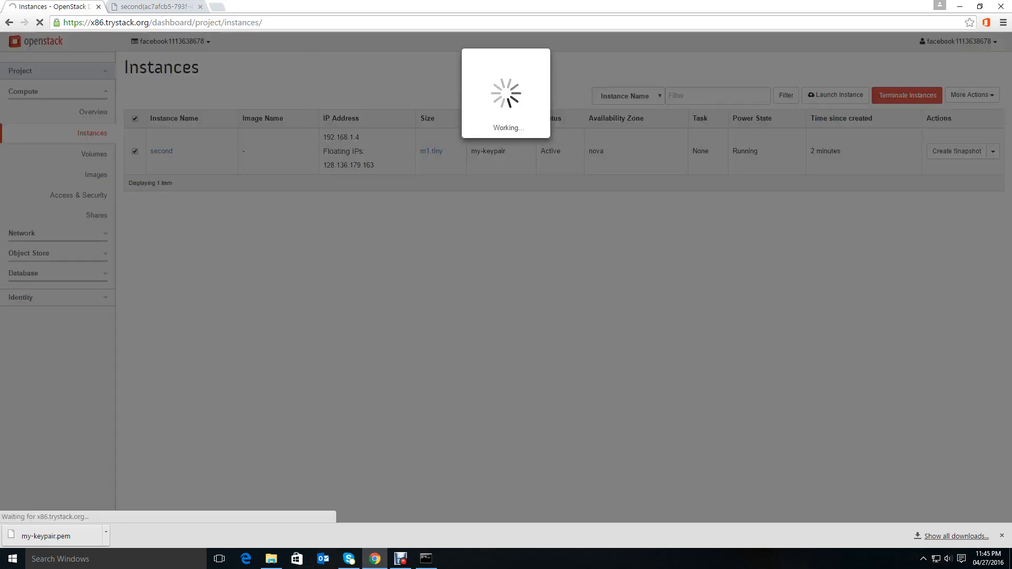
left_click(906, 95)
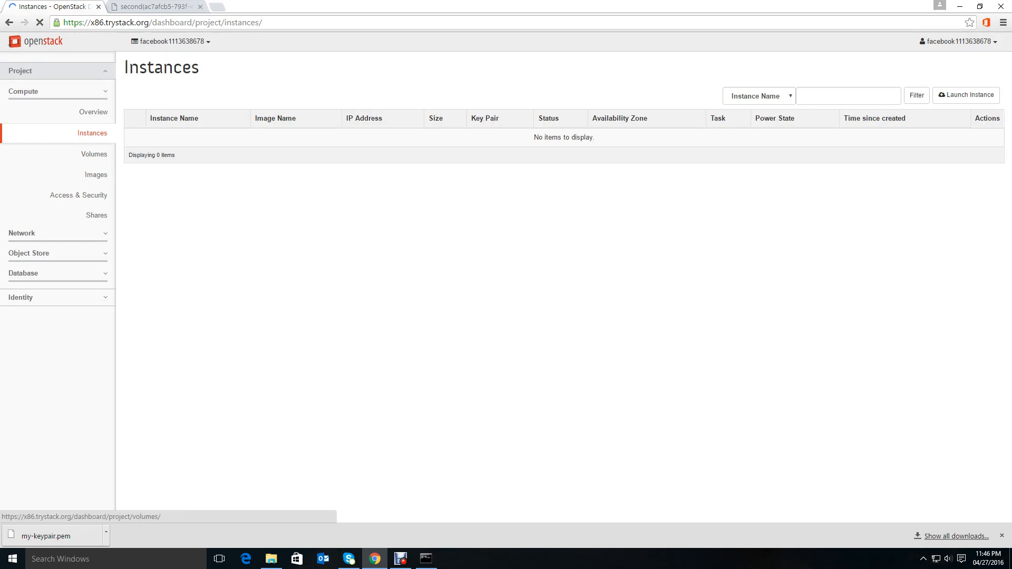
left_click(93, 154)
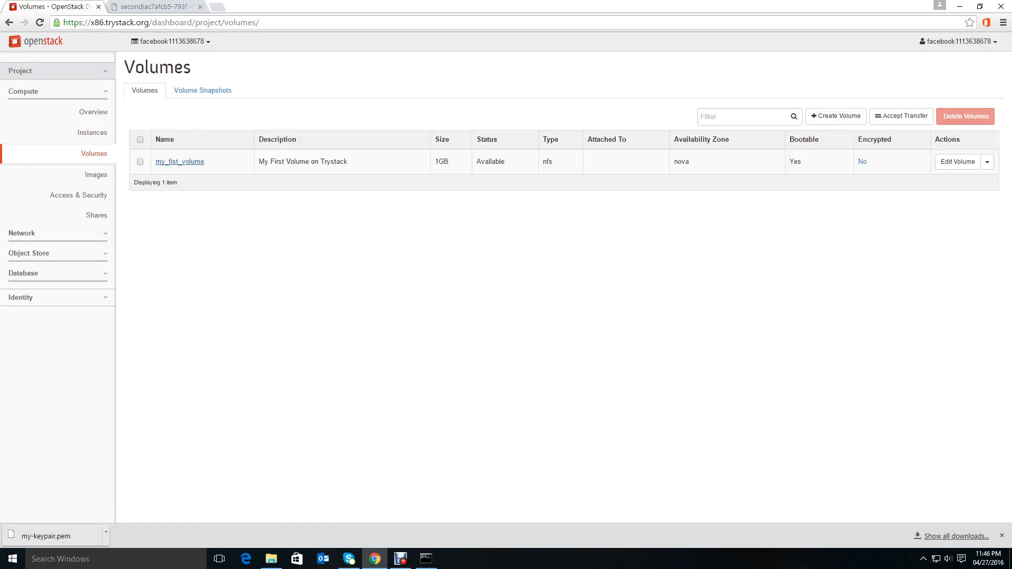
mouse_move(179, 161)
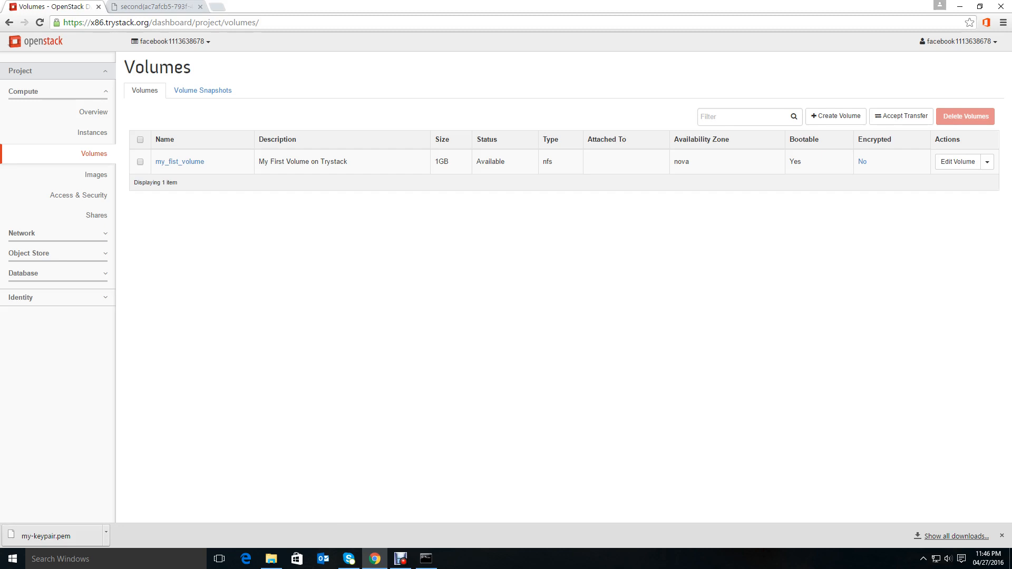
Step: Return to the empty Instances list and start the Launch Instance form
left_click(91, 133)
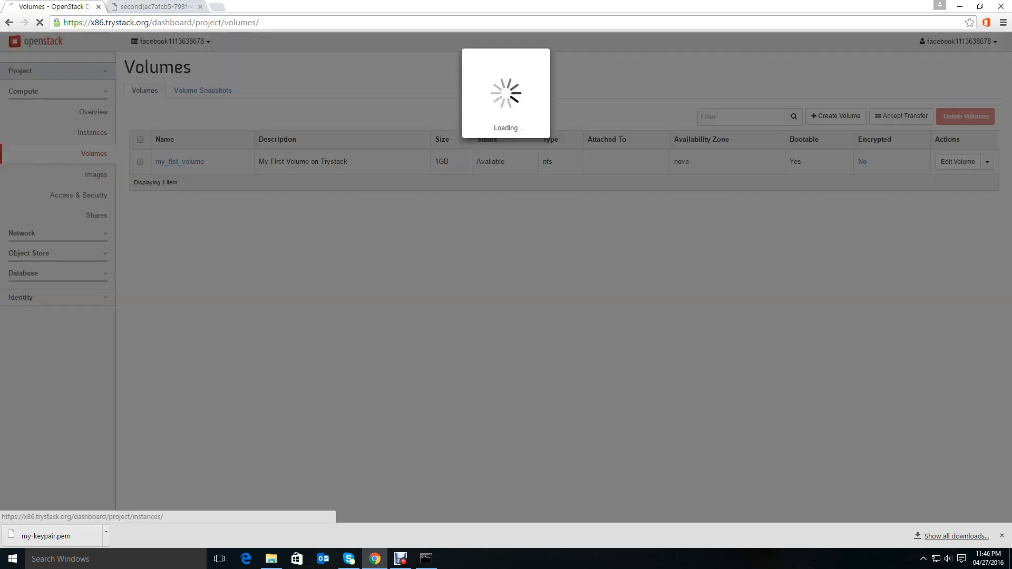
left_click(92, 132)
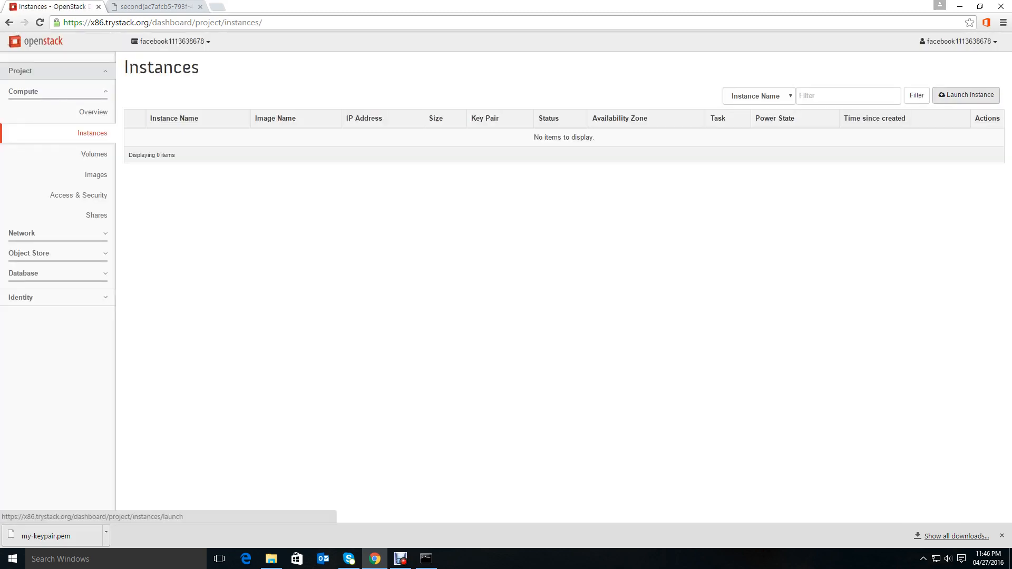
left_click(965, 95)
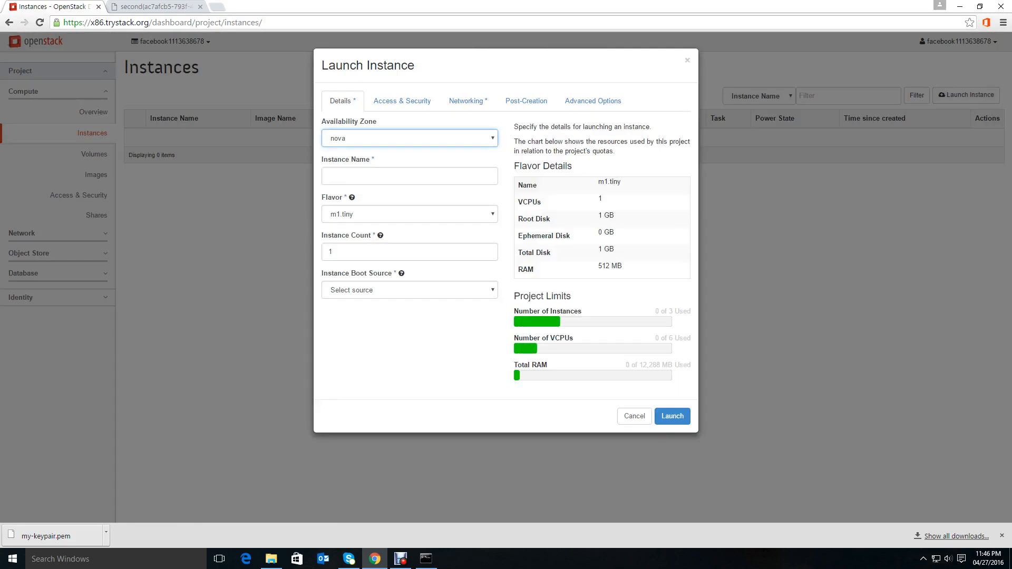
Step: Name the instance 'third' and set it to boot from volume my_fist_volume
left_click(408, 176)
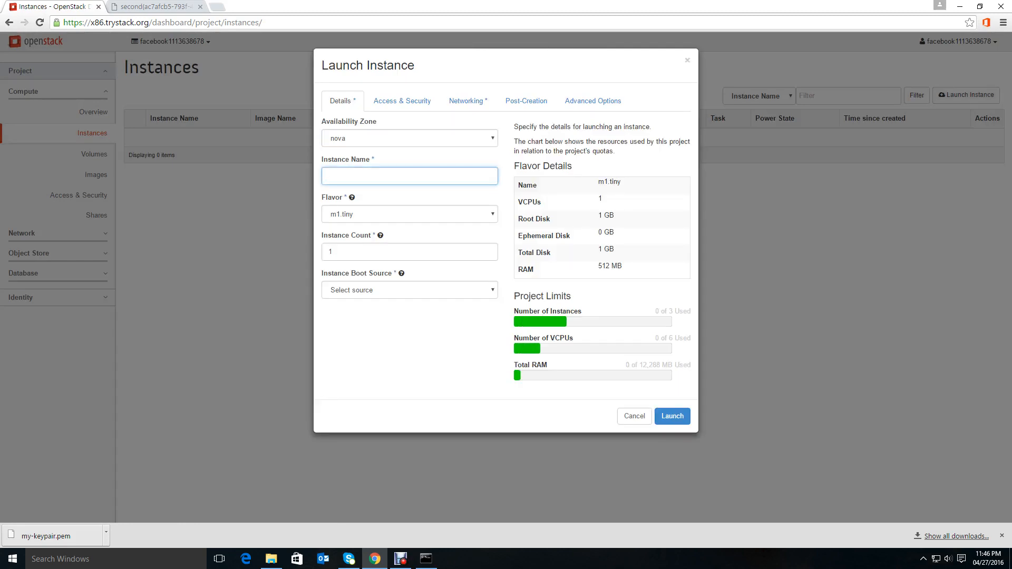
type("third")
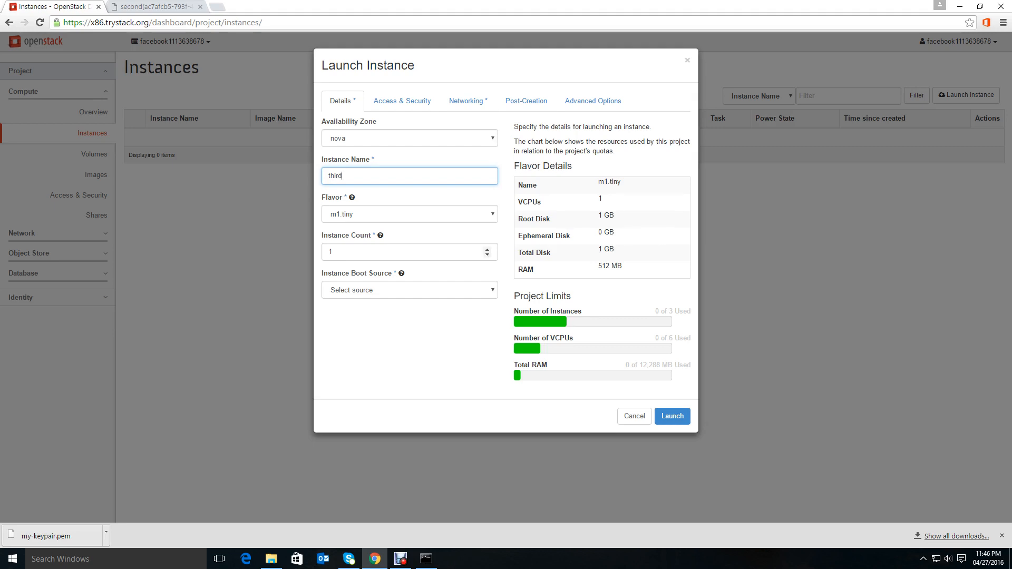
left_click(409, 290)
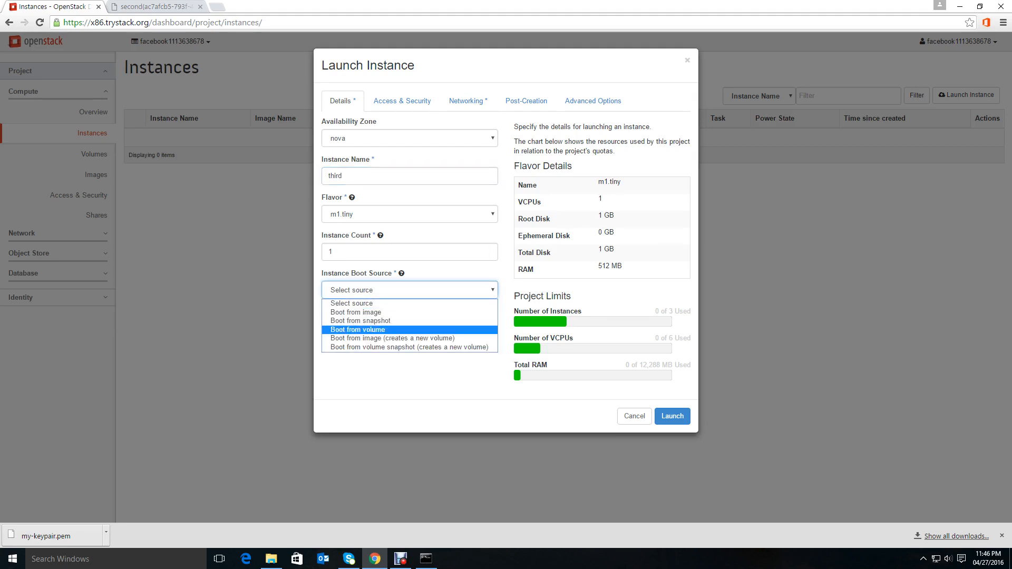
left_click(357, 329)
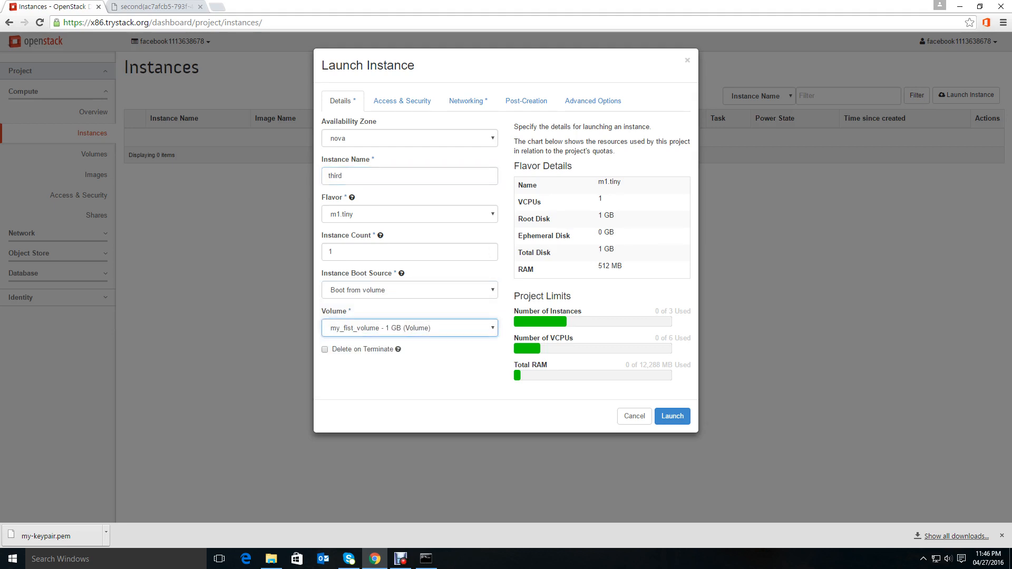
Step: Review Access & Security and Post-Creation settings, then launch instance 'third'
left_click(401, 101)
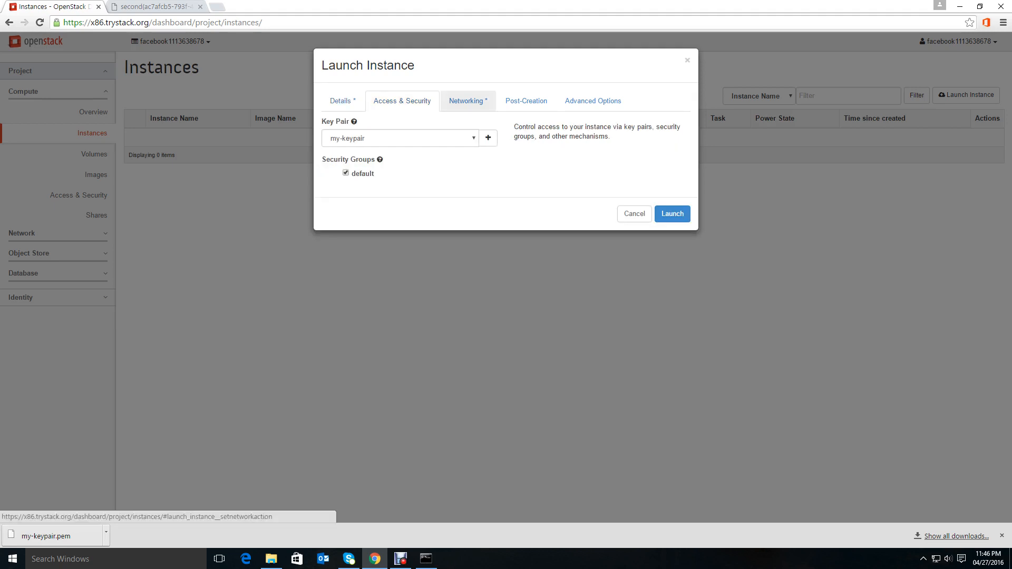
left_click(525, 102)
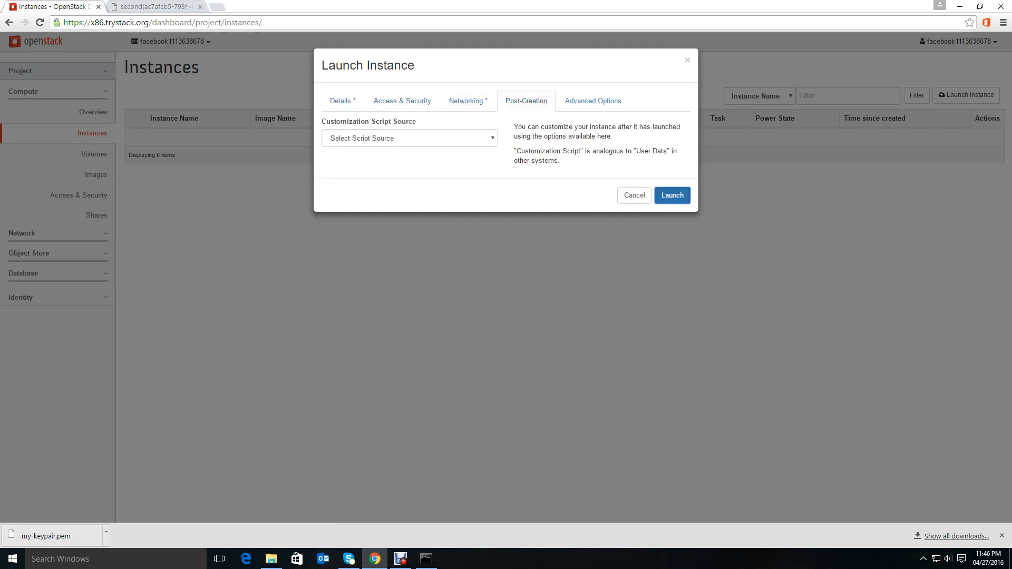
left_click(671, 195)
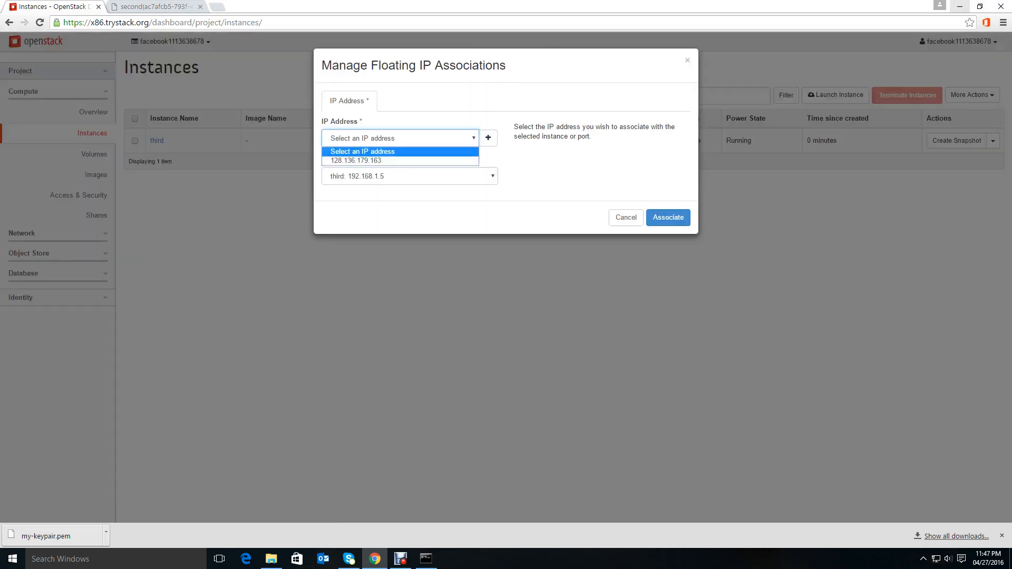
Step: Associate floating IP 128.136.179.163 with 'third', view its details, then minimize the browser
left_click(667, 217)
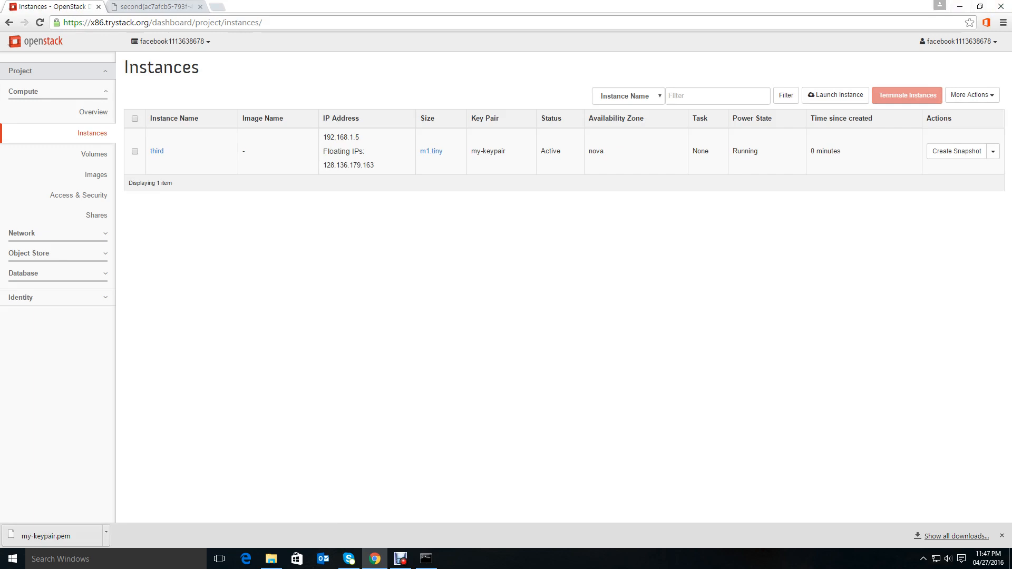
left_click(156, 151)
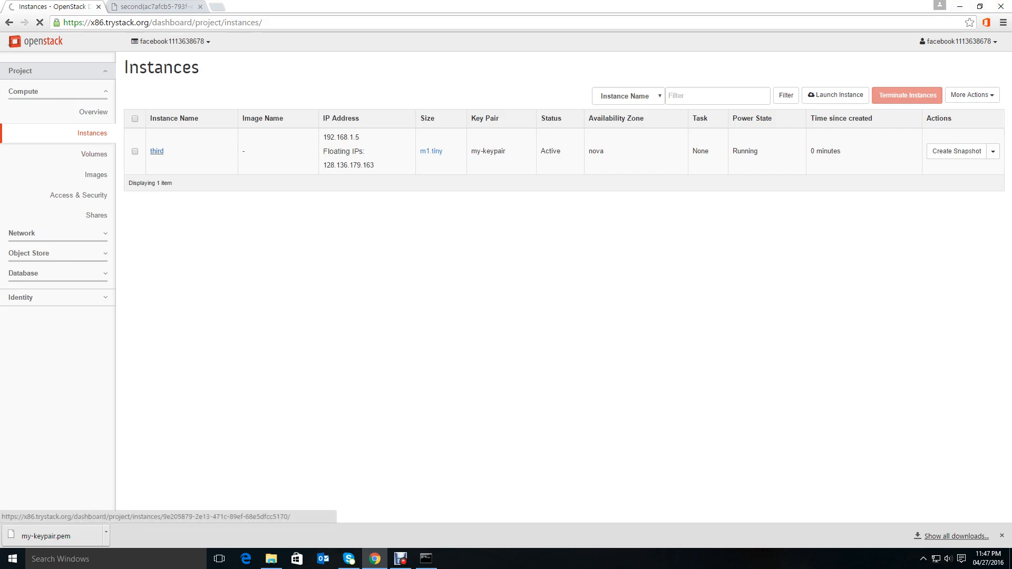
left_click(156, 151)
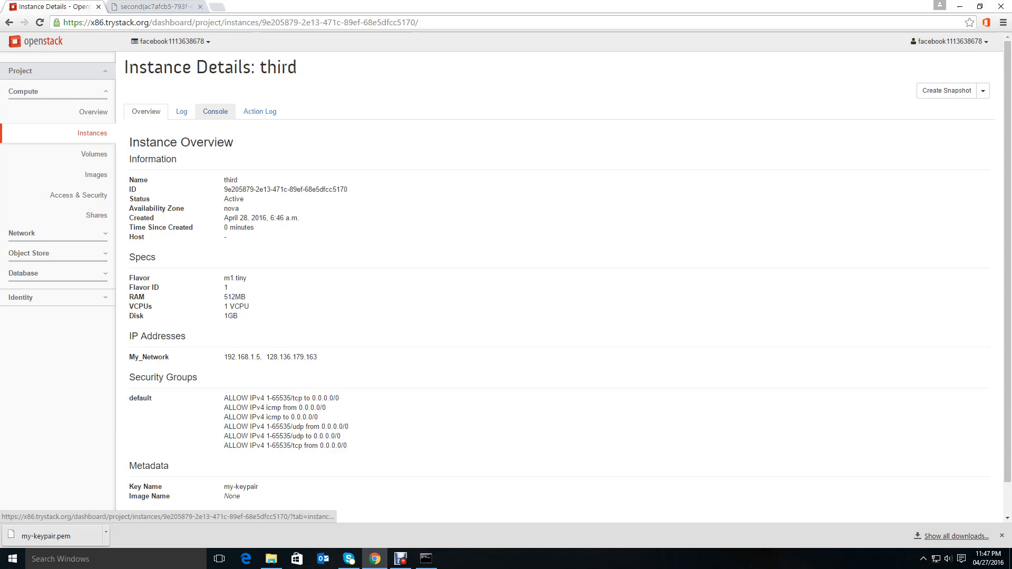
left_click(181, 110)
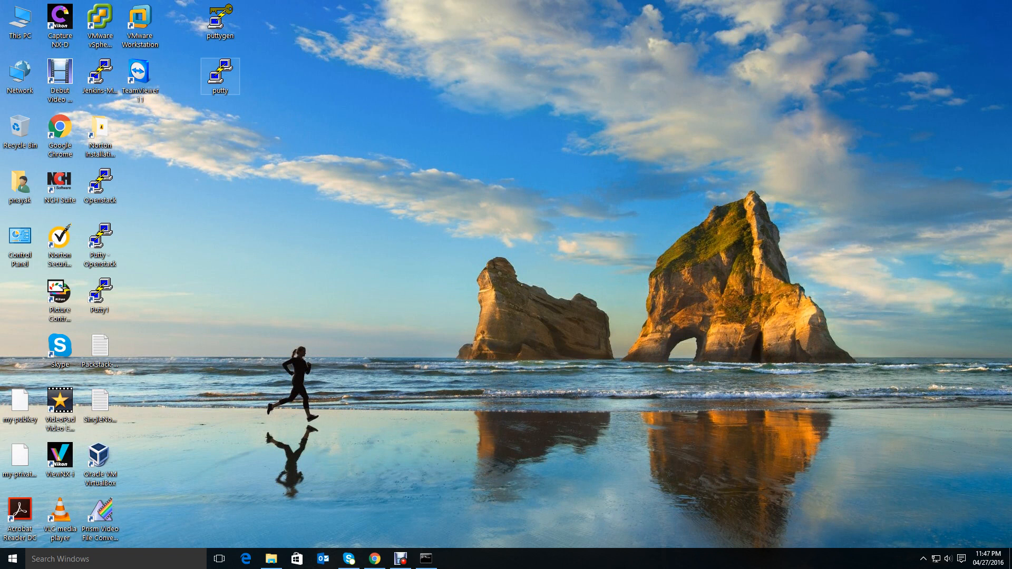
Step: In PuTTY load the 'second' session, save it as 'third' for 128.136.179.163 and connect
double_click(219, 74)
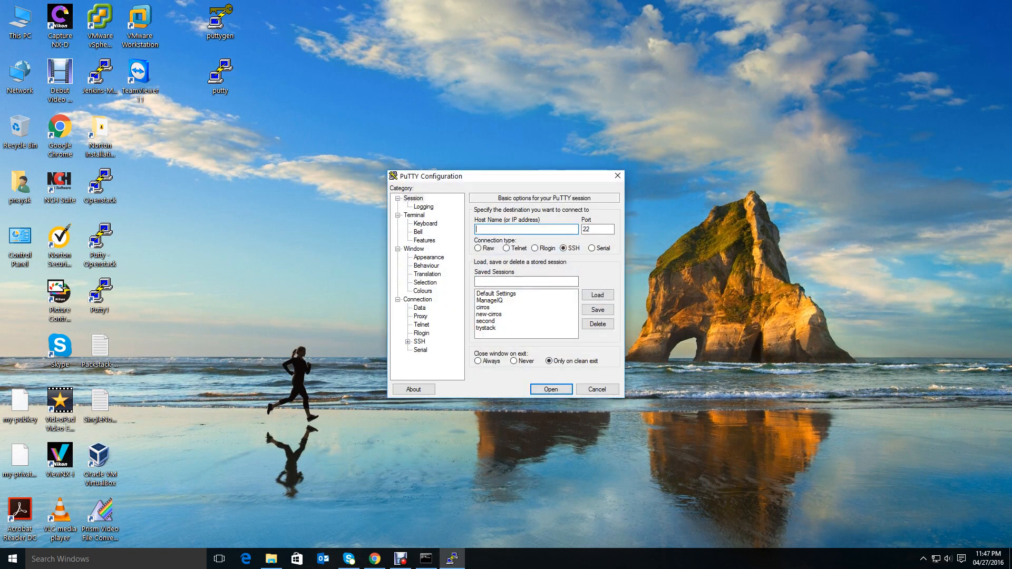
left_click(482, 320)
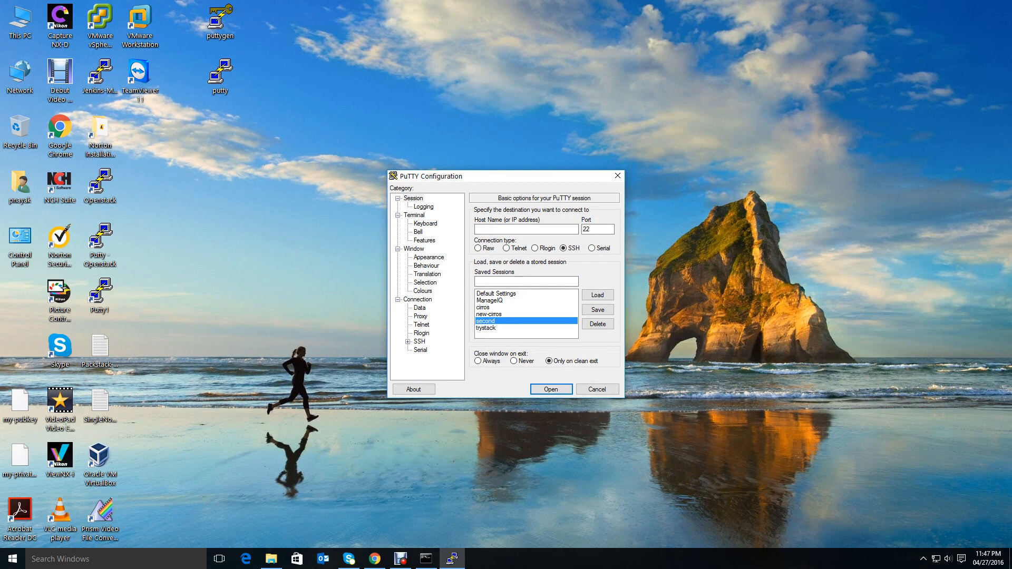
left_click(597, 295)
type("third")
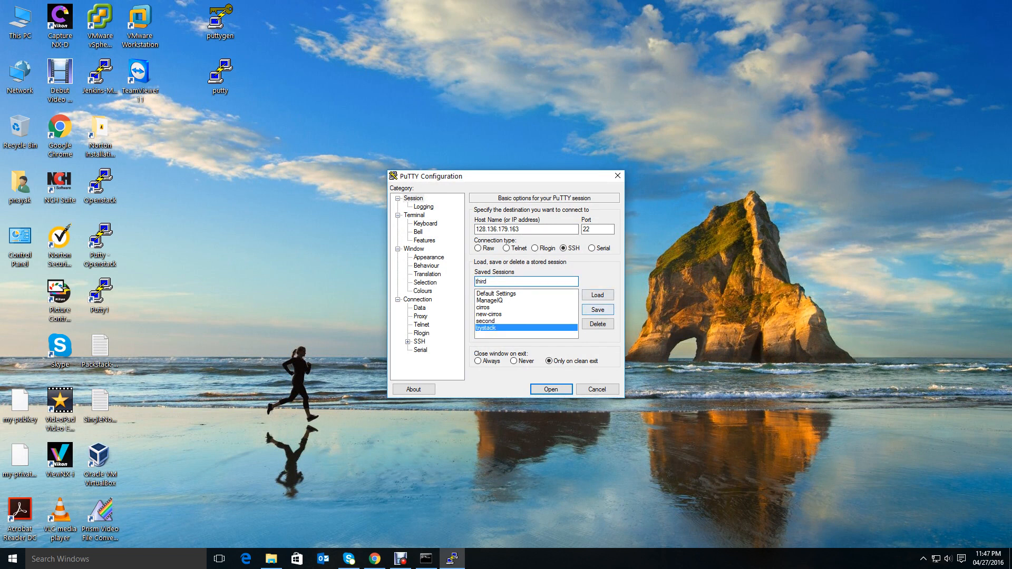
left_click(597, 309)
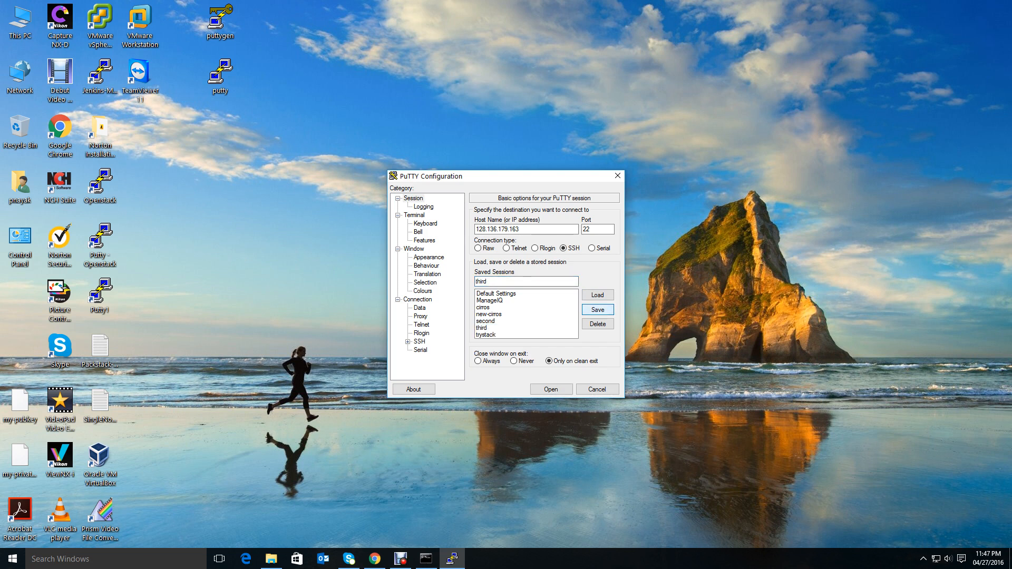
left_click(551, 389)
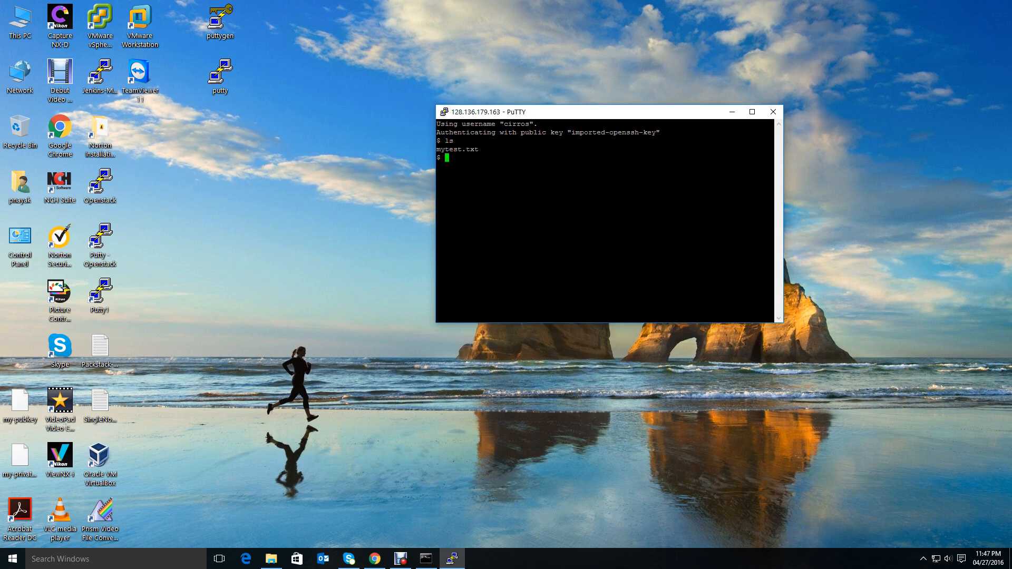
Step: Run cat mytest.txt to display 'Hello trystack users' on instance third
type("cat my")
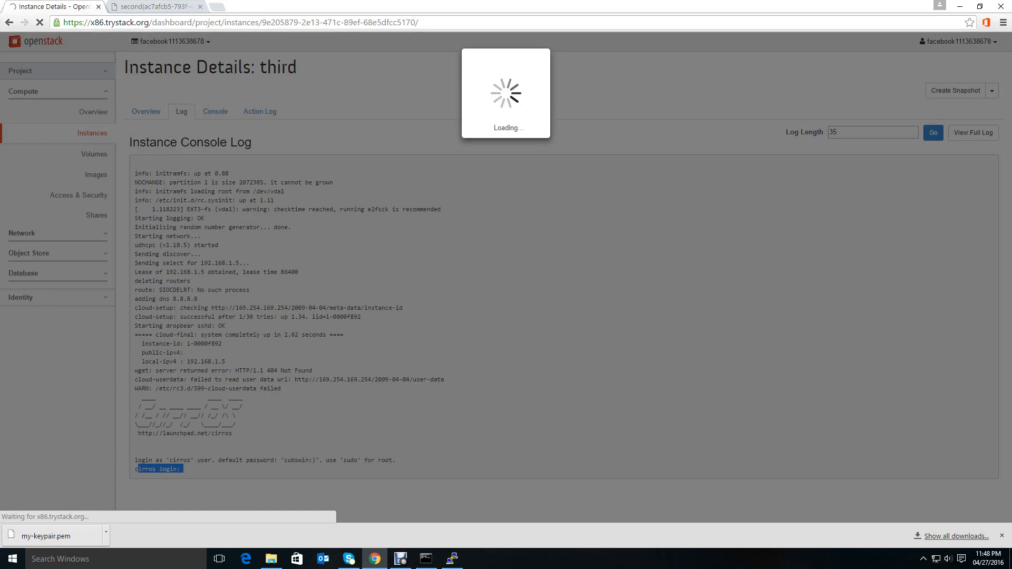
Step: Return to the Instances list showing 'third' Active and Running
left_click(92, 132)
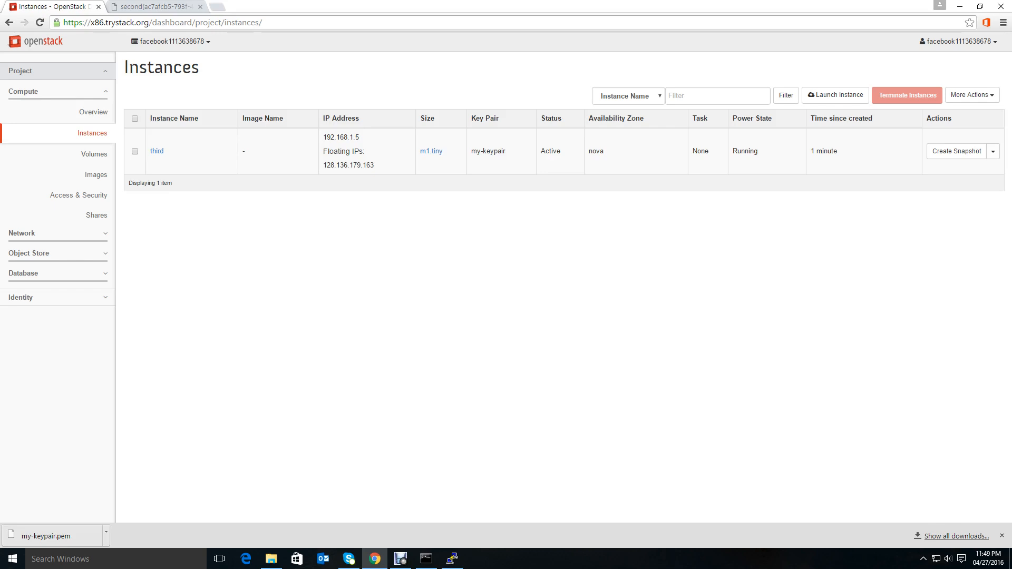
Step: Select instance 'third' and confirm its termination, keeping my_fist_volume
left_click(135, 119)
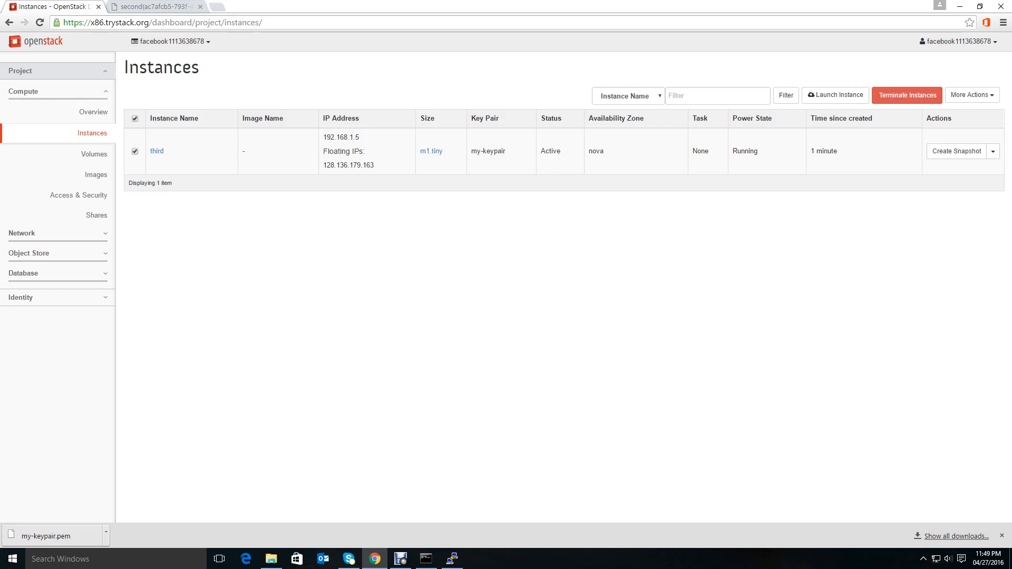
left_click(906, 95)
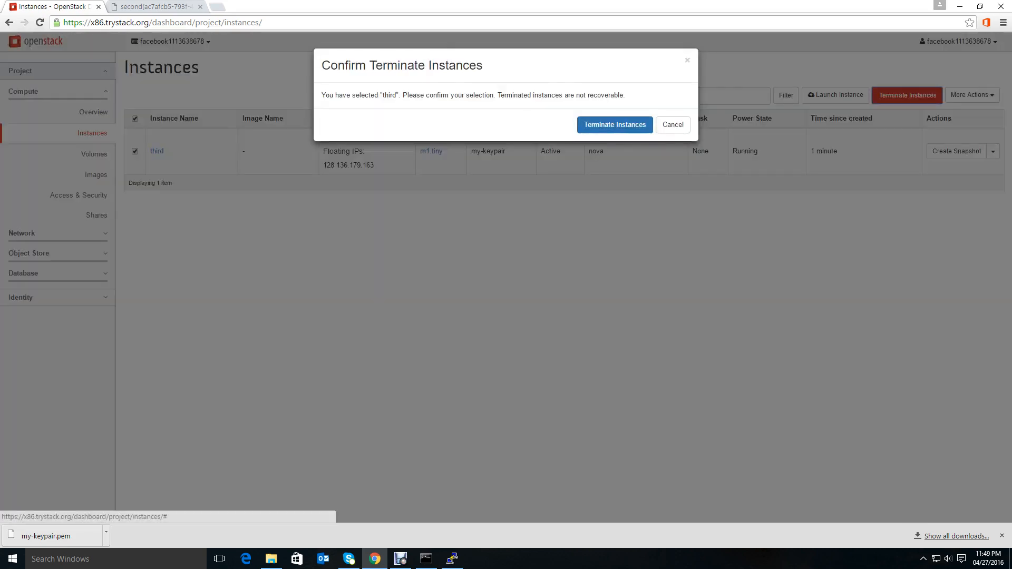
left_click(613, 125)
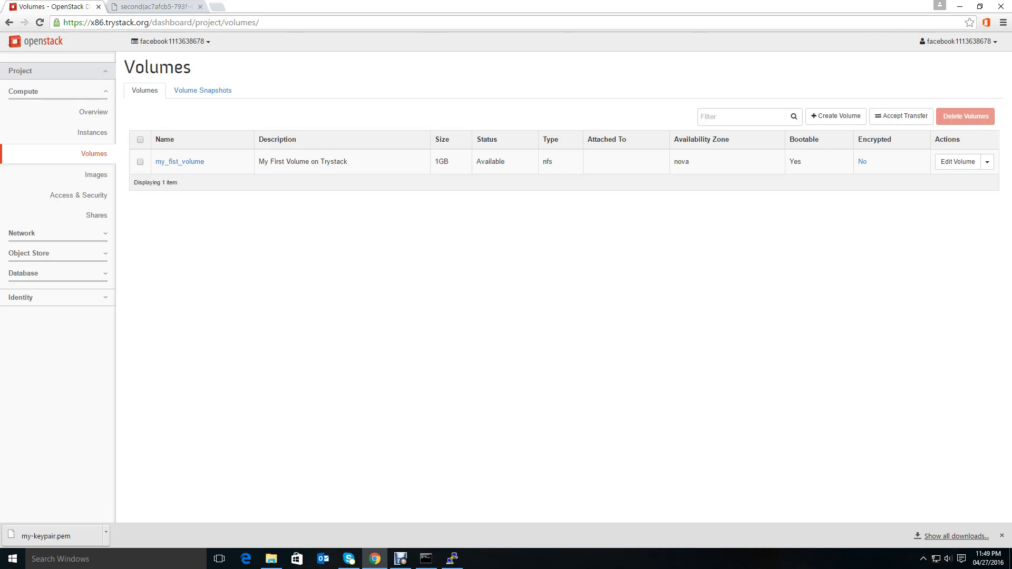
Step: Return to Instances, start a new Launch Instance form and cancel it, leaving the list empty
left_click(93, 133)
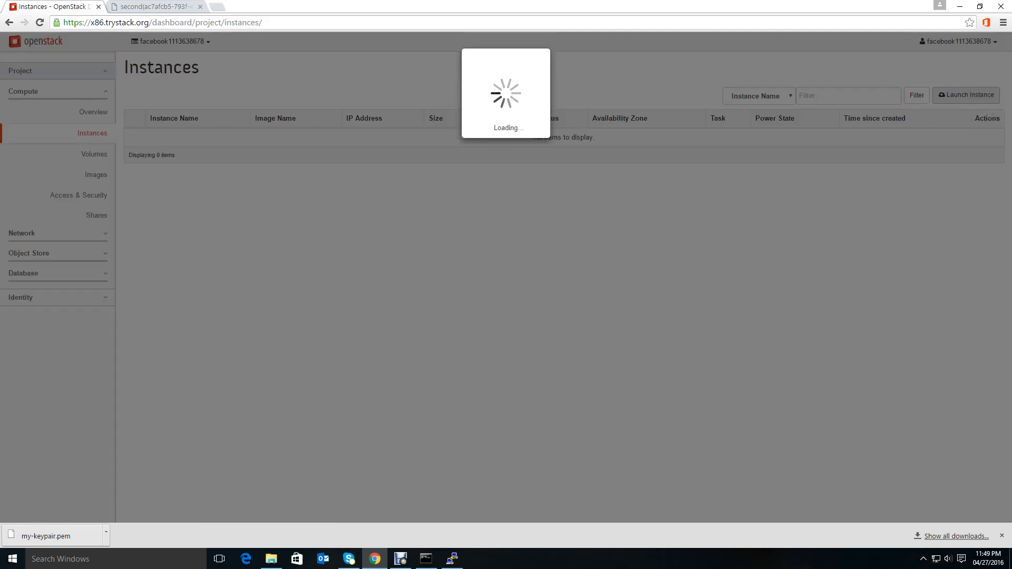
left_click(965, 95)
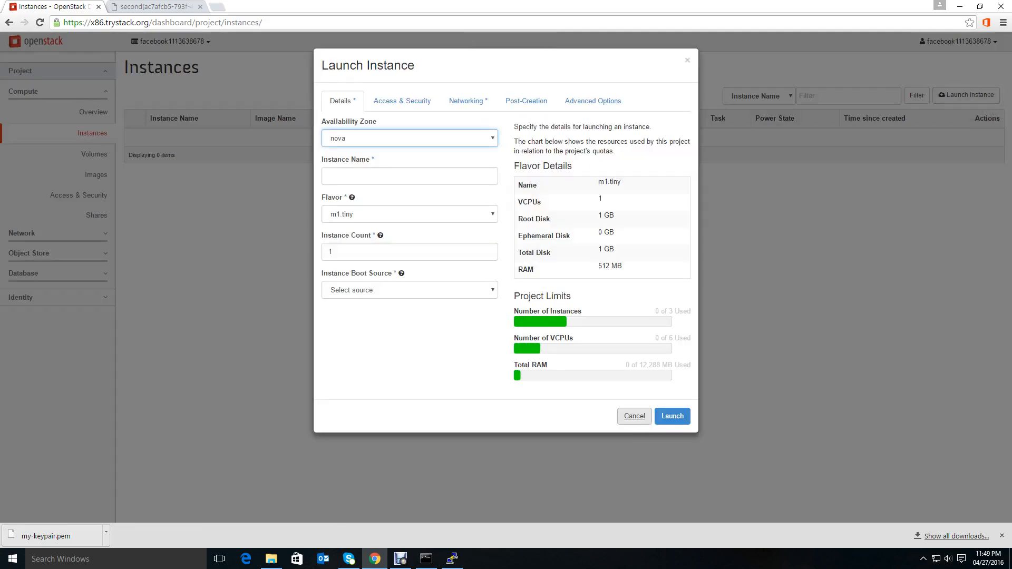
left_click(633, 416)
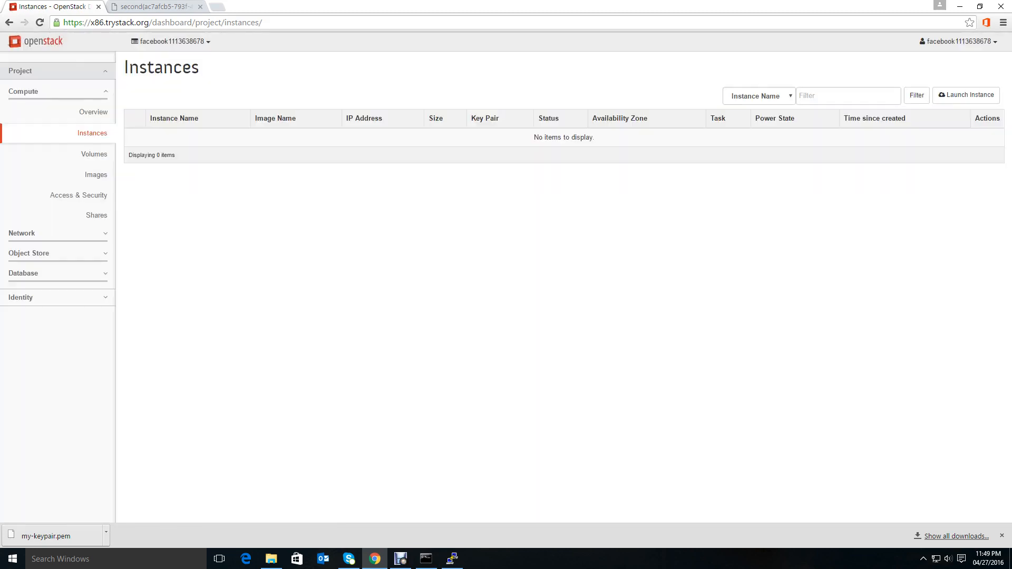